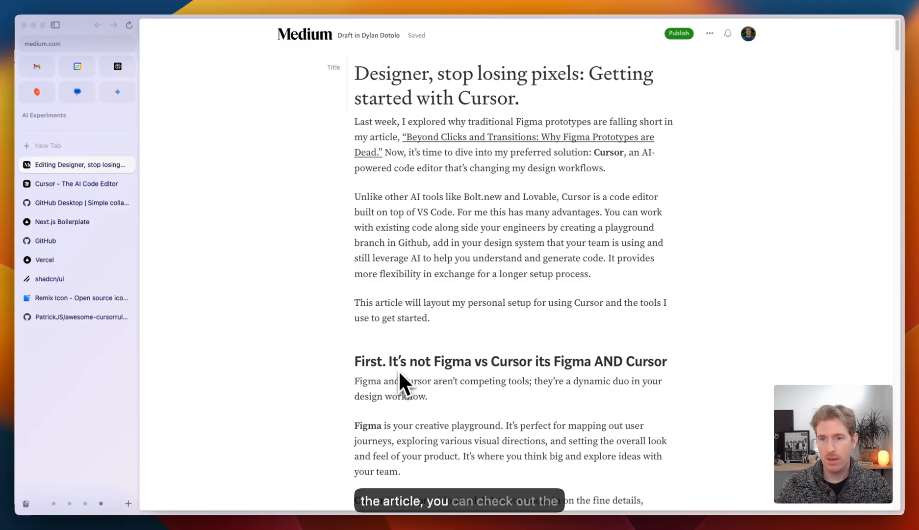
# Step: Switch to the 'Cursor - The AI Code Editor' tab to show its homepage and Mac download offer
pyautogui.scroll(-3)
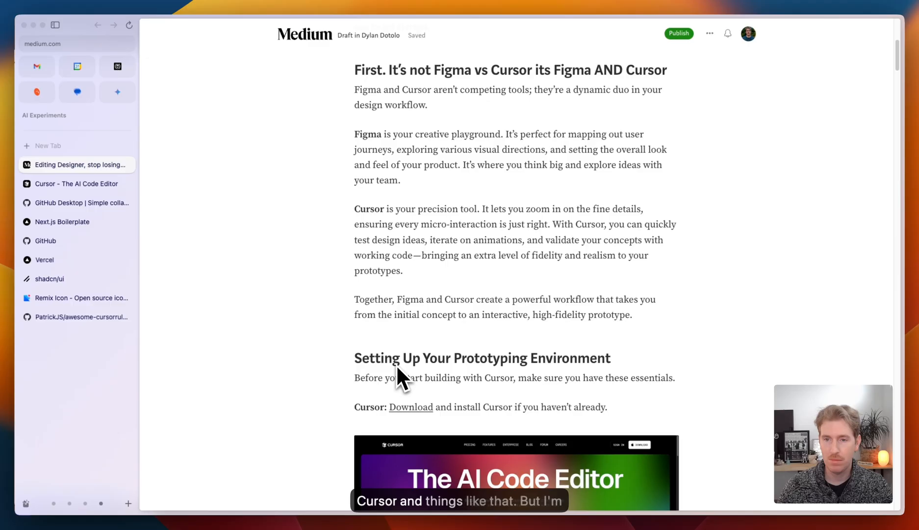
pyautogui.scroll(-3)
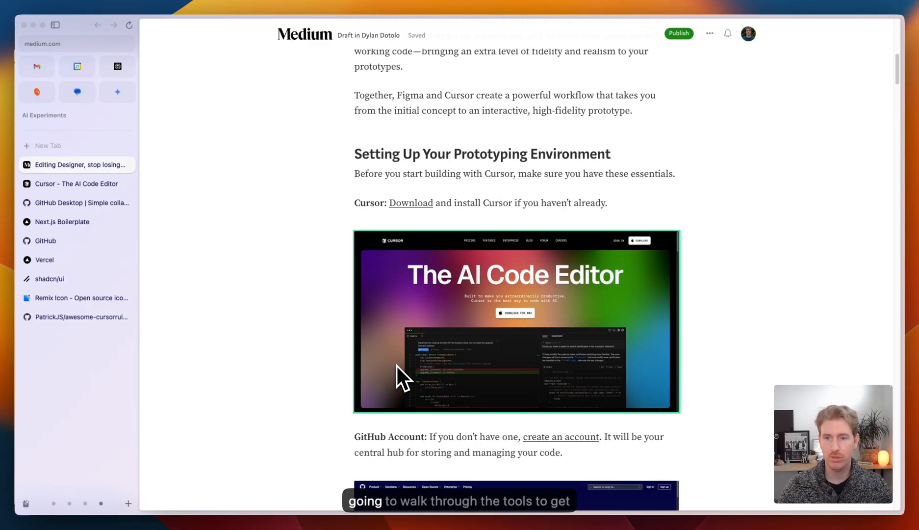
pyautogui.moveTo(404, 354)
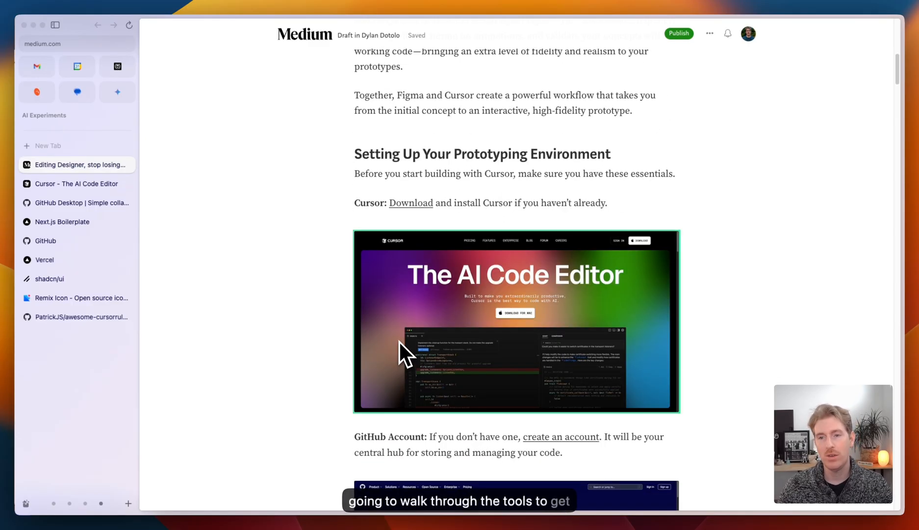
pyautogui.click(76, 184)
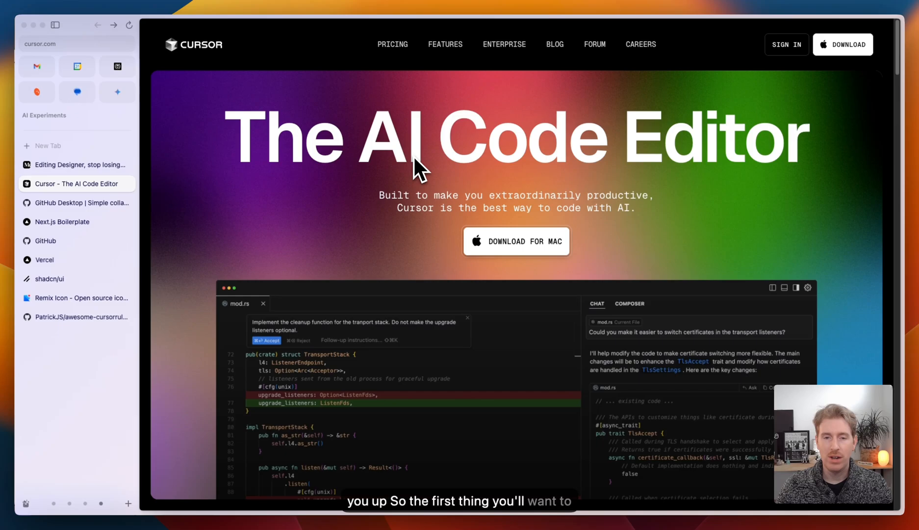
pyautogui.moveTo(507, 231)
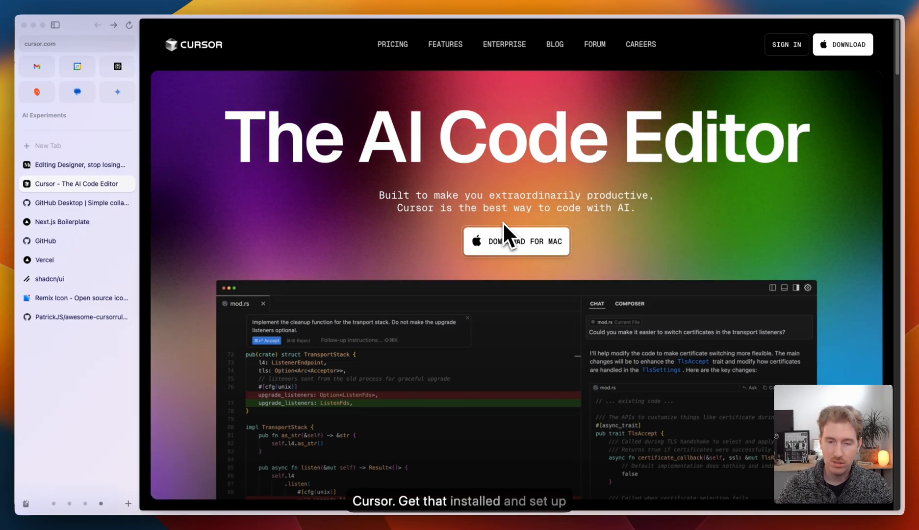
pyautogui.moveTo(334, 235)
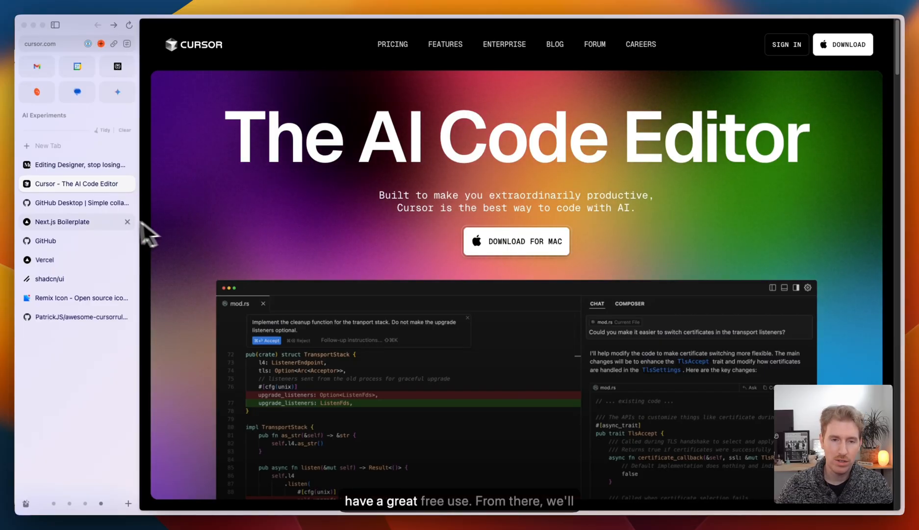
# Step: Switch to the 'GitHub Desktop | Simple collaboration' tab showing the download page
pyautogui.click(76, 203)
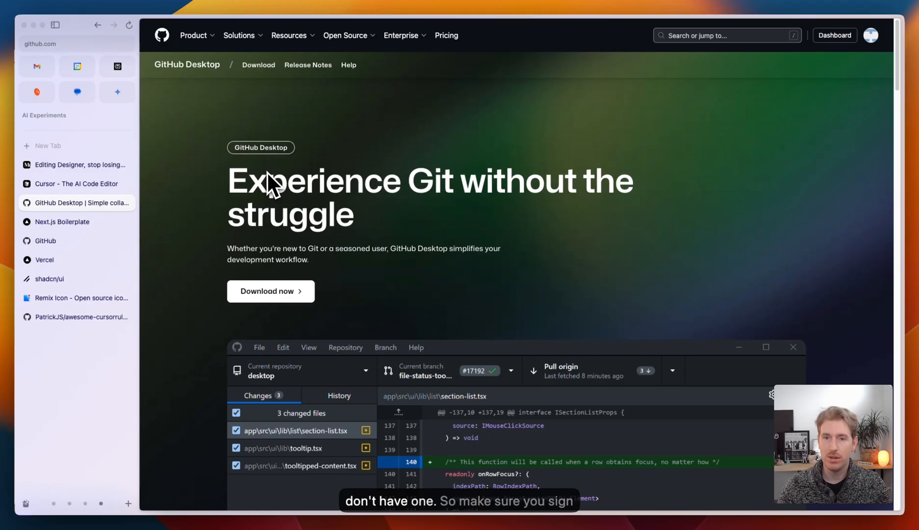
pyautogui.moveTo(873, 44)
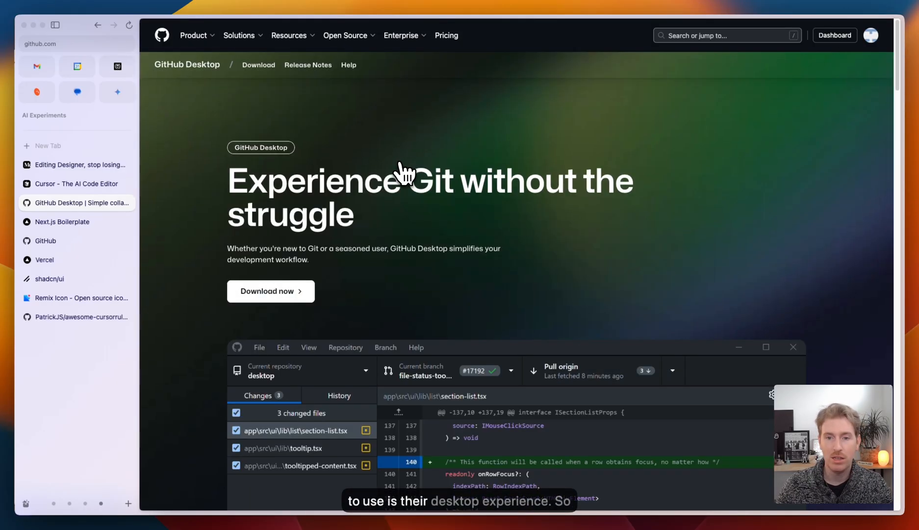
pyautogui.moveTo(369, 296)
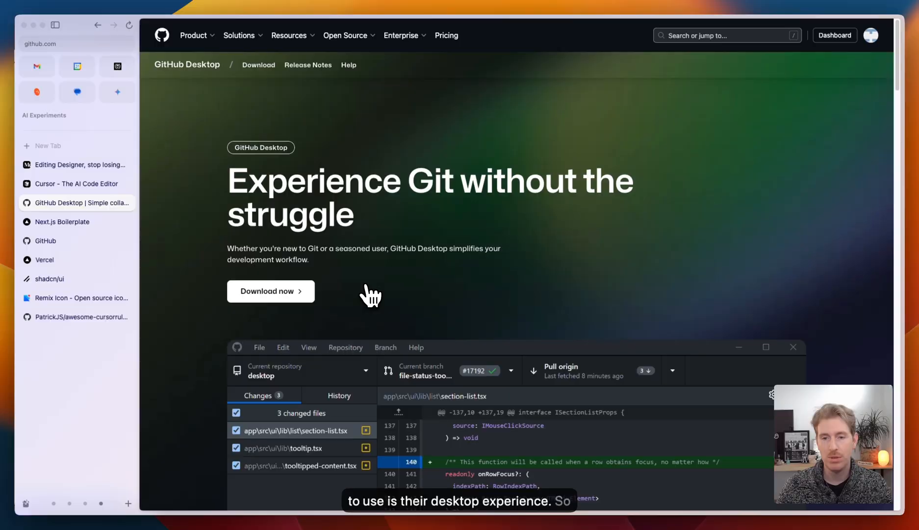
pyautogui.moveTo(340, 261)
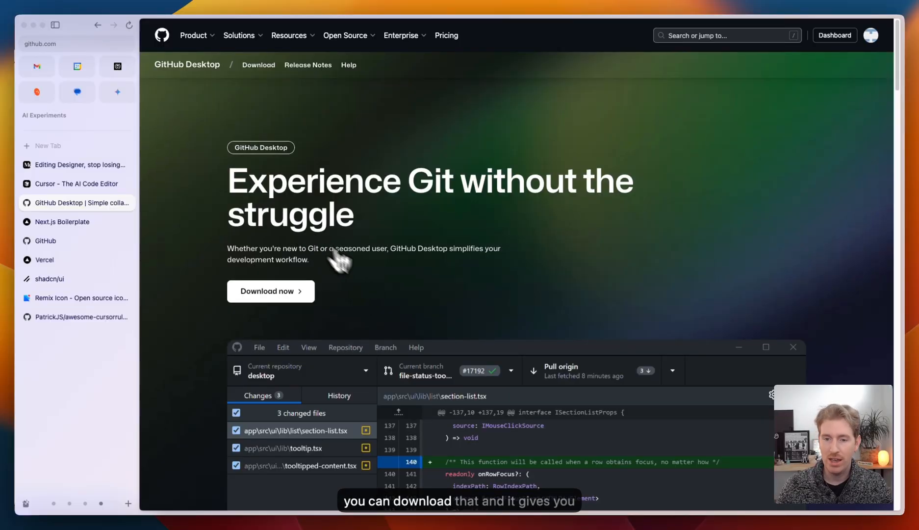
pyautogui.scroll(-3)
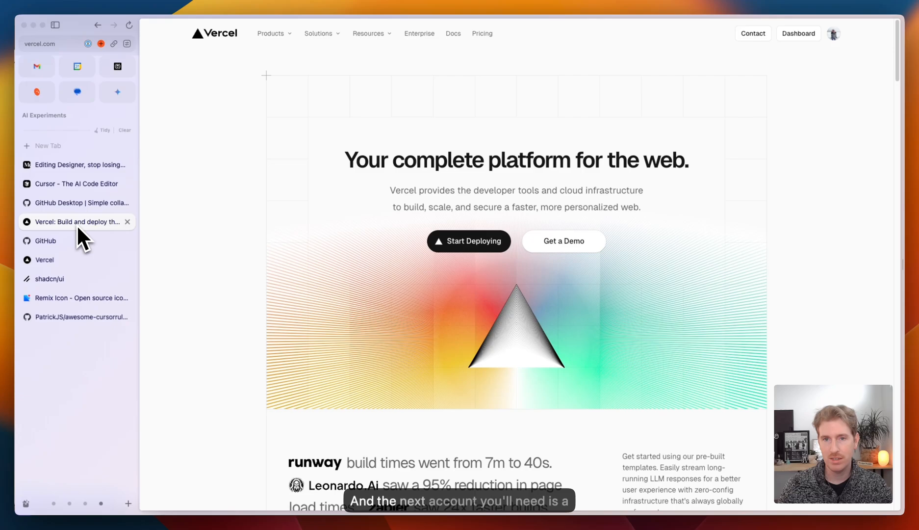
pyautogui.moveTo(238, 225)
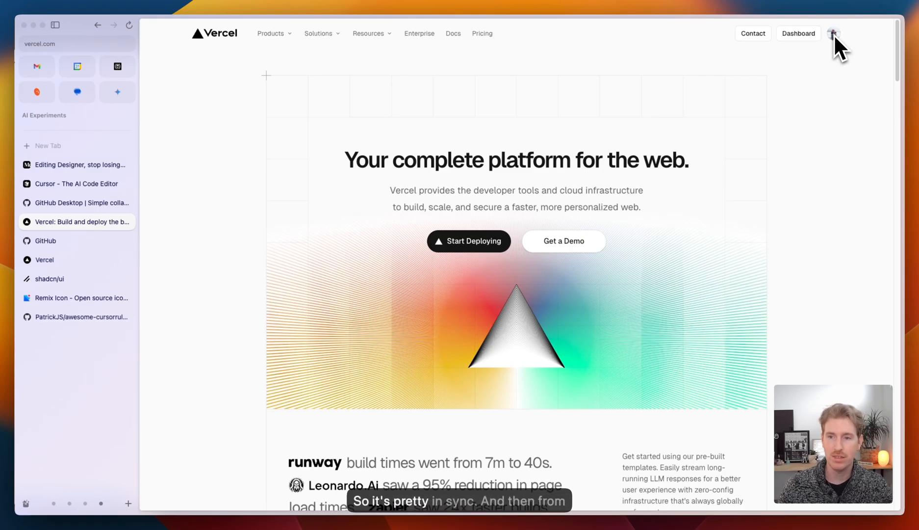
pyautogui.moveTo(316, 97)
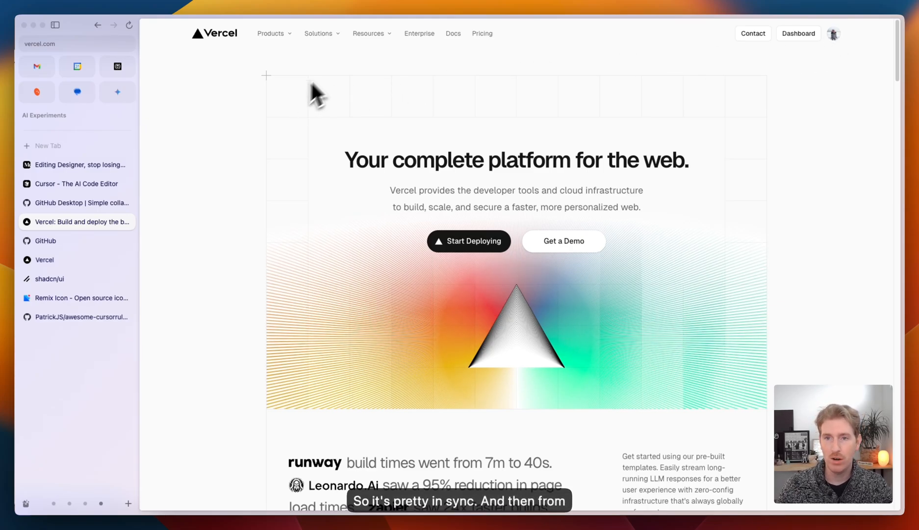
# Step: Open the Resources menu in Vercel's top navigation, listing Templates, Guides and Blog
pyautogui.click(368, 33)
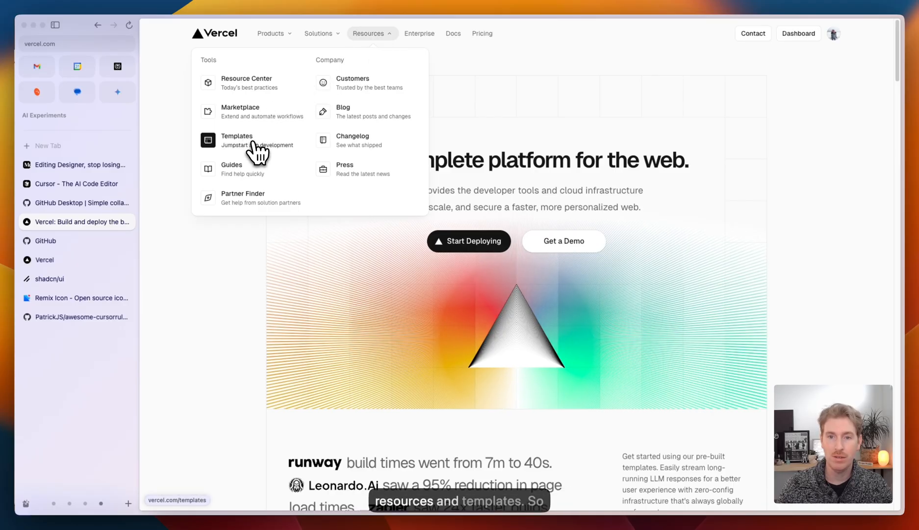
# Step: Open Vercel's 'Find your Template' gallery and browse starters like Next.js Boilerplate and AI Chatbot
pyautogui.click(237, 140)
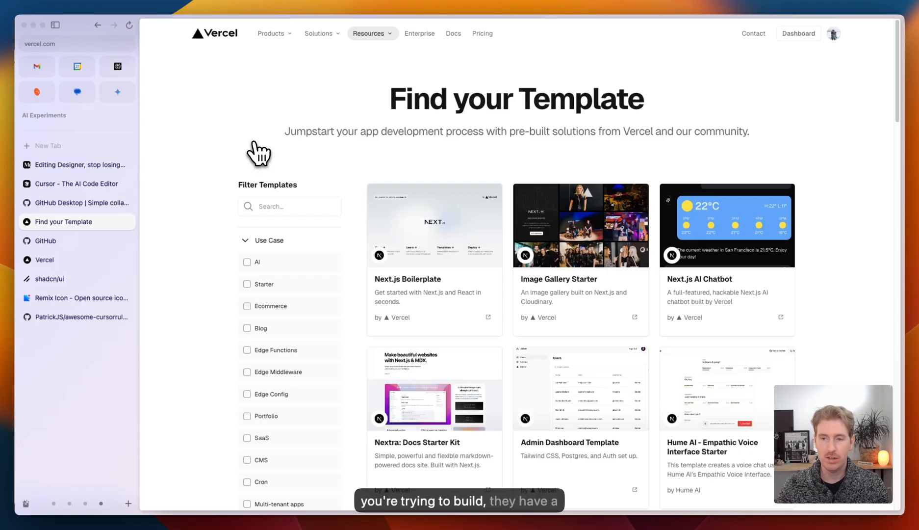
pyautogui.moveTo(515, 317)
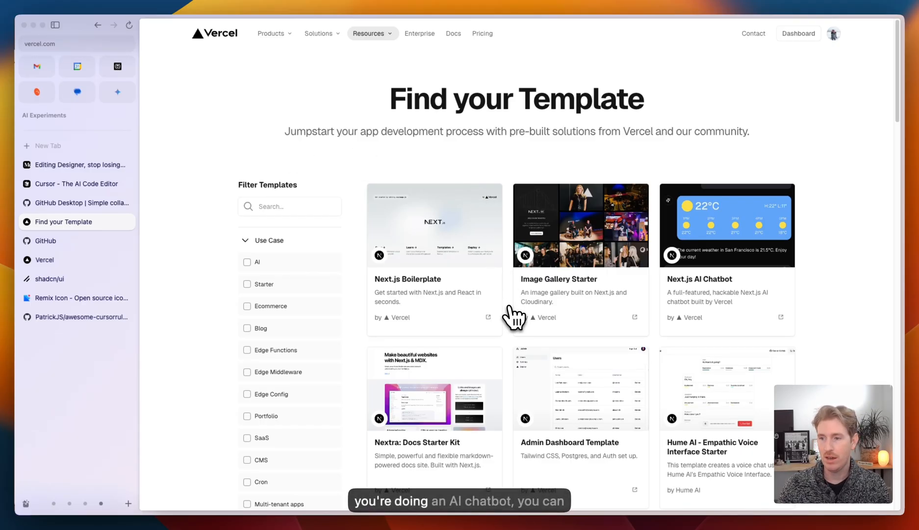
pyautogui.moveTo(729, 274)
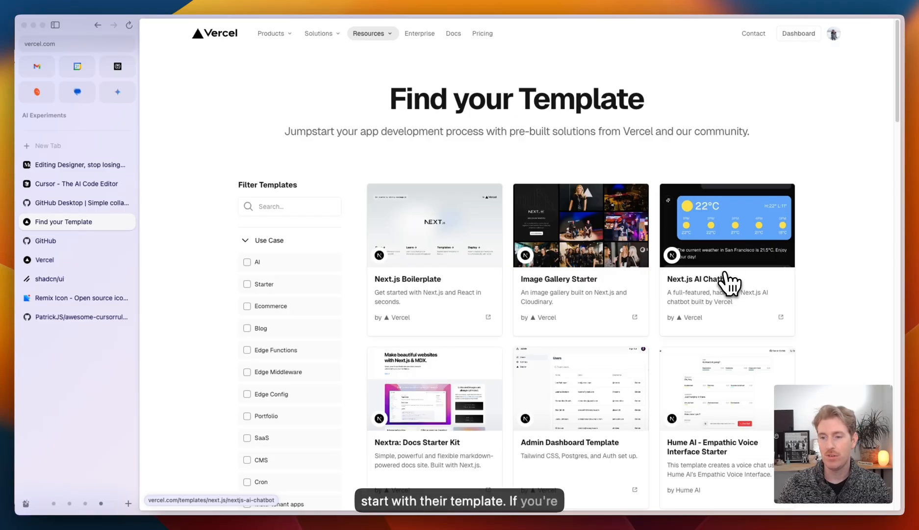
pyautogui.scroll(-3)
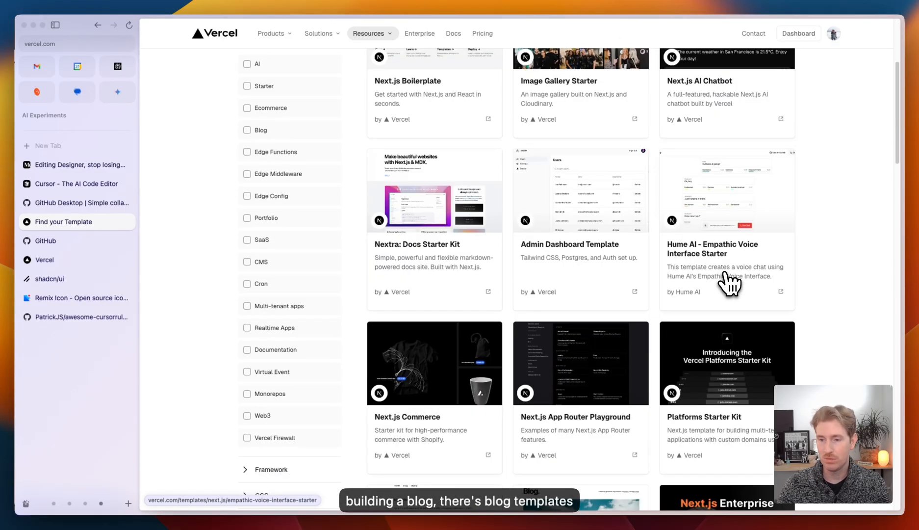
pyautogui.scroll(-3)
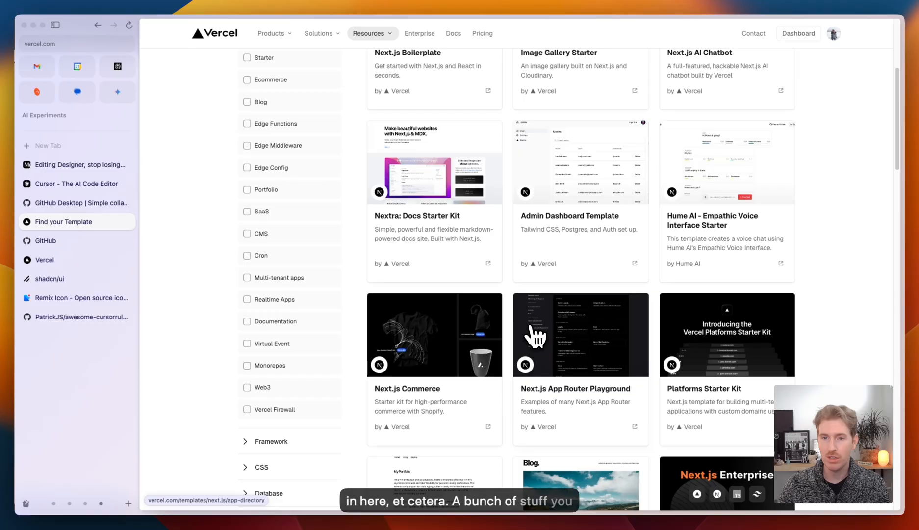
pyautogui.scroll(3)
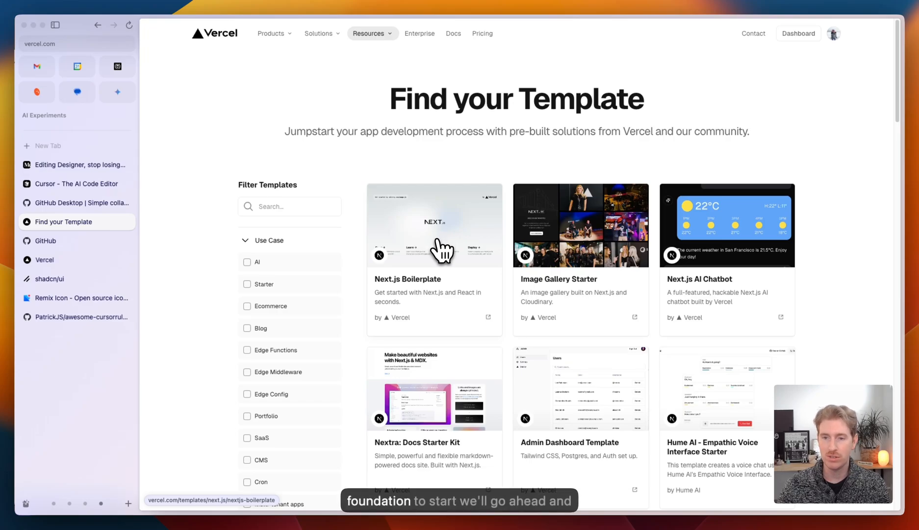
# Step: Deploy the Next.js Boilerplate template with the private repository renamed to nextjs-boilerplate-demo
pyautogui.click(435, 225)
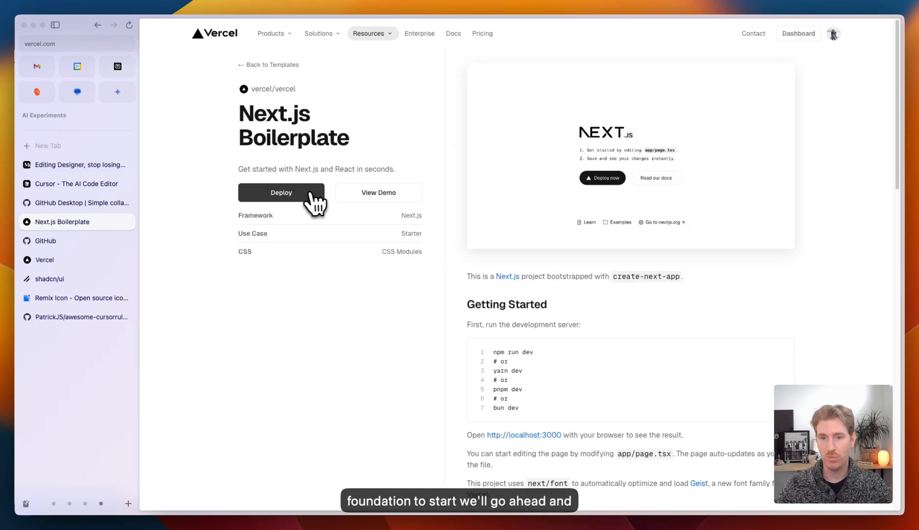
pyautogui.click(281, 192)
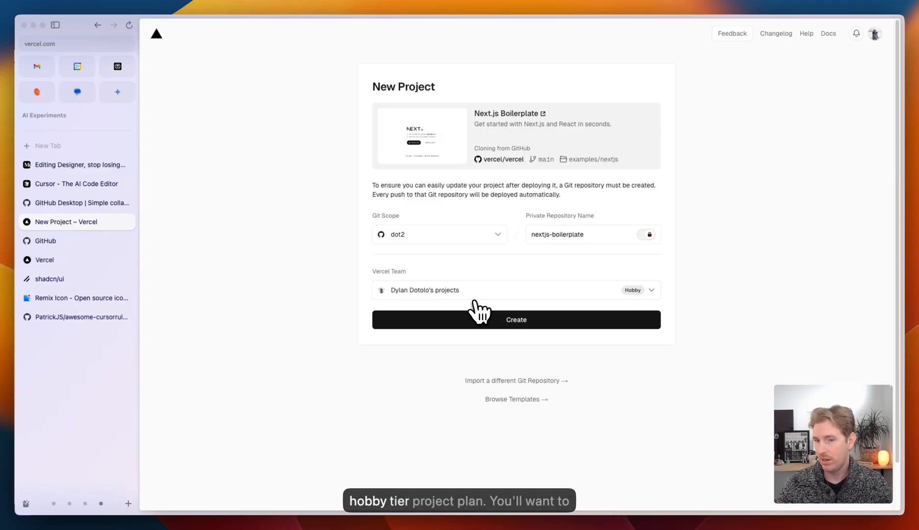
pyautogui.click(590, 234)
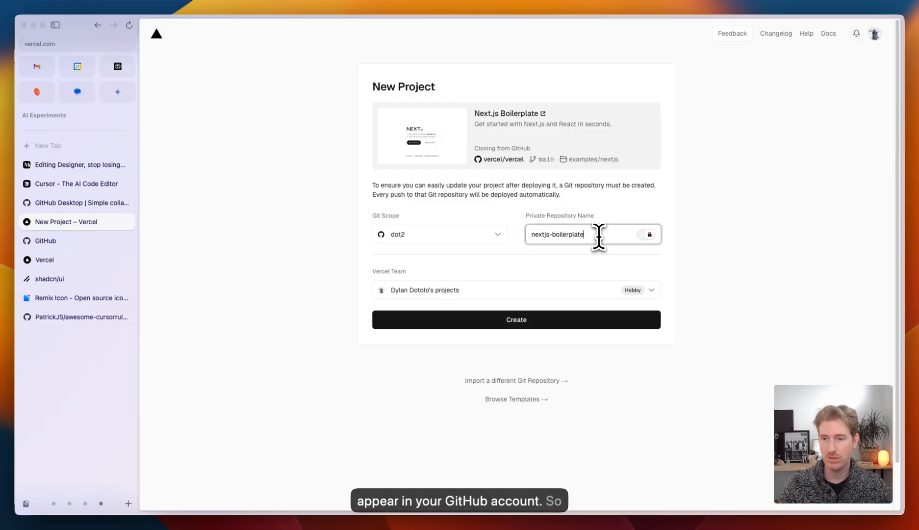
pyautogui.write('-')
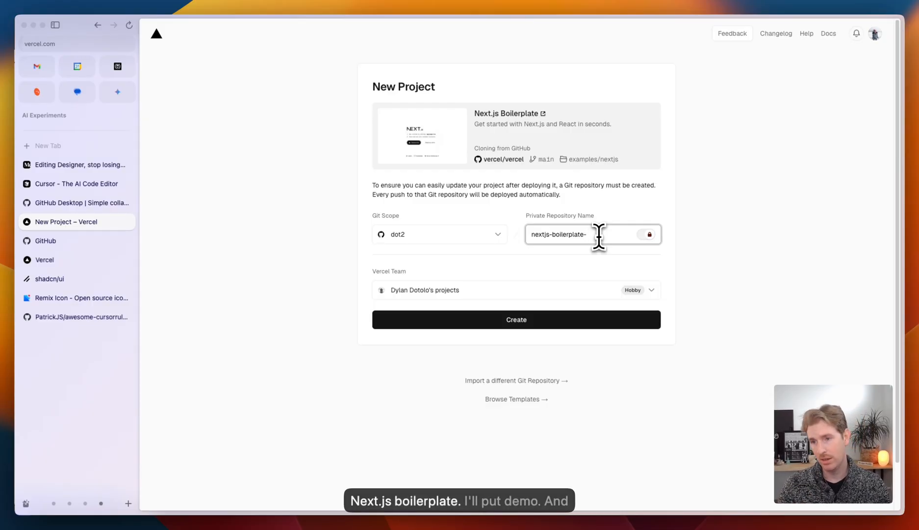
pyautogui.write('demo')
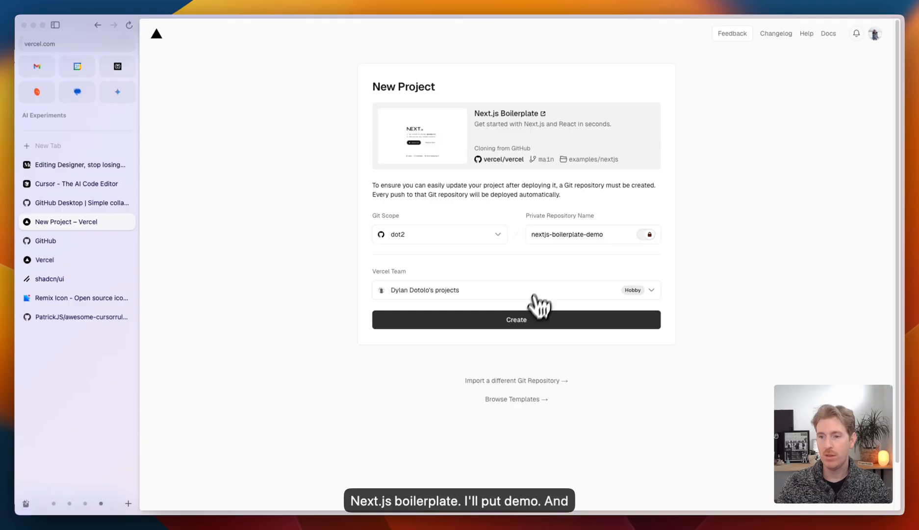
pyautogui.click(515, 320)
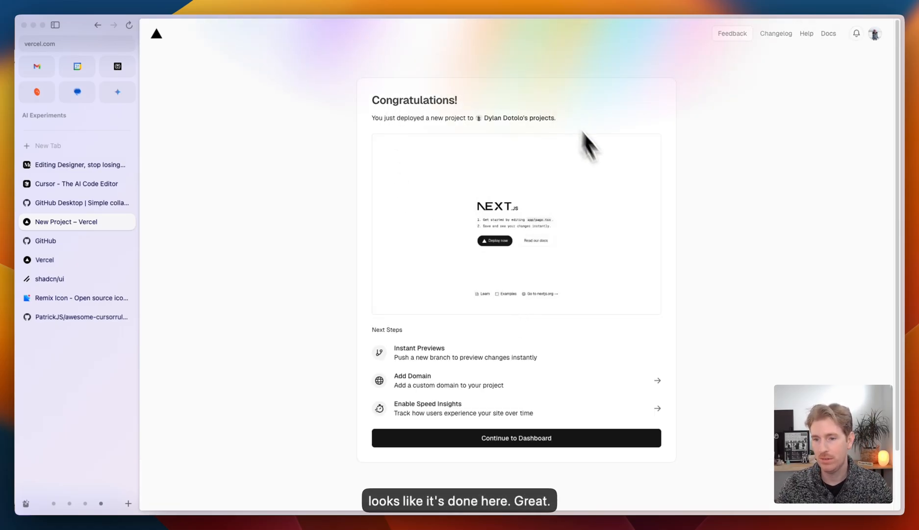
# Step: Go to the new project's dashboard, visit the live site and view its GitHub repository
pyautogui.click(516, 438)
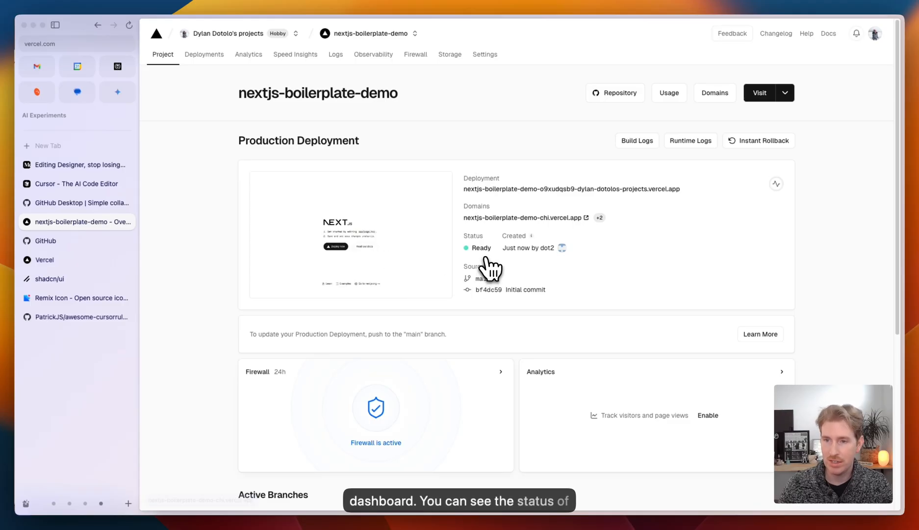
pyautogui.moveTo(665, 220)
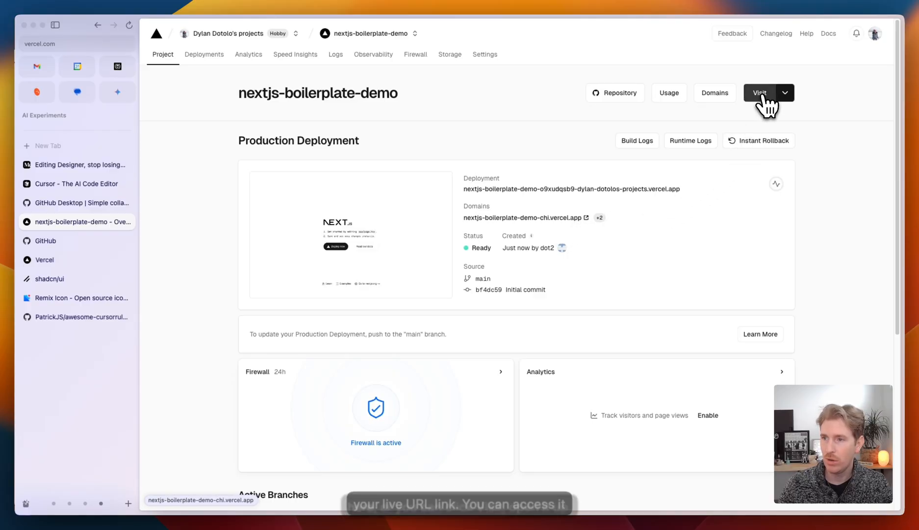
pyautogui.click(759, 92)
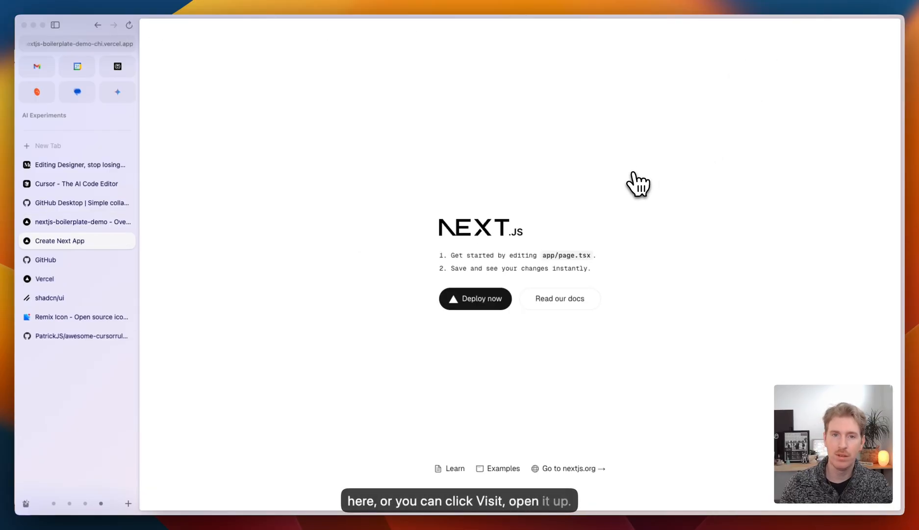
pyautogui.moveTo(543, 362)
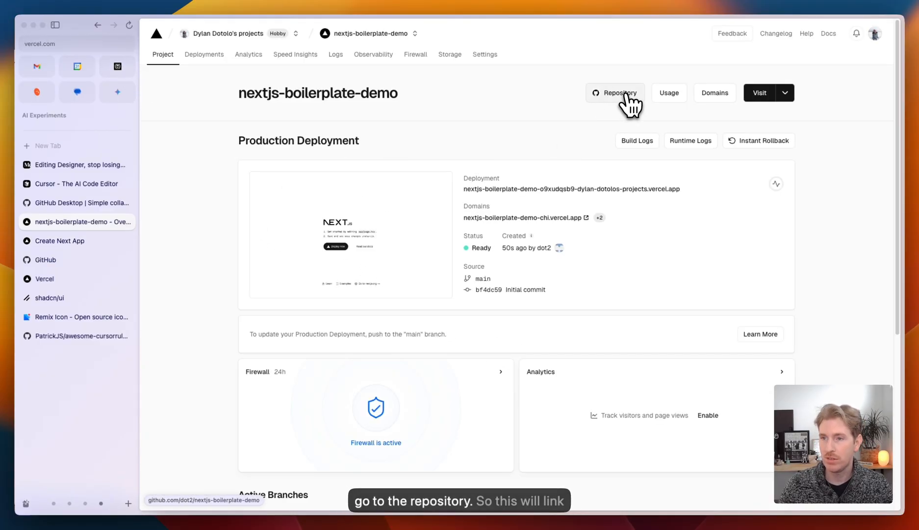
pyautogui.click(615, 92)
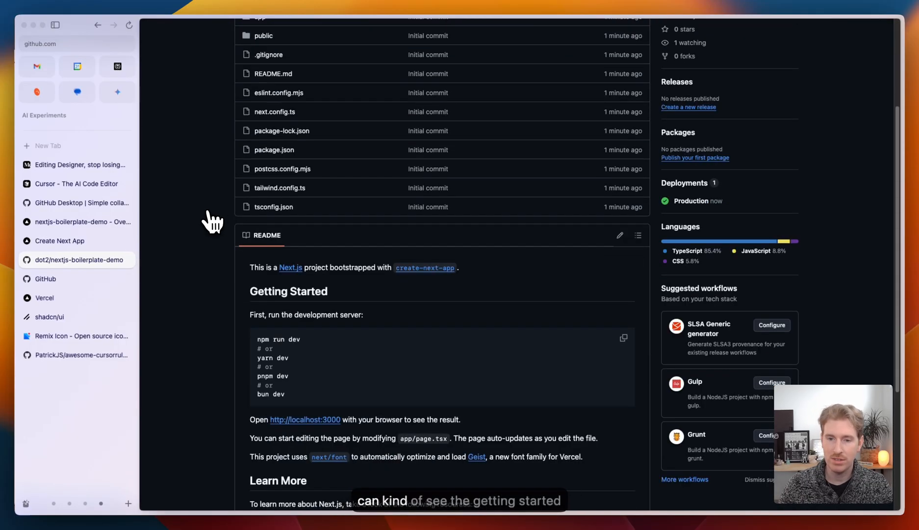
pyautogui.scroll(-3)
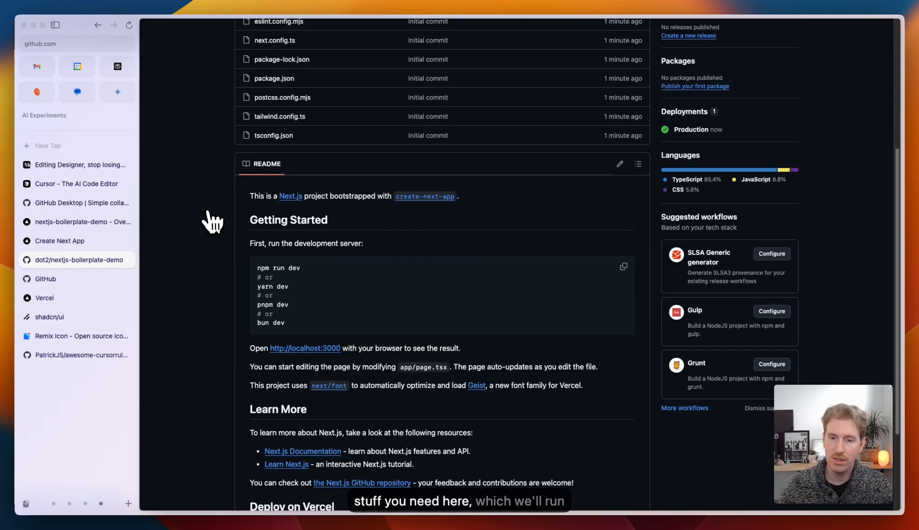
pyautogui.moveTo(228, 326)
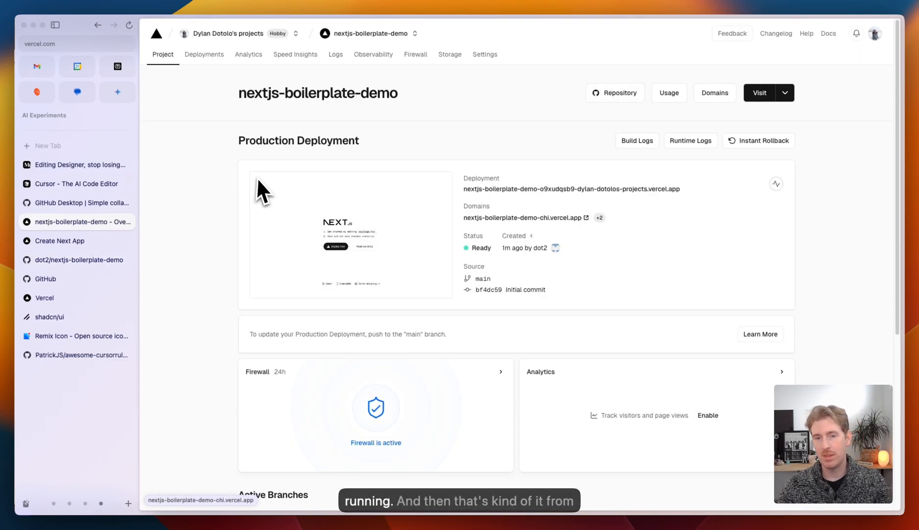
pyautogui.moveTo(270, 202)
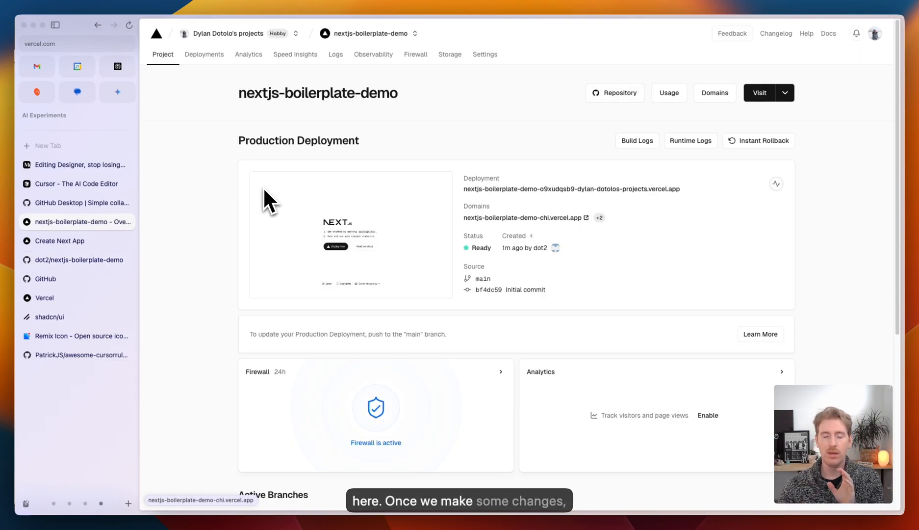
# Step: Return to Vercel and show the project's Deployments list with the deployment Ready
pyautogui.click(204, 54)
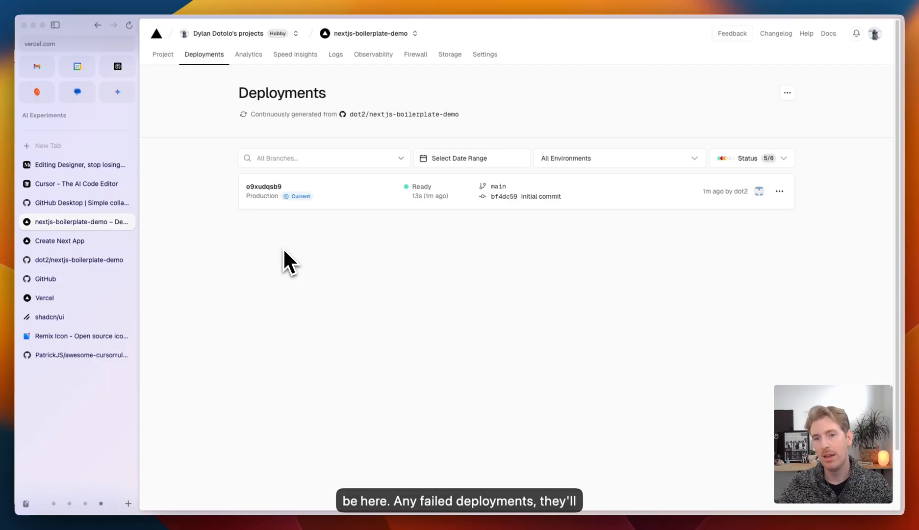
pyautogui.click(163, 54)
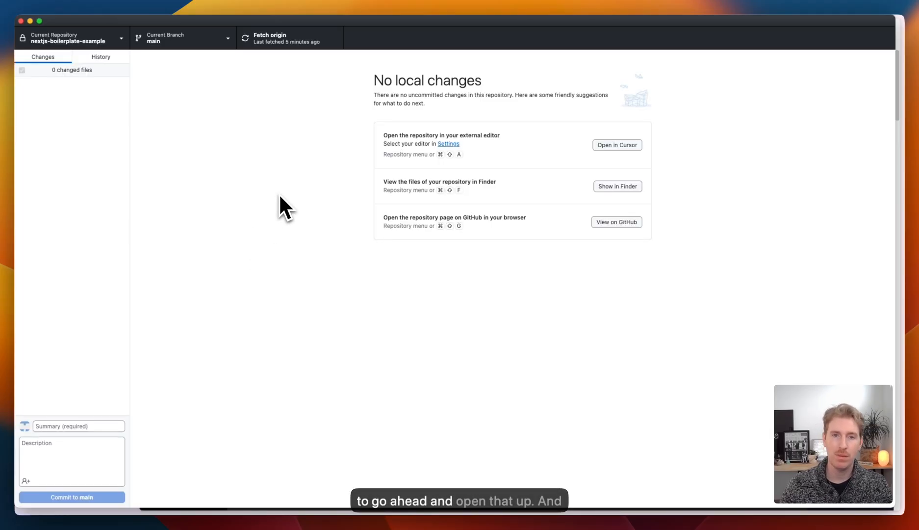
pyautogui.moveTo(106, 65)
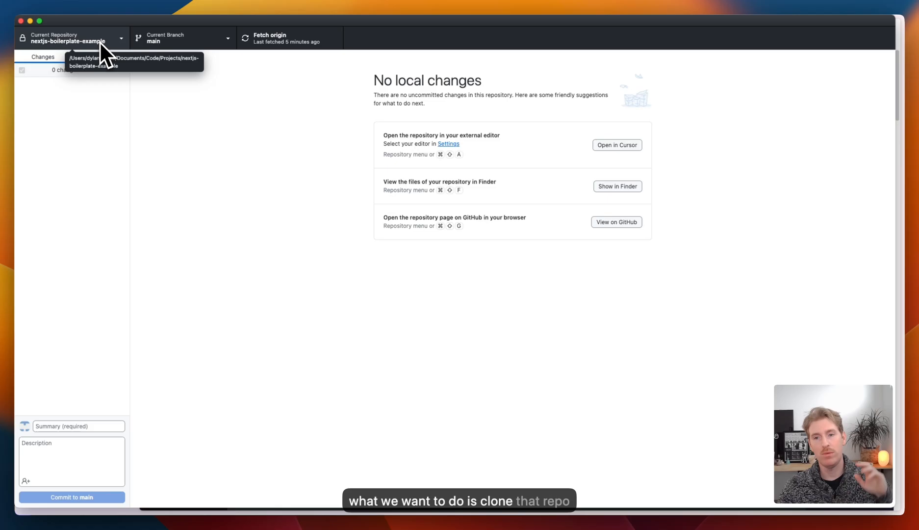
# Step: Start cloning a repository, filter for 'next' and select nextjs-boilerplate-demo
pyautogui.click(70, 38)
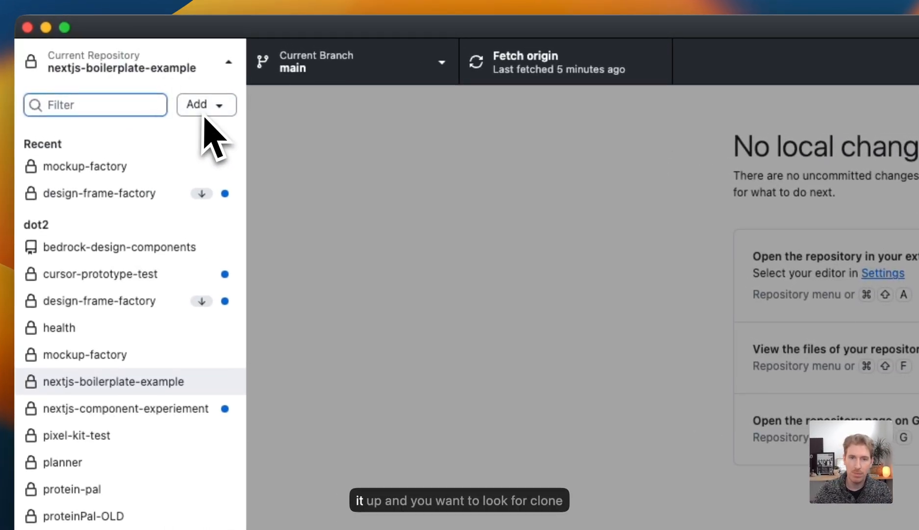
pyautogui.click(206, 104)
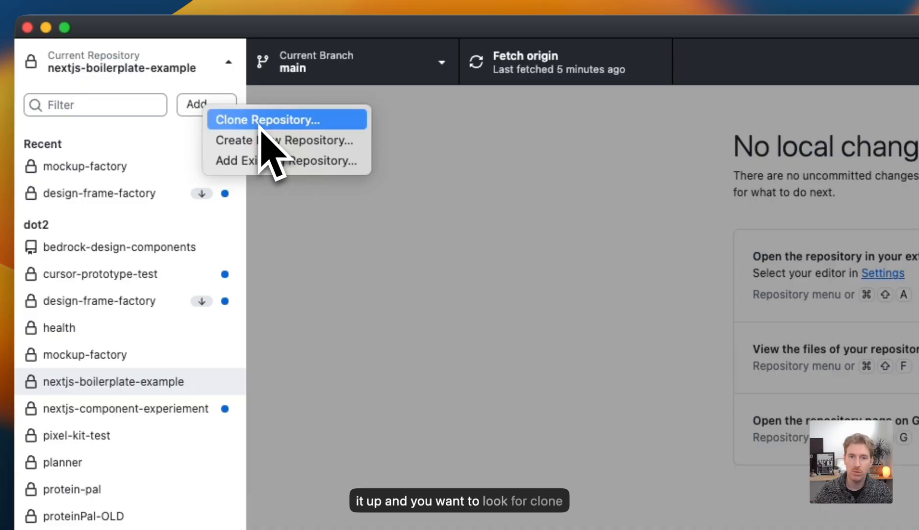
pyautogui.click(266, 120)
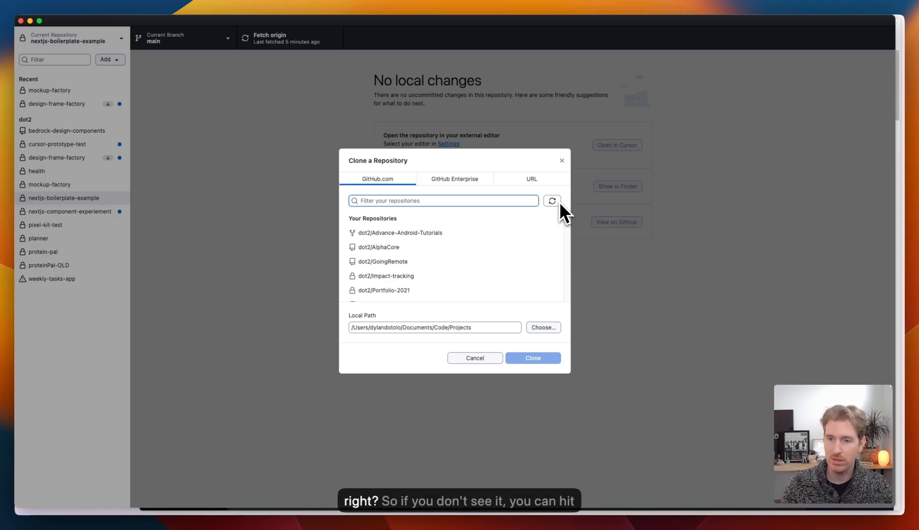
pyautogui.moveTo(552, 200)
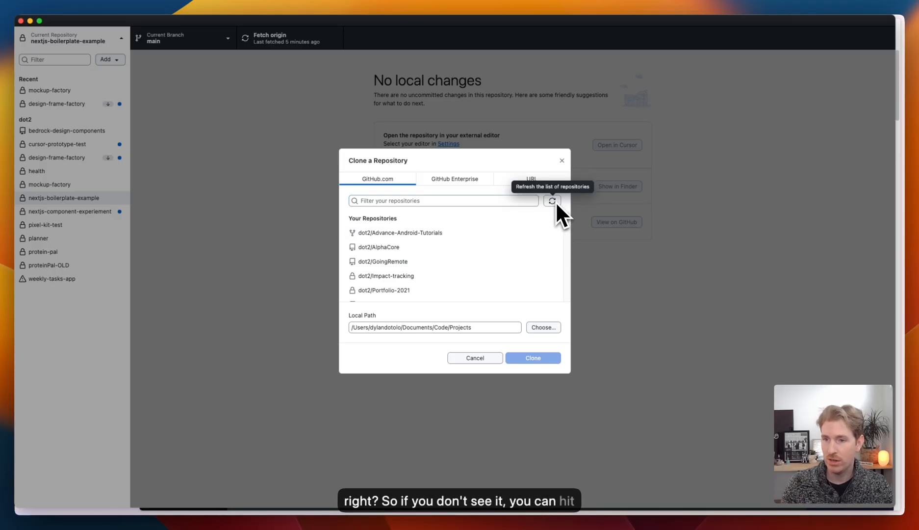
pyautogui.click(442, 200)
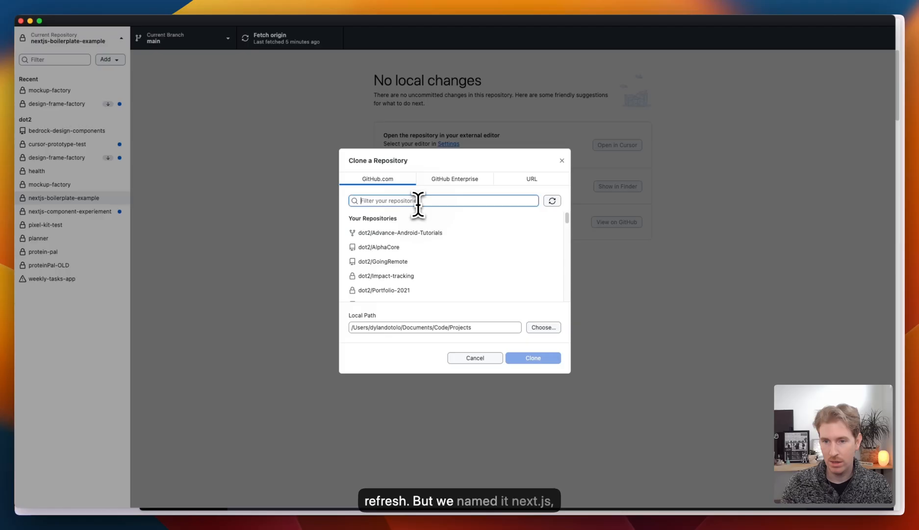
pyautogui.write('next')
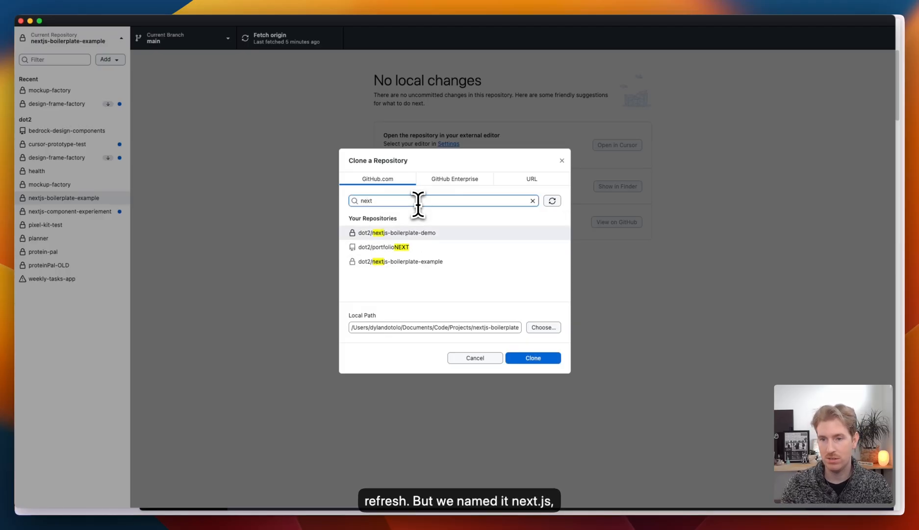
pyautogui.click(395, 233)
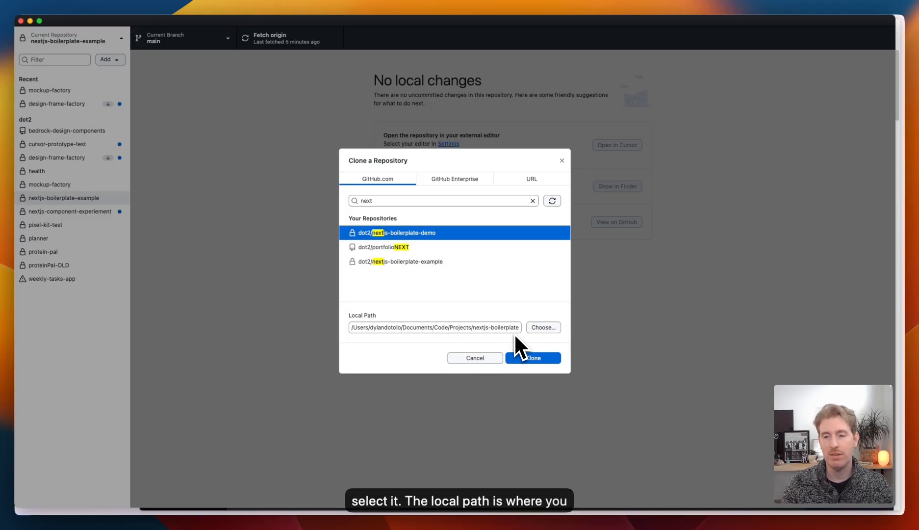
# Step: Set the Projects folder as the local path and clone nextjs-boilerplate-demo
pyautogui.click(542, 327)
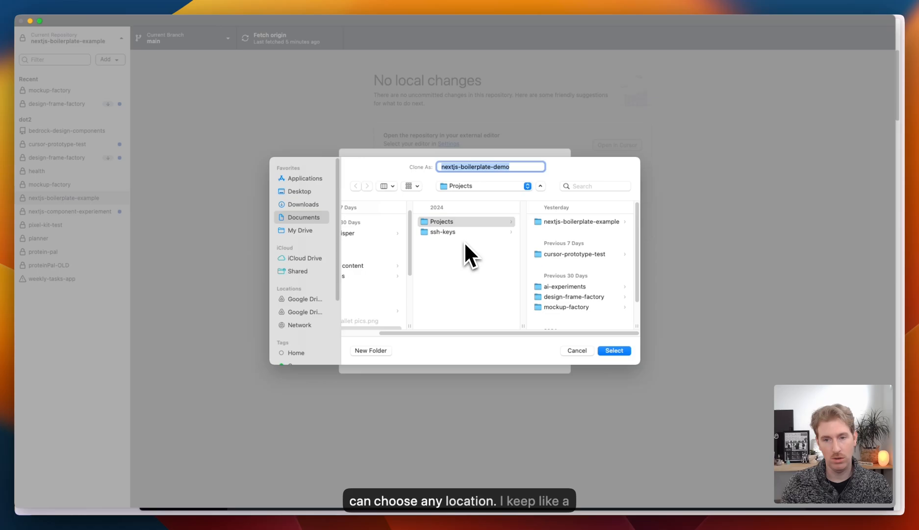
pyautogui.moveTo(571, 252)
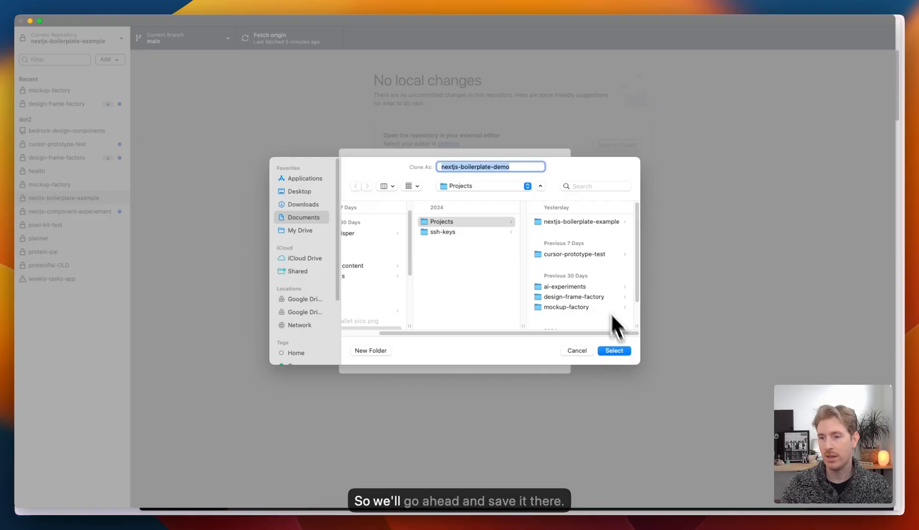
pyautogui.click(613, 350)
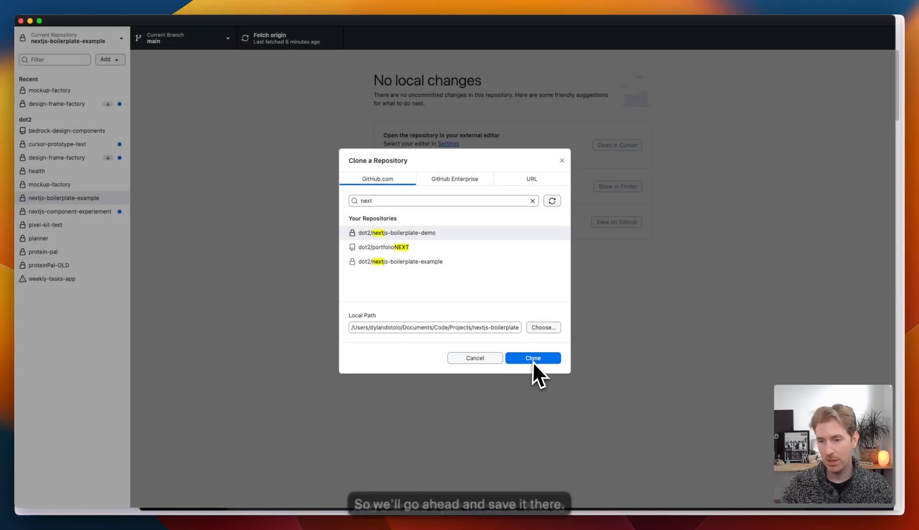
pyautogui.click(533, 357)
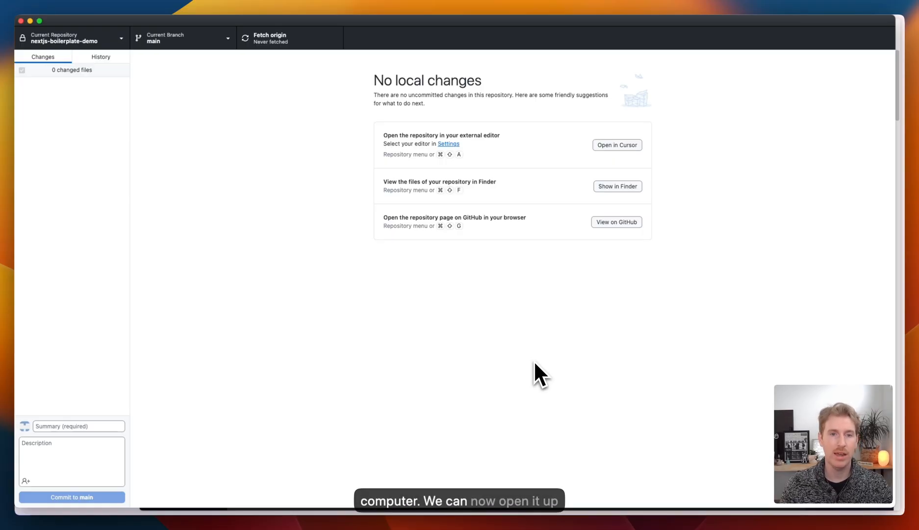
pyautogui.moveTo(486, 354)
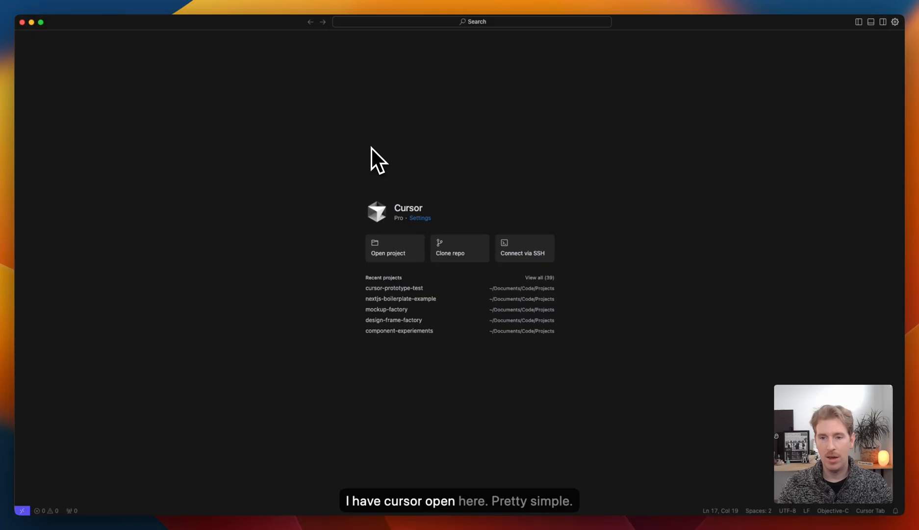
# Step: Open the nextjs-boilerplate-demo folder in Cursor and expand app to show layout.tsx and page.tsx
pyautogui.click(395, 247)
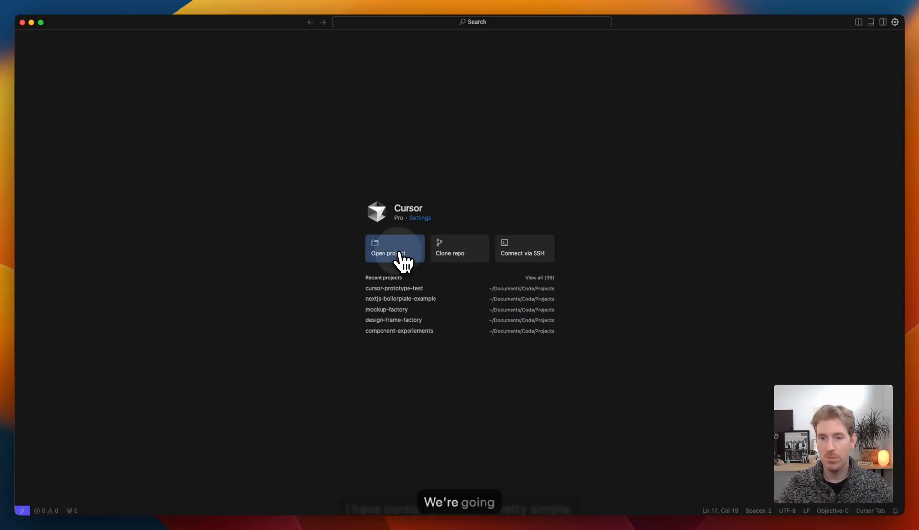
pyautogui.click(394, 248)
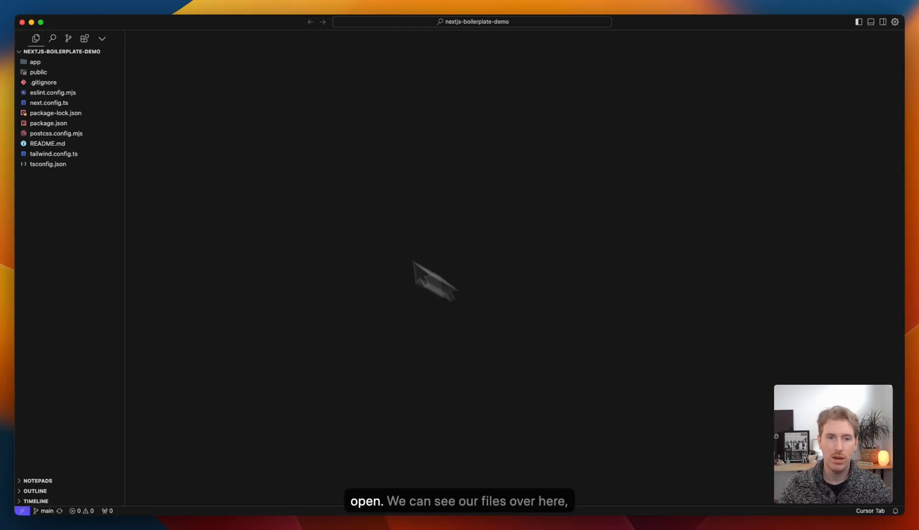
pyautogui.click(34, 62)
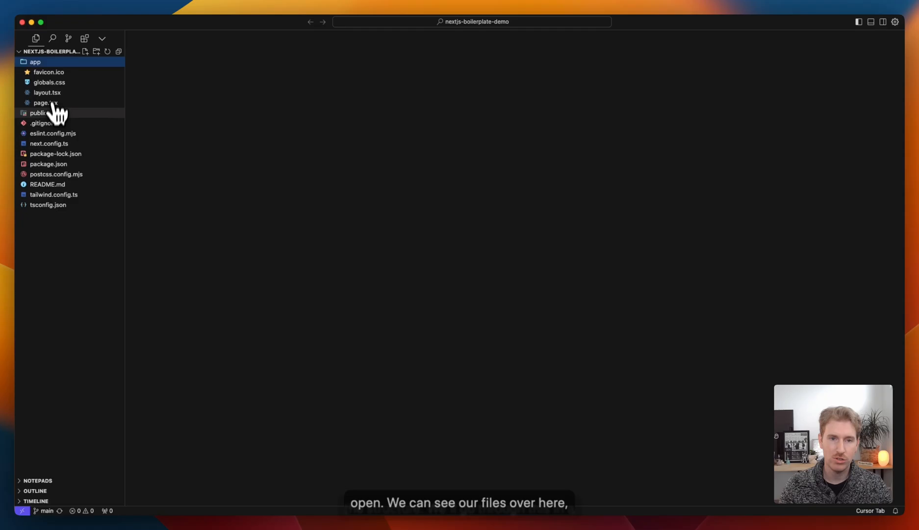
pyautogui.moveTo(275, 179)
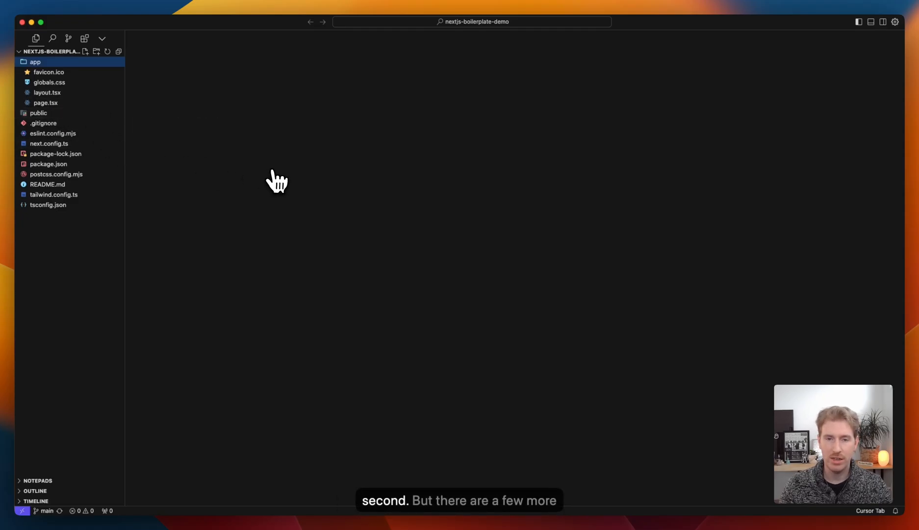
pyautogui.moveTo(410, 255)
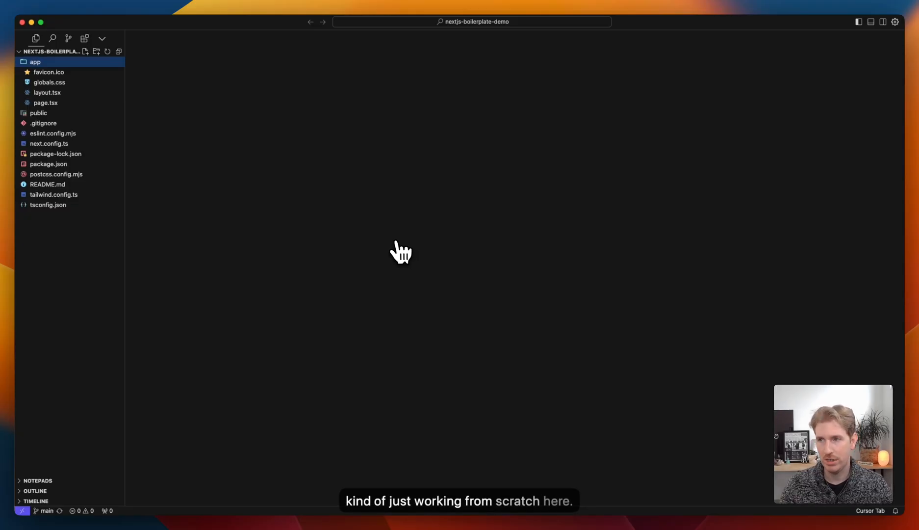
pyautogui.moveTo(871, 22)
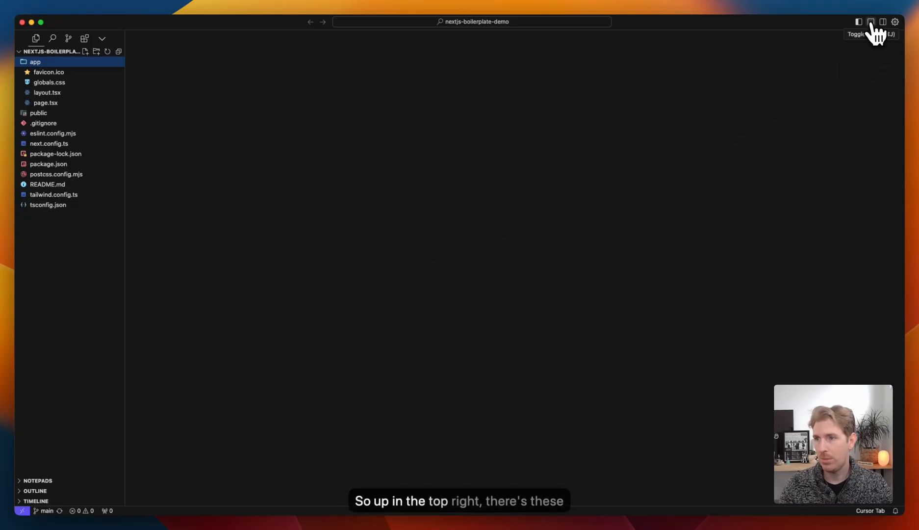
pyautogui.moveTo(870, 22)
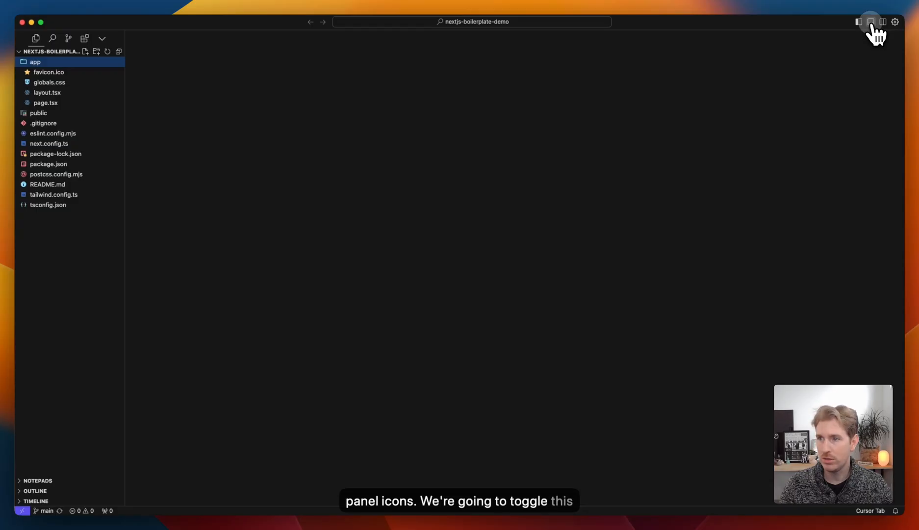
# Step: Run npm install in the integrated terminal, then npm run dev to start the Next.js dev server
pyautogui.click(869, 22)
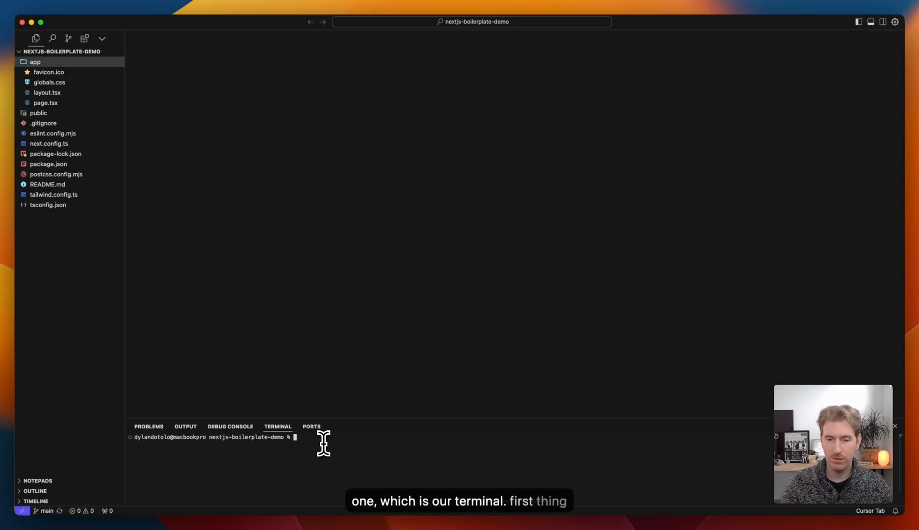
pyautogui.write('npm')
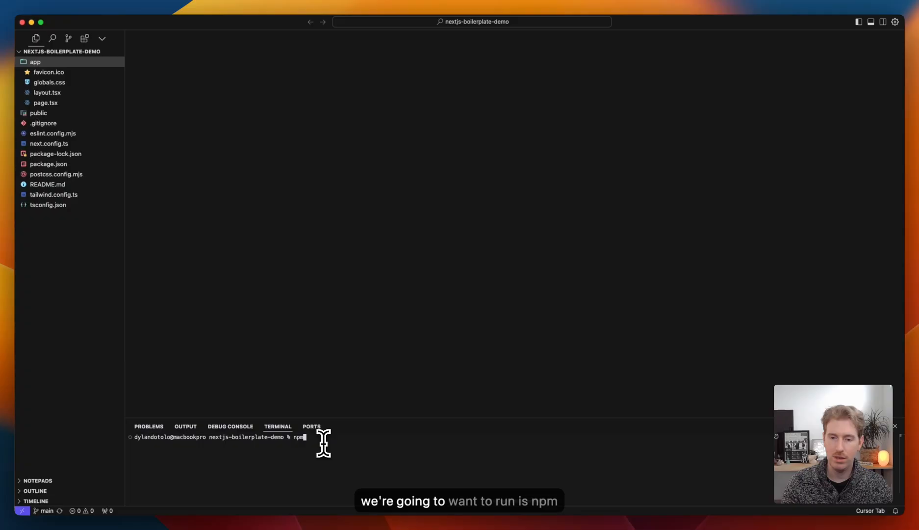
pyautogui.write('install')
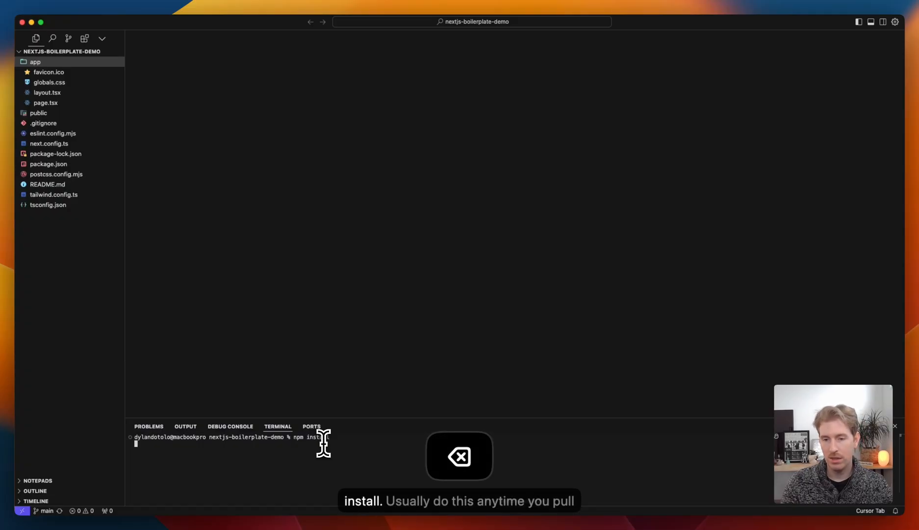
pyautogui.press('enter')
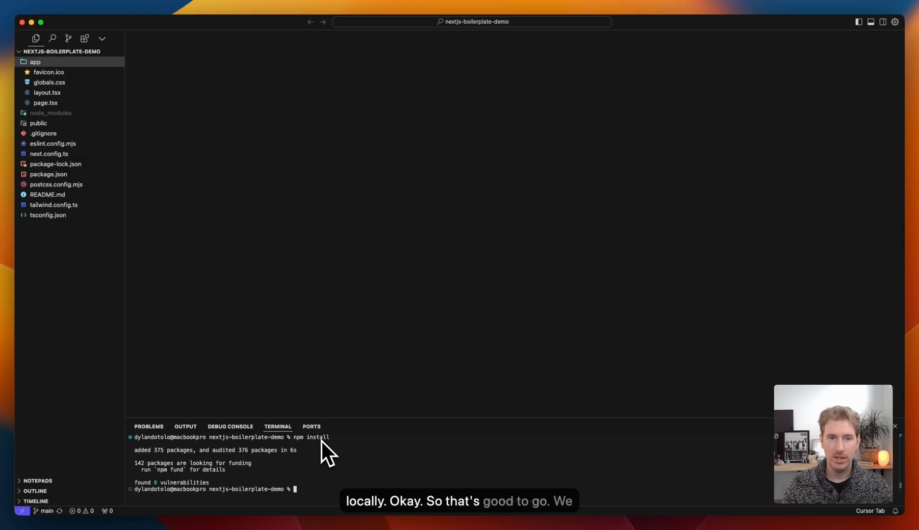
pyautogui.moveTo(320, 410)
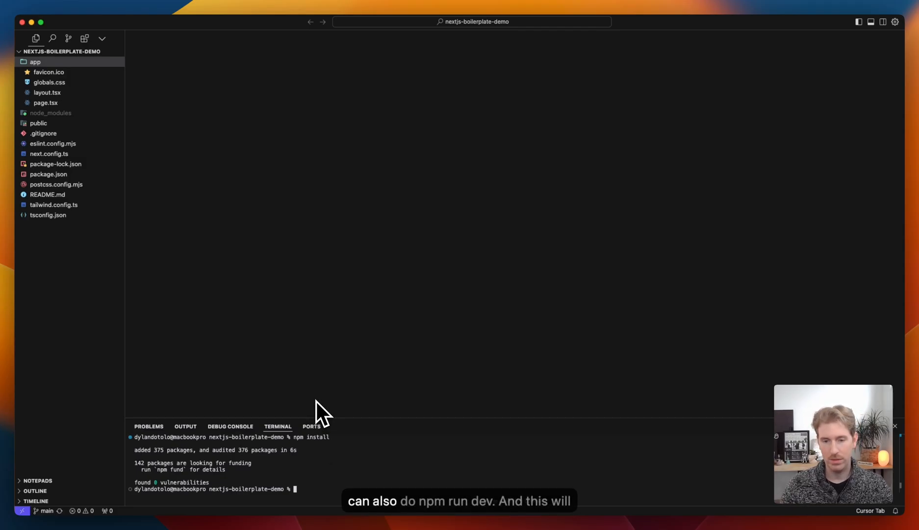
pyautogui.write('npm run dev')
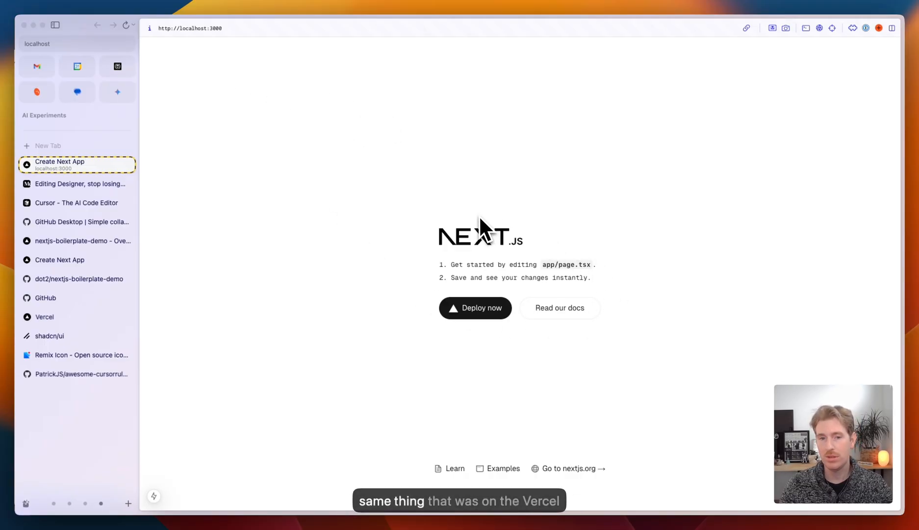
pyautogui.moveTo(449, 218)
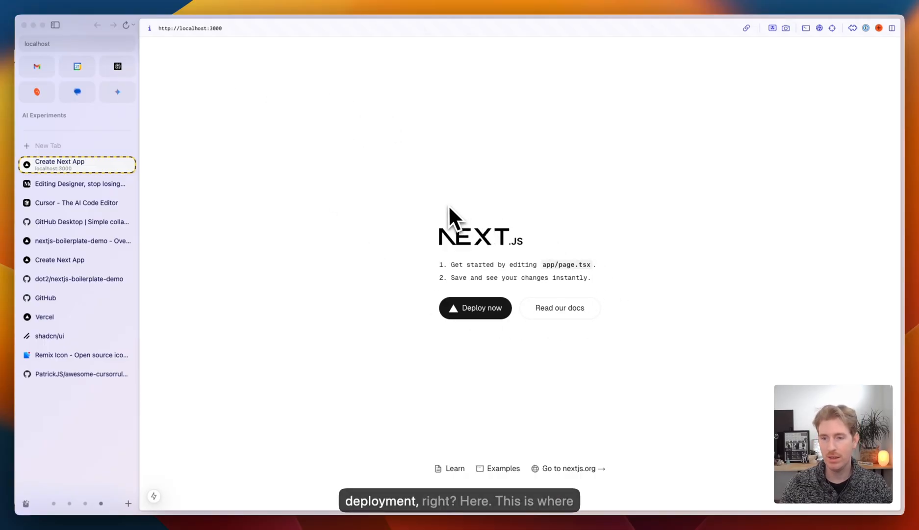
pyautogui.moveTo(256, 287)
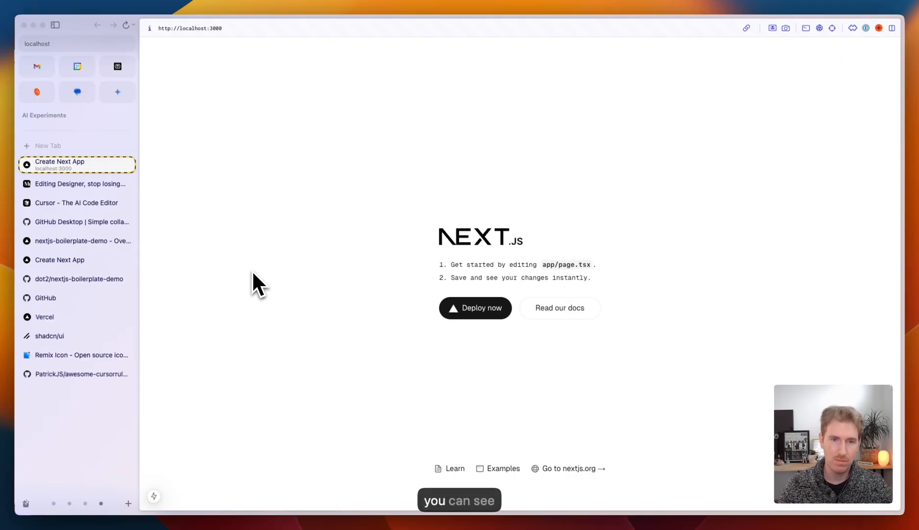
# Step: Switch to the shadcn/ui site showing its example dashboard components
pyautogui.click(50, 336)
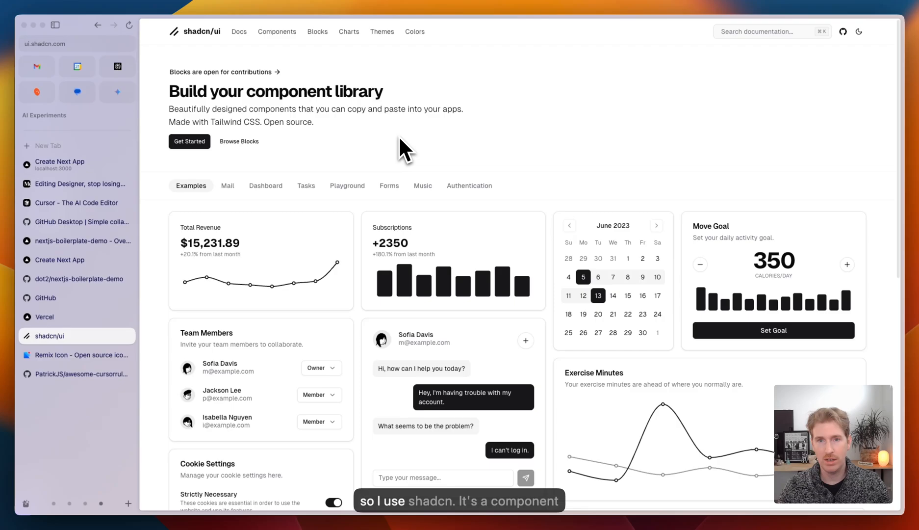
pyautogui.moveTo(398, 155)
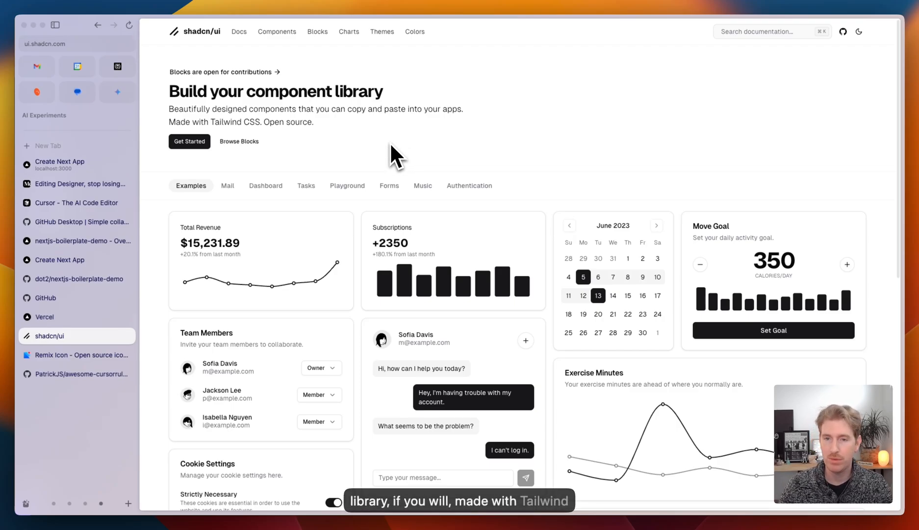
pyautogui.moveTo(403, 196)
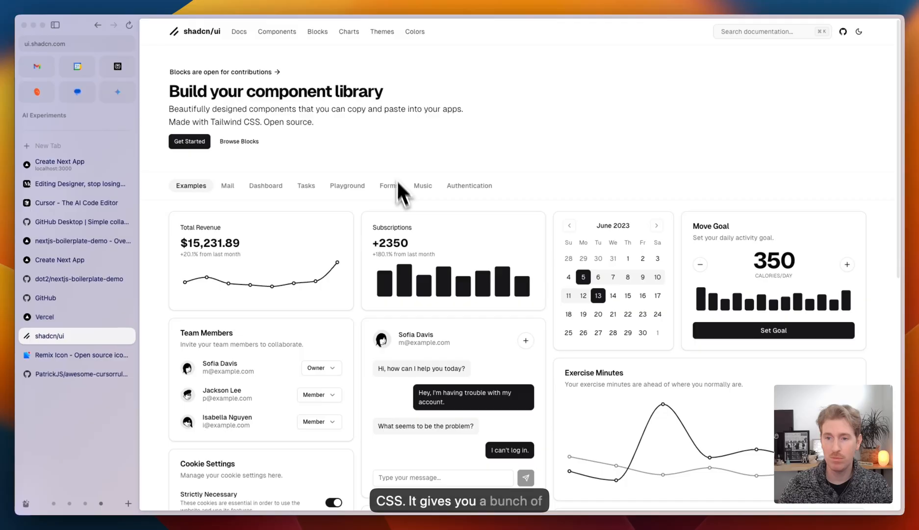
pyautogui.moveTo(407, 213)
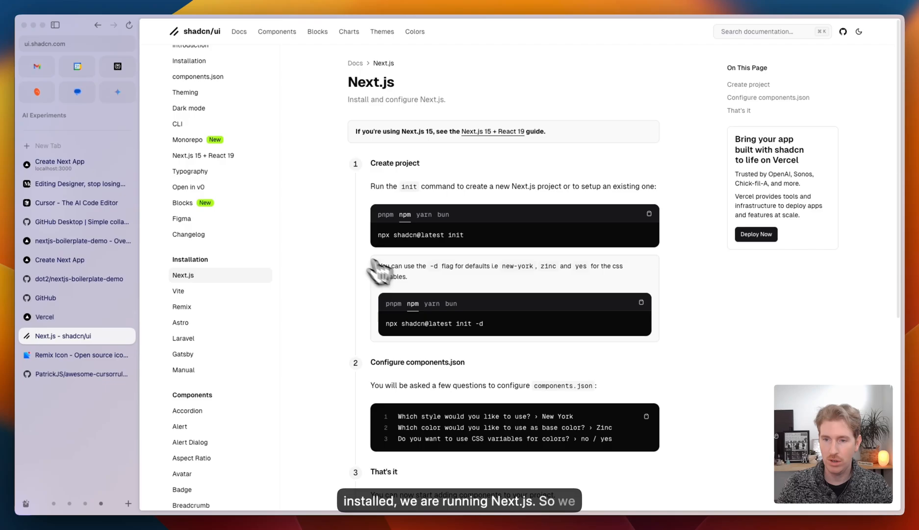
pyautogui.moveTo(527, 247)
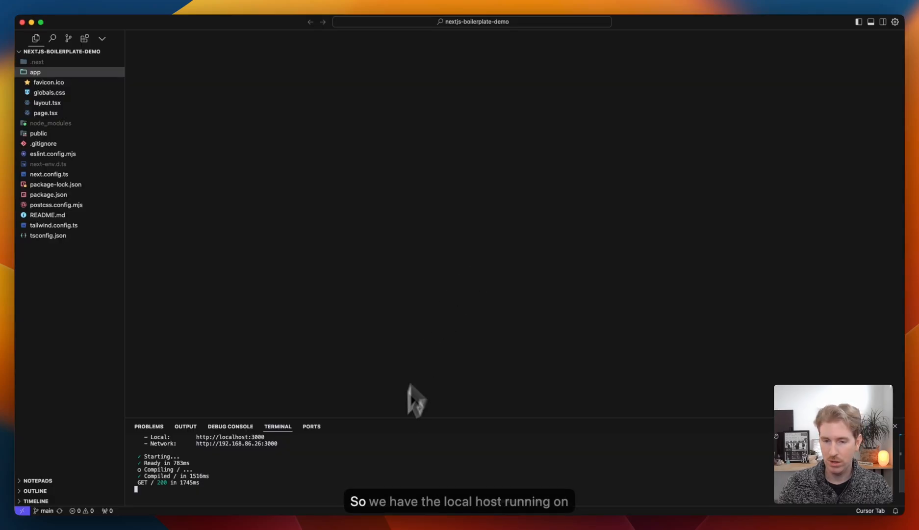
pyautogui.moveTo(281, 469)
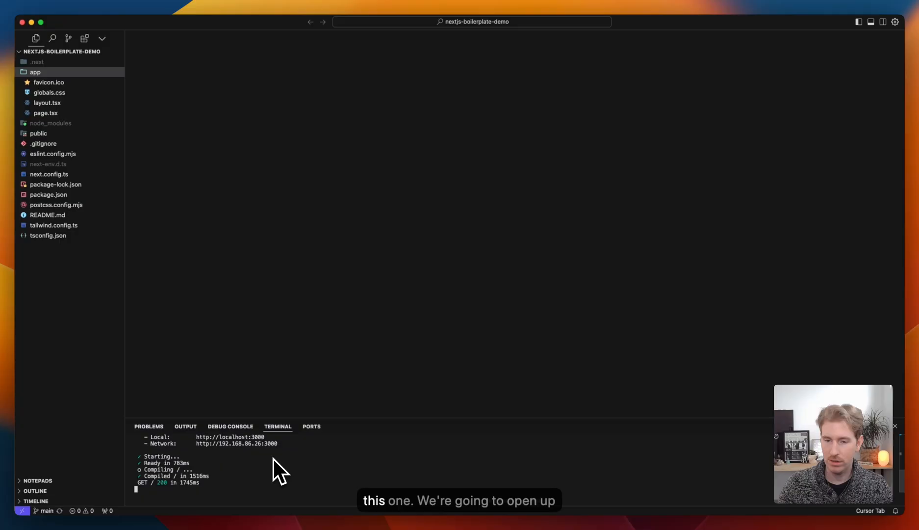
# Step: Run npx shadcn@latest init in a second terminal choosing Default style, Stone colour and CSS variables
pyautogui.click(769, 340)
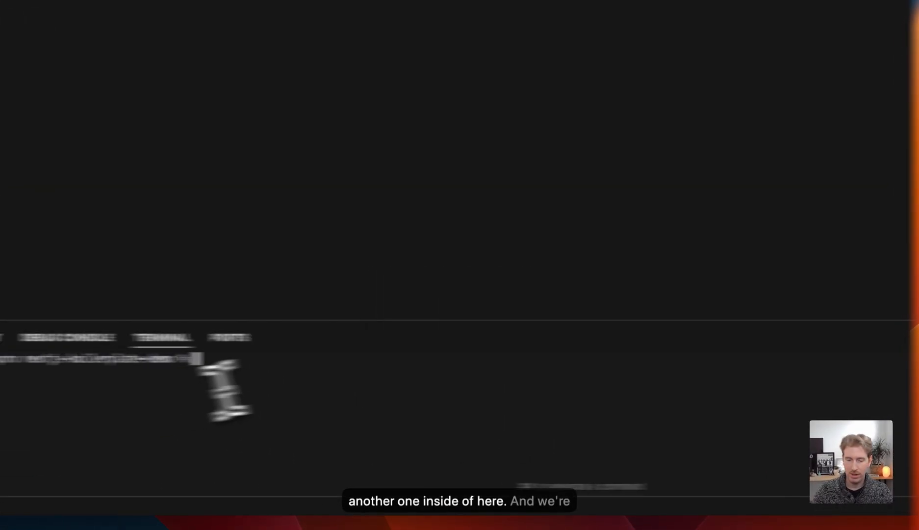
pyautogui.press('cmd+v')
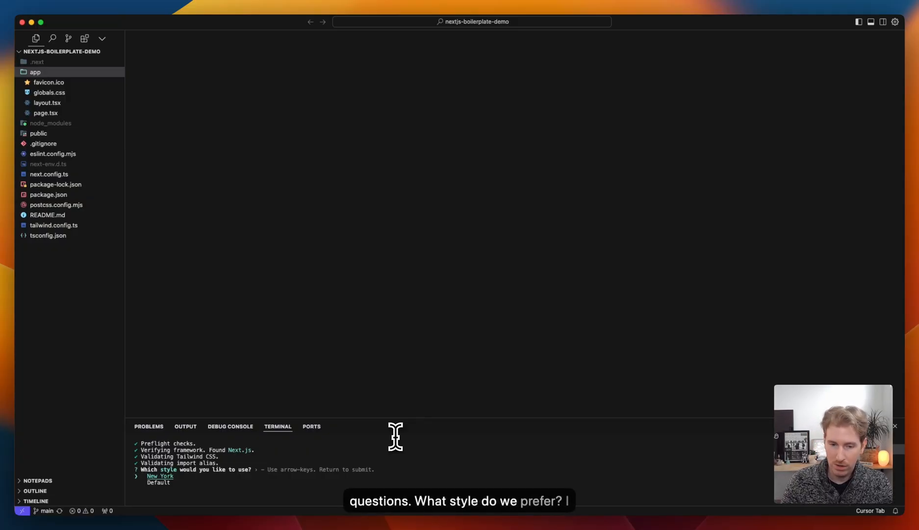
pyautogui.press('Return')
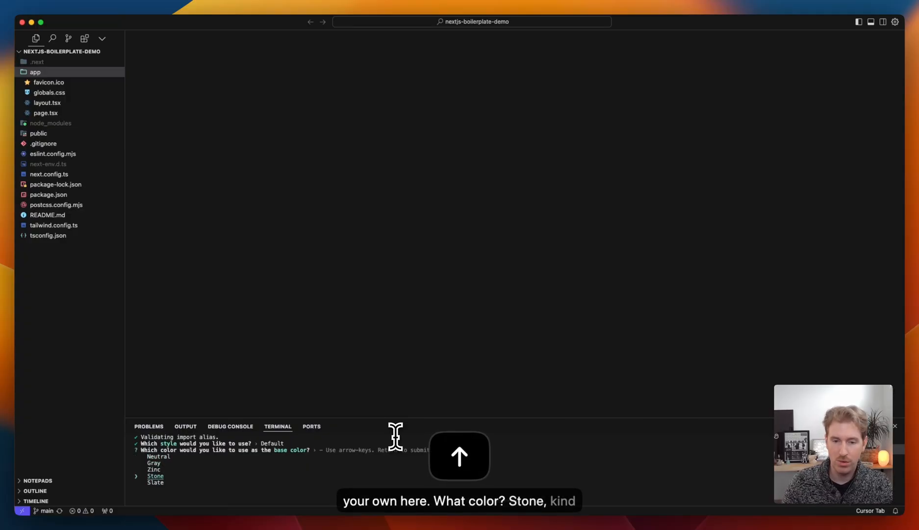
pyautogui.press('Return')
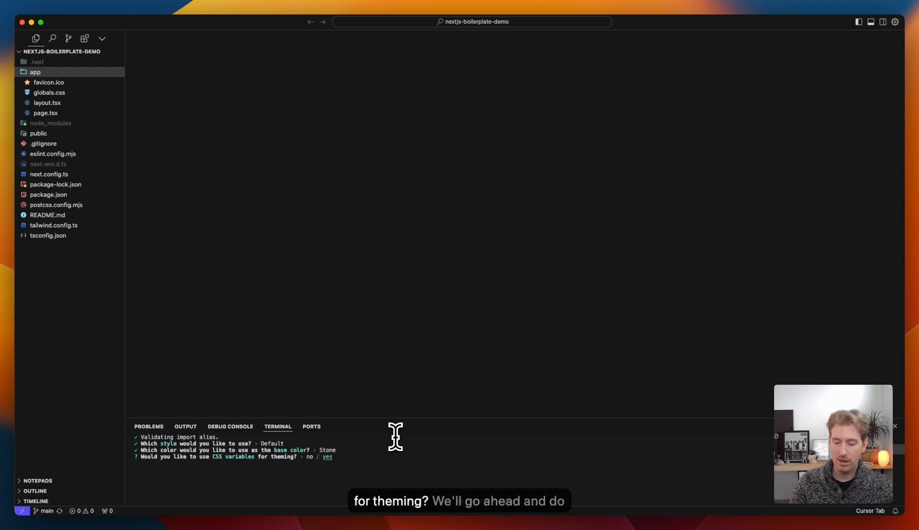
pyautogui.press('enter')
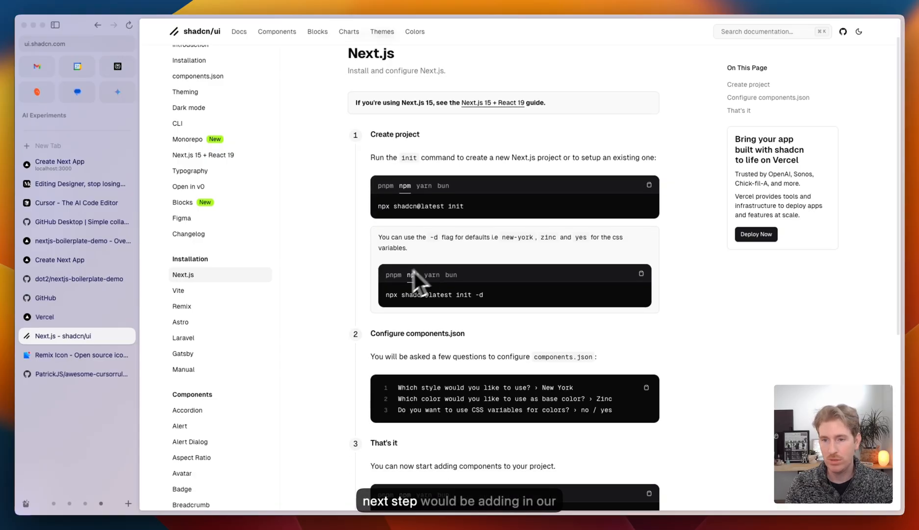
# Step: Scroll the Next.js guide and go to the Accordion component documentation
pyautogui.scroll(-3)
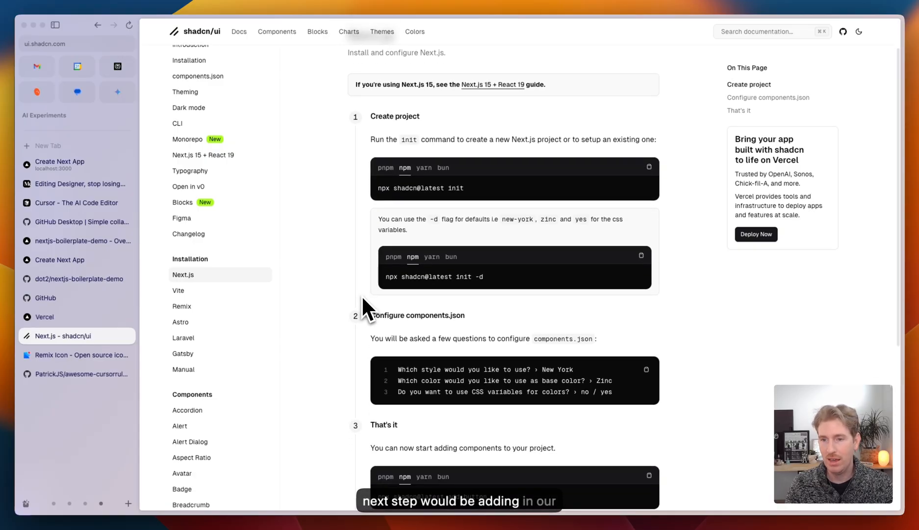
pyautogui.scroll(-3)
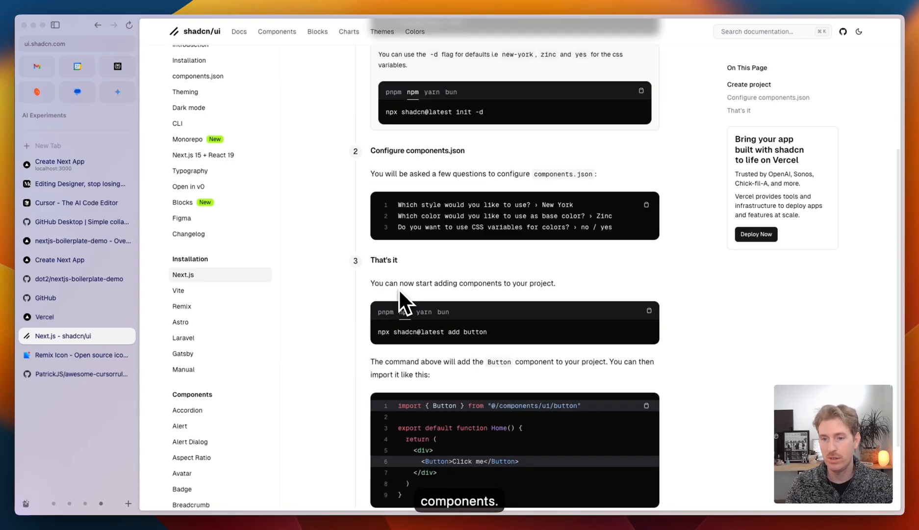
pyautogui.scroll(-3)
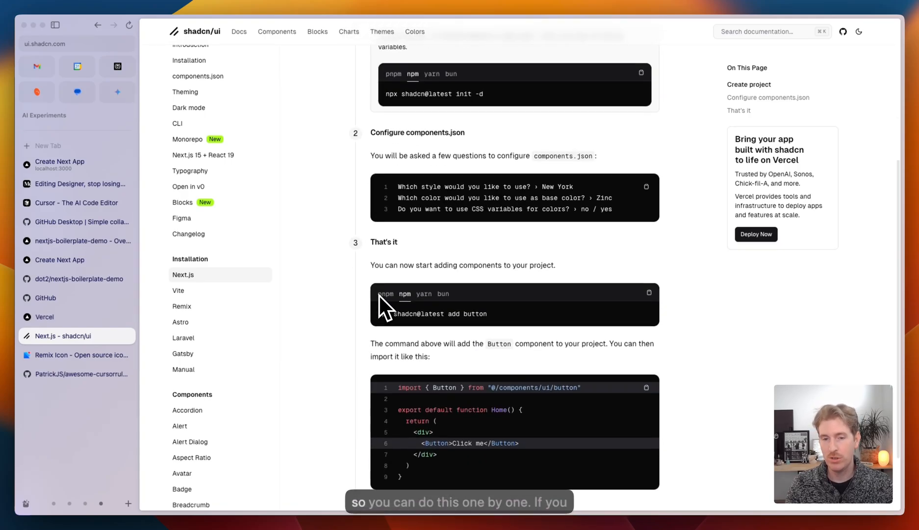
pyautogui.scroll(-3)
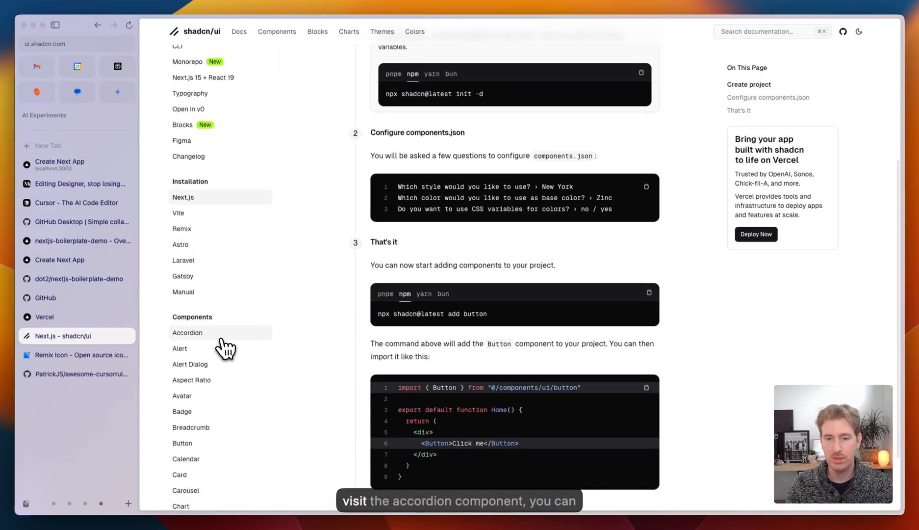
pyautogui.click(188, 332)
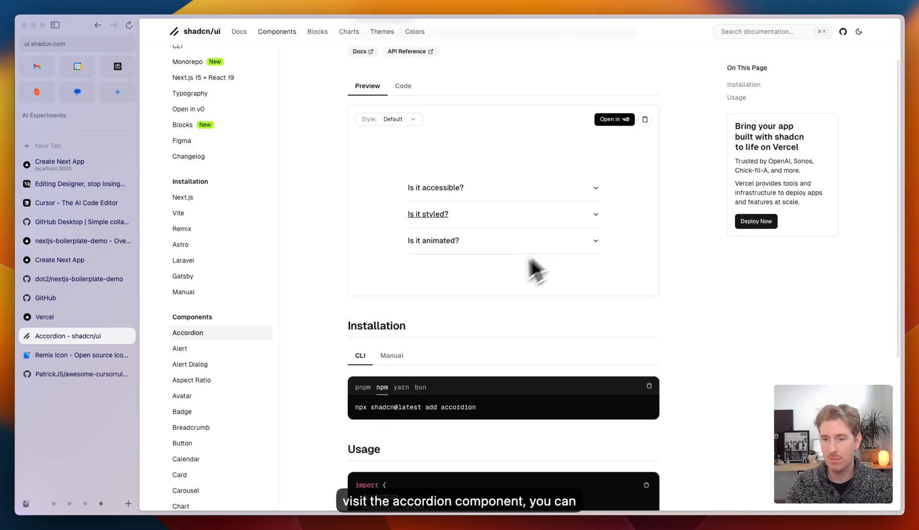
# Step: Select the 'npx shadcn@latest add' portion of the CLI install command
pyautogui.scroll(-3)
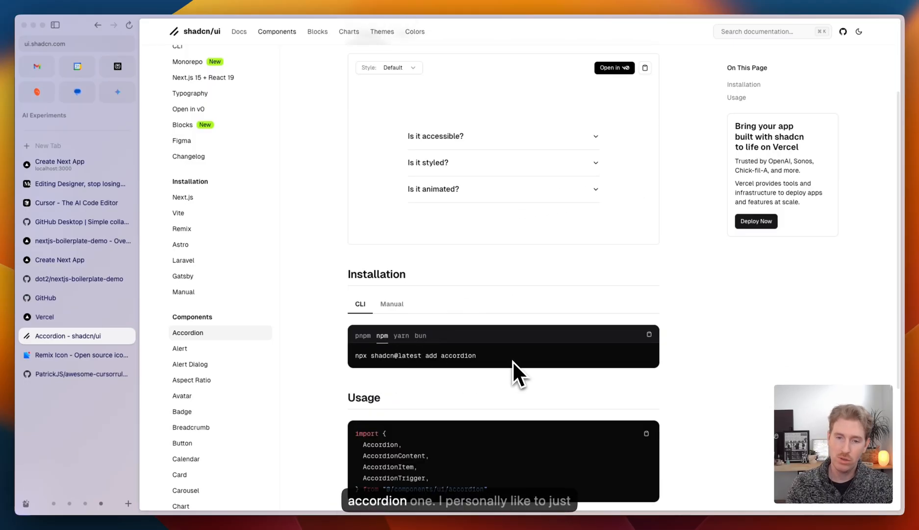
pyautogui.moveTo(233, 346)
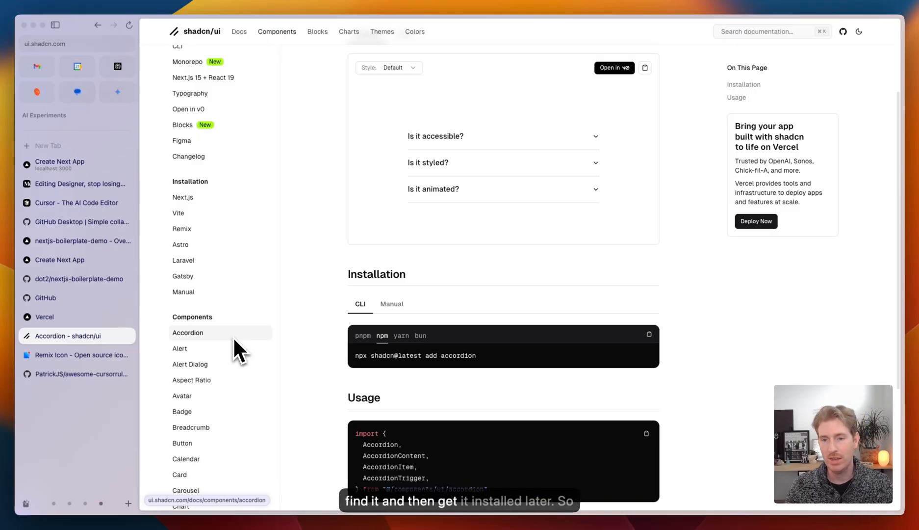
pyautogui.moveTo(358, 357)
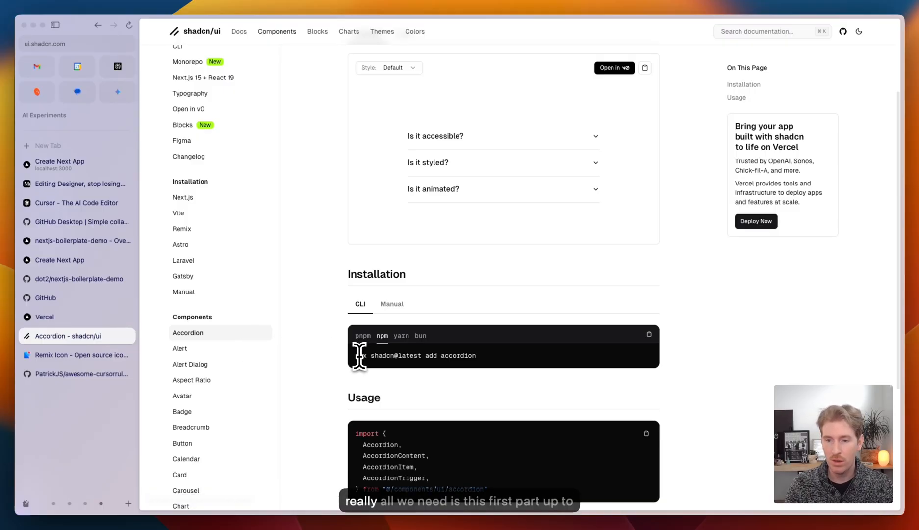
pyautogui.moveTo(355, 355); pyautogui.dragTo(436, 355)
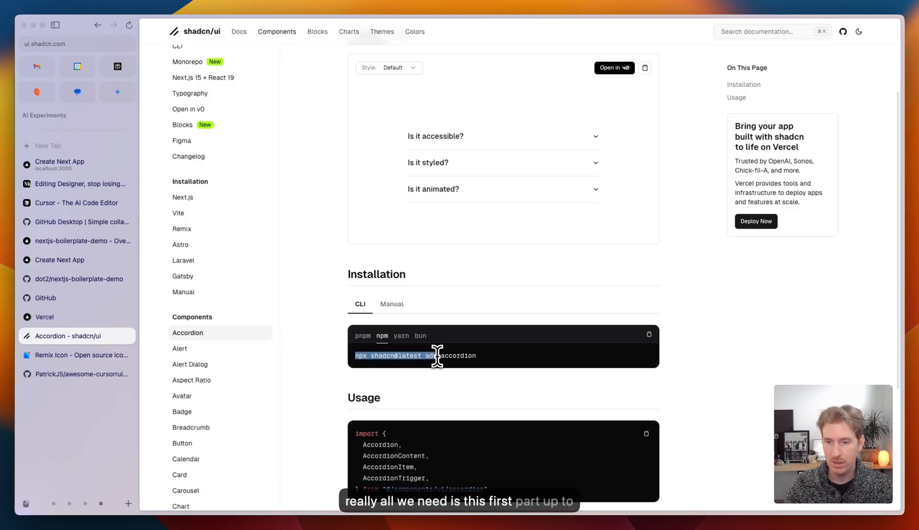
# Step: Run npx shadcn@latest add in the terminal and select every component to install
pyautogui.press('cmd+c')
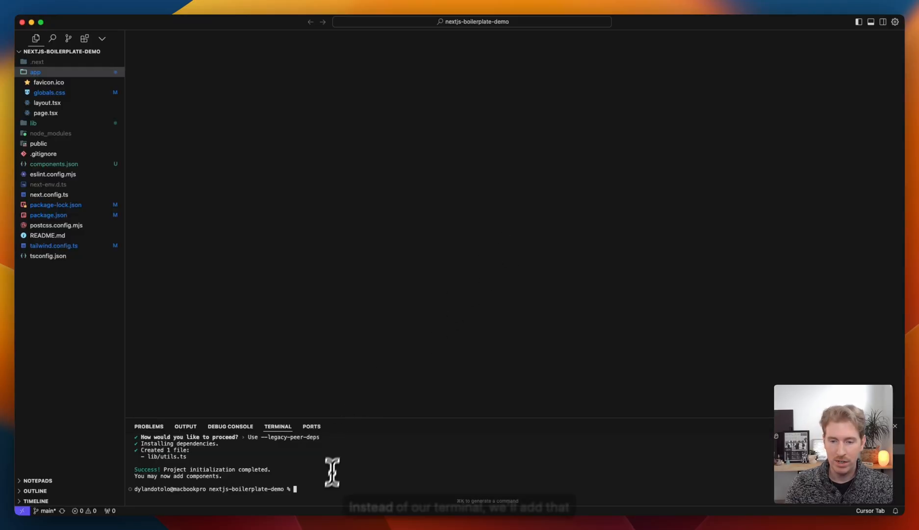
pyautogui.press('cmd+v')
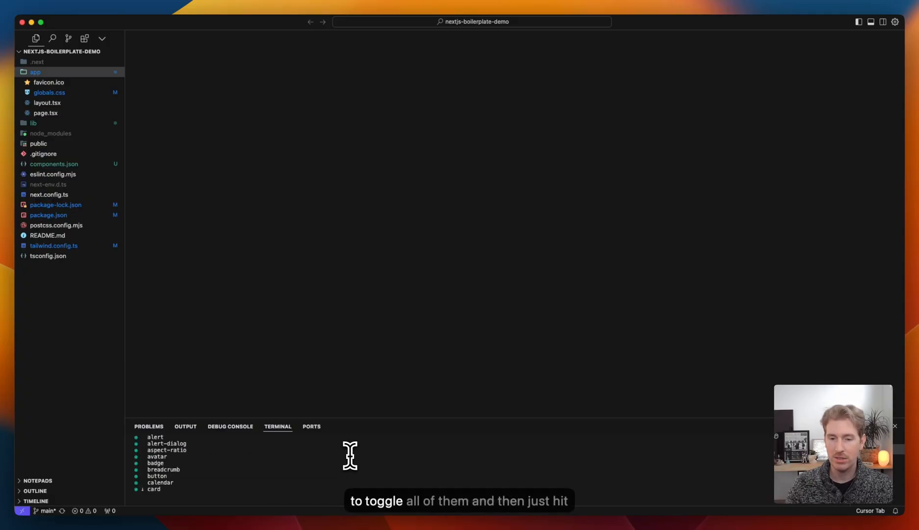
pyautogui.press('enter')
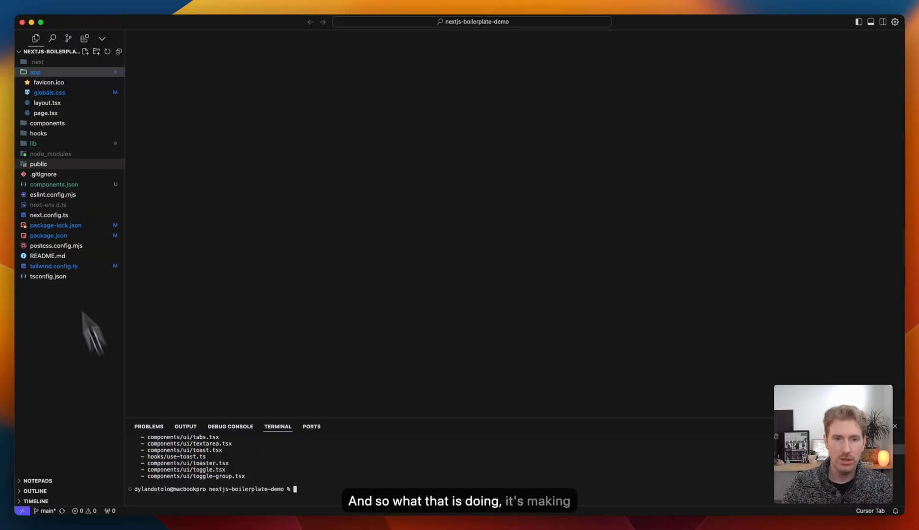
pyautogui.moveTo(47, 123)
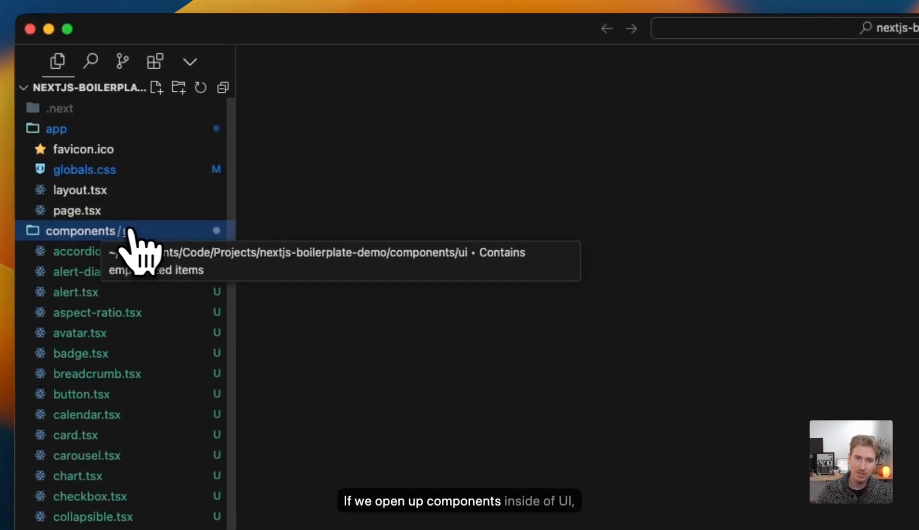
# Step: Expand the components folder to reveal ui files like accordion.tsx and button.tsx
pyautogui.click(91, 251)
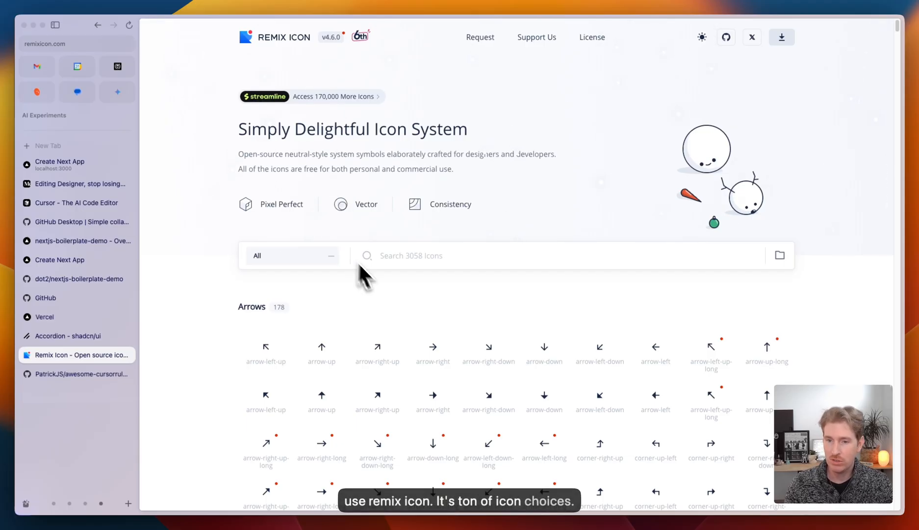
# Step: Bring up Remix Icon's Download dialog with the npm install remixicon option
pyautogui.scroll(-3)
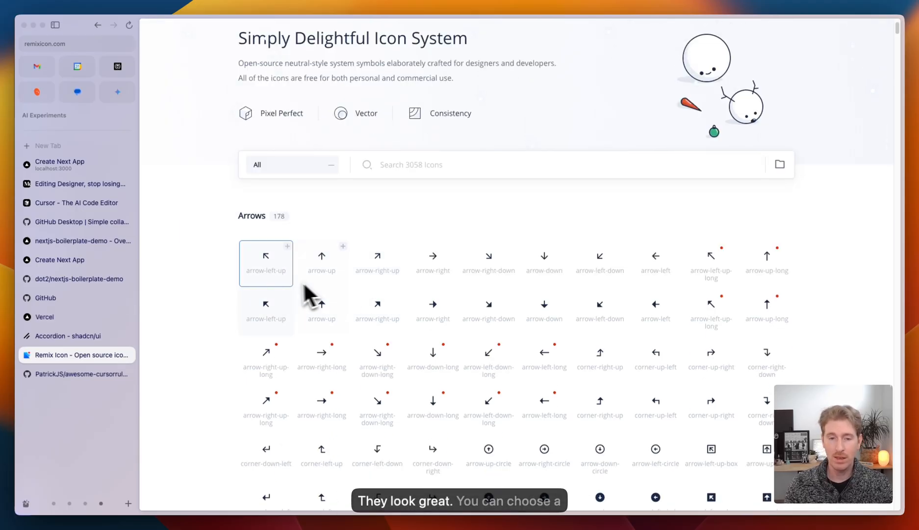
pyautogui.moveTo(217, 308)
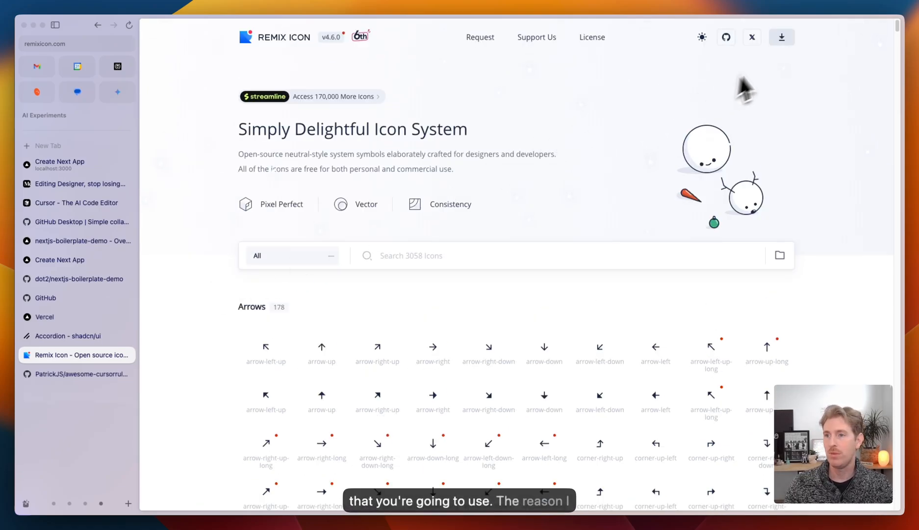
pyautogui.click(782, 37)
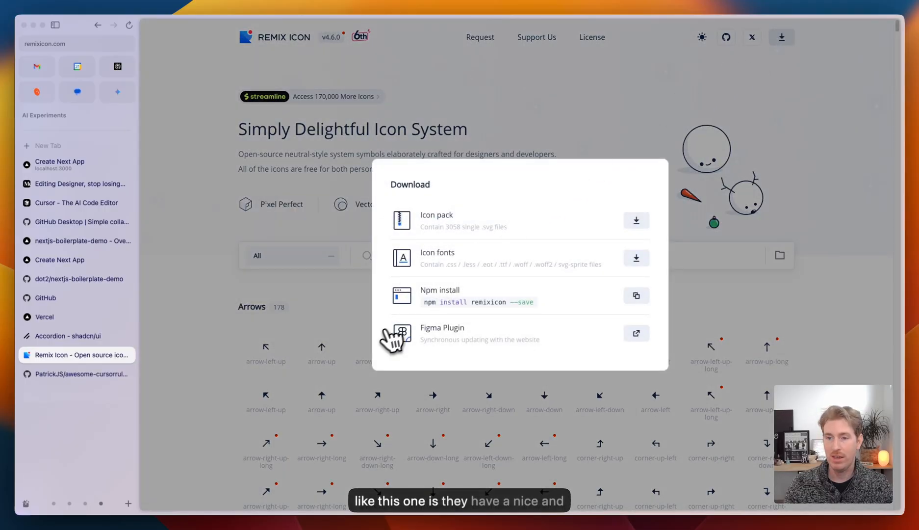
pyautogui.moveTo(431, 311)
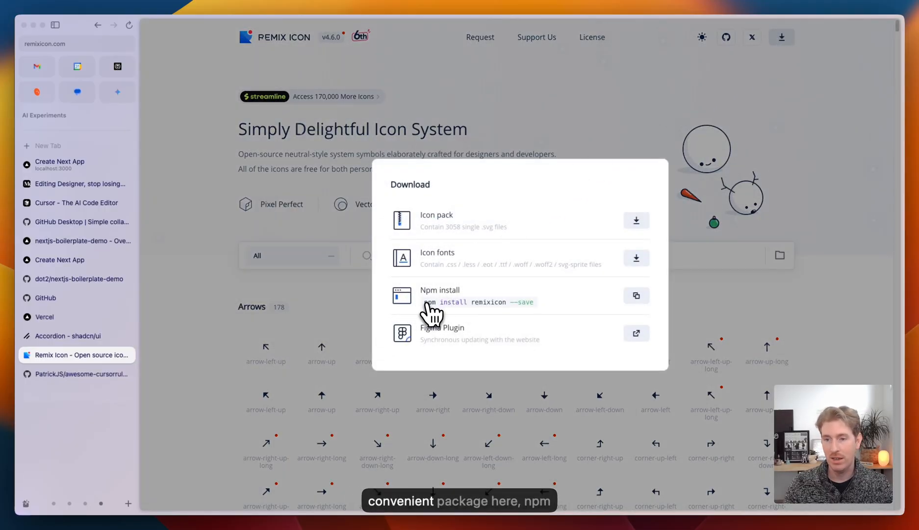
pyautogui.moveTo(656, 308)
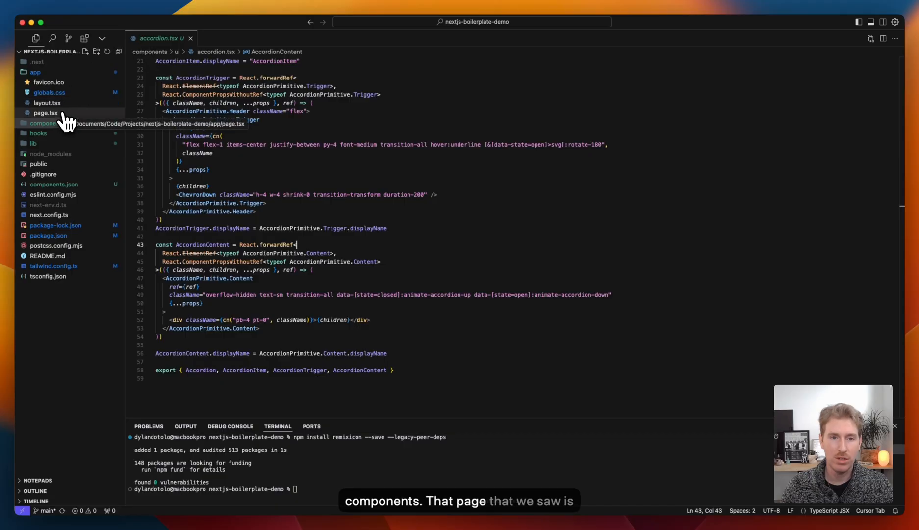
# Step: Open the app's page.tsx file from the Explorer
pyautogui.click(45, 112)
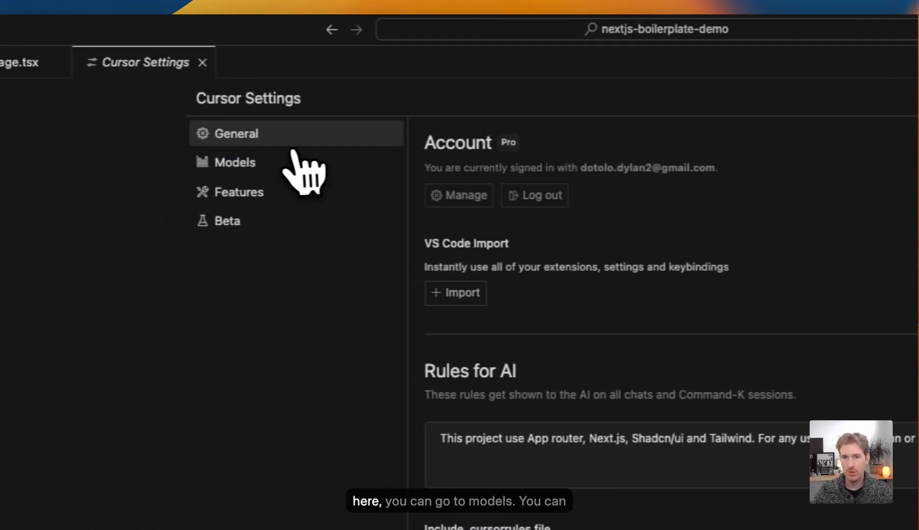
# Step: Enable claude-3.5-sonnet in Cursor's Models settings and view the API key options
pyautogui.click(235, 162)
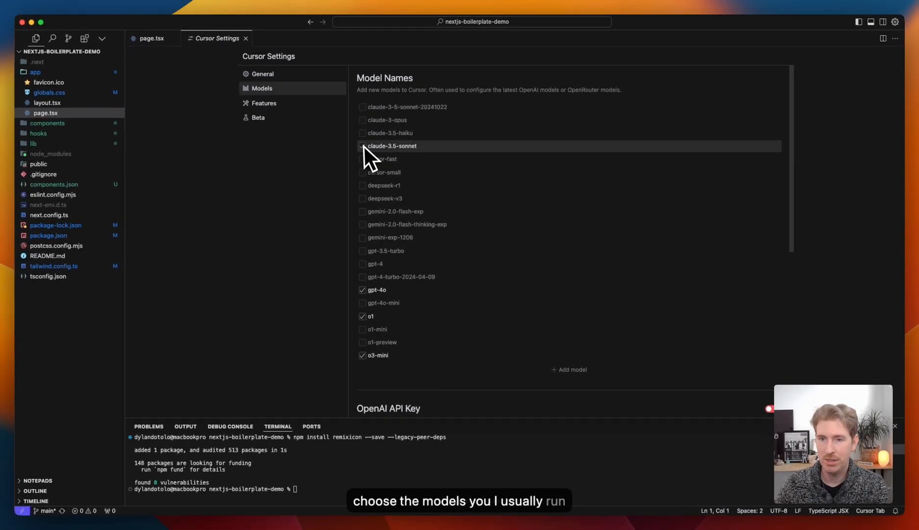
pyautogui.click(362, 145)
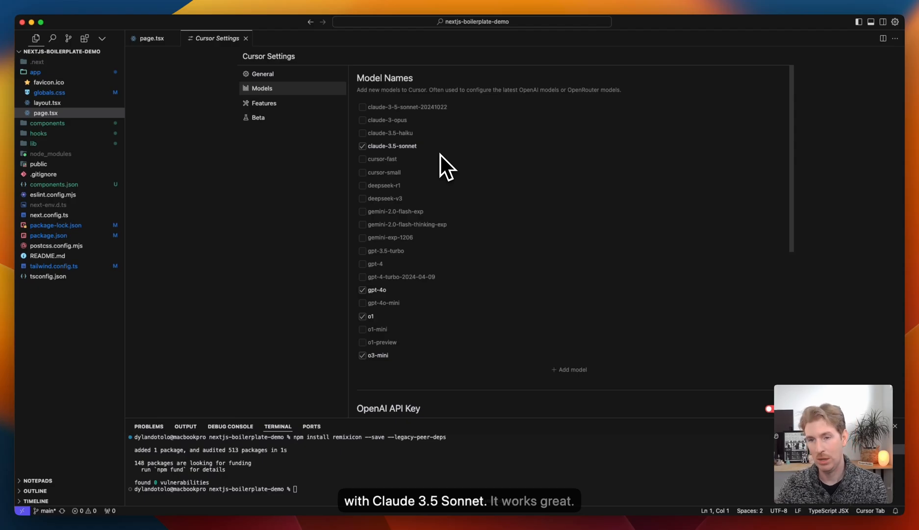
pyautogui.scroll(-3)
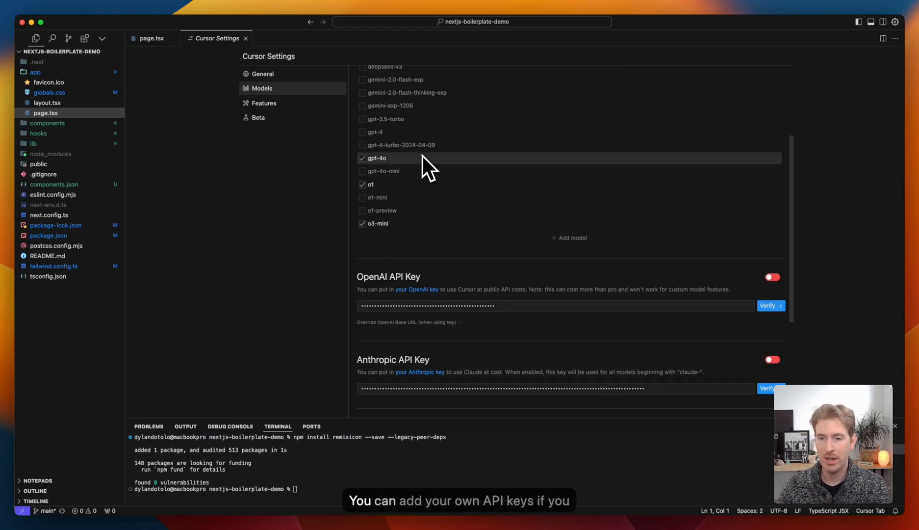
pyautogui.scroll(-3)
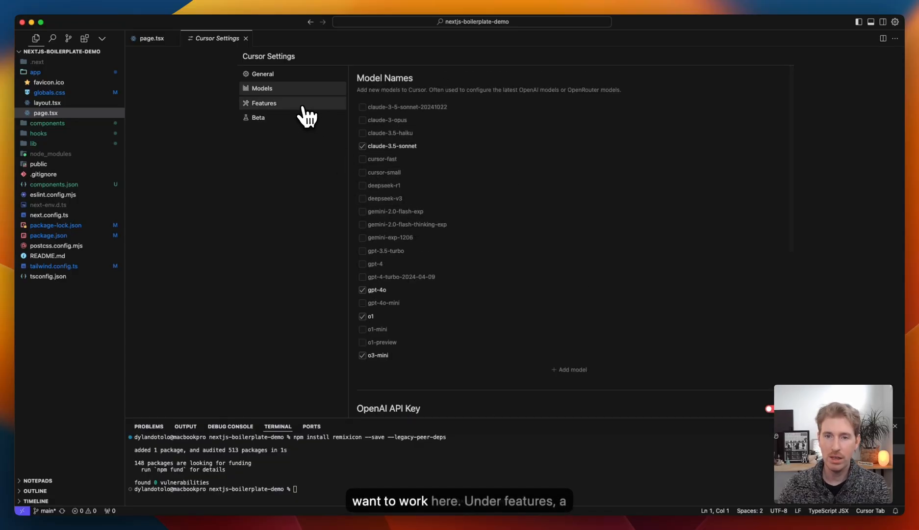
# Step: Review Features settings for Codebase Indexing and Docs, then return to General
pyautogui.click(263, 103)
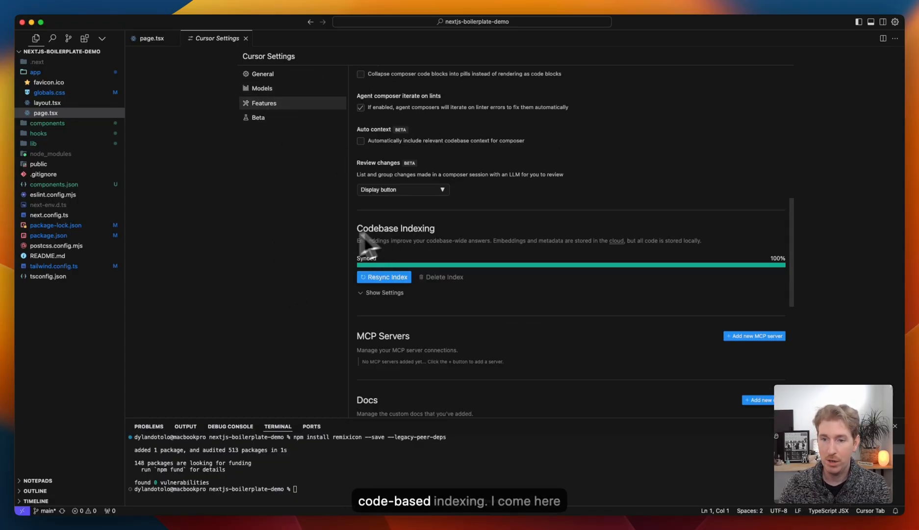
pyautogui.moveTo(419, 249)
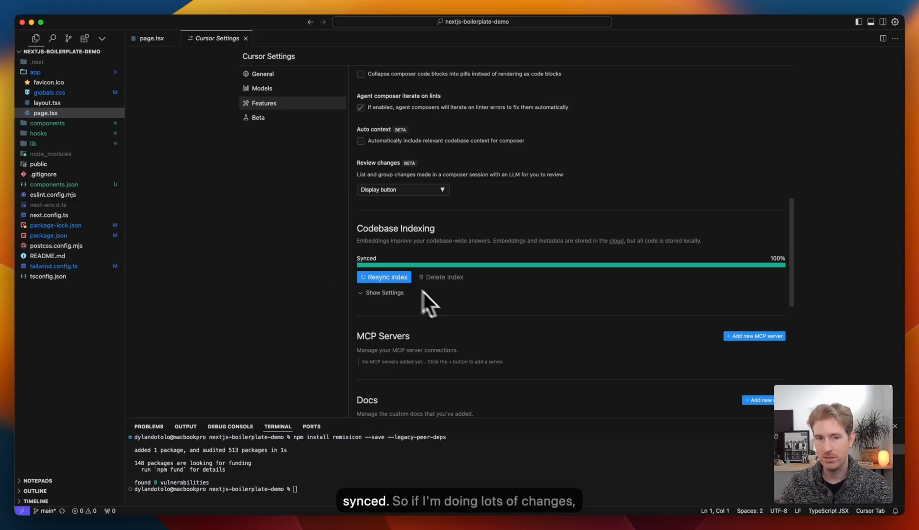
pyautogui.moveTo(457, 317)
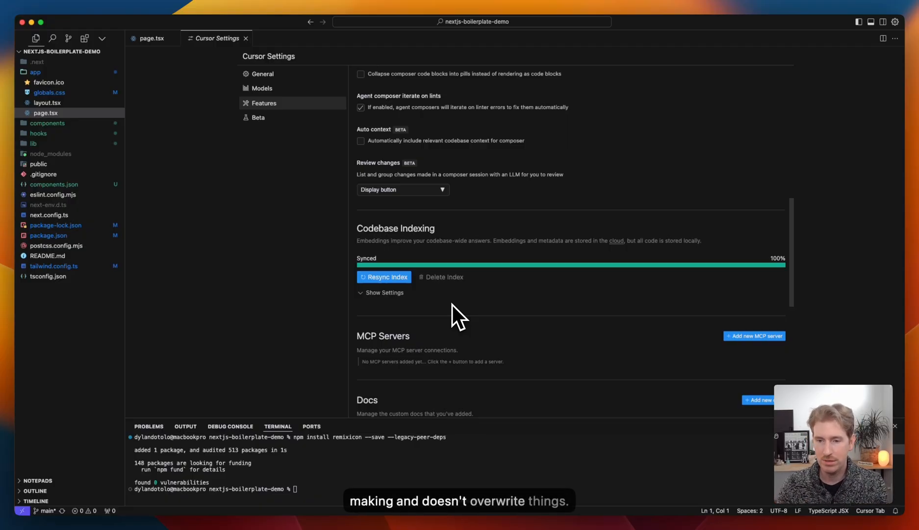
pyautogui.scroll(-3)
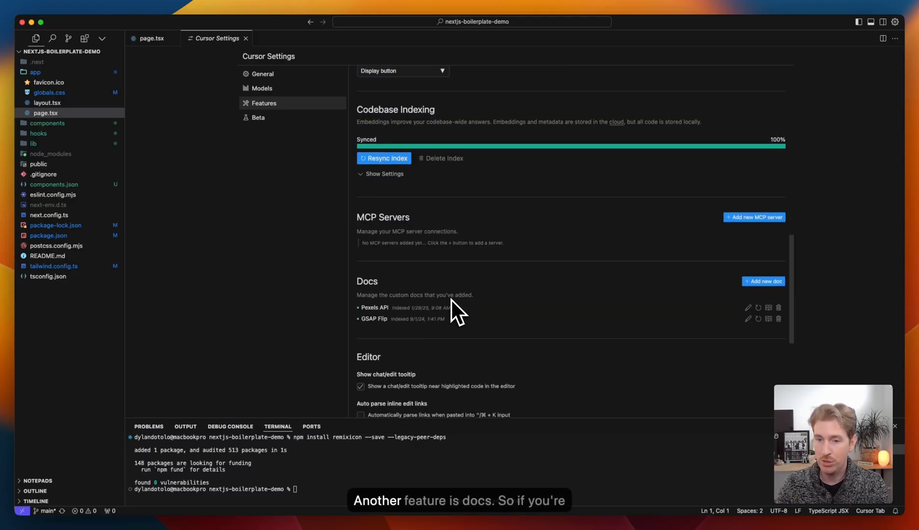
pyautogui.moveTo(421, 305)
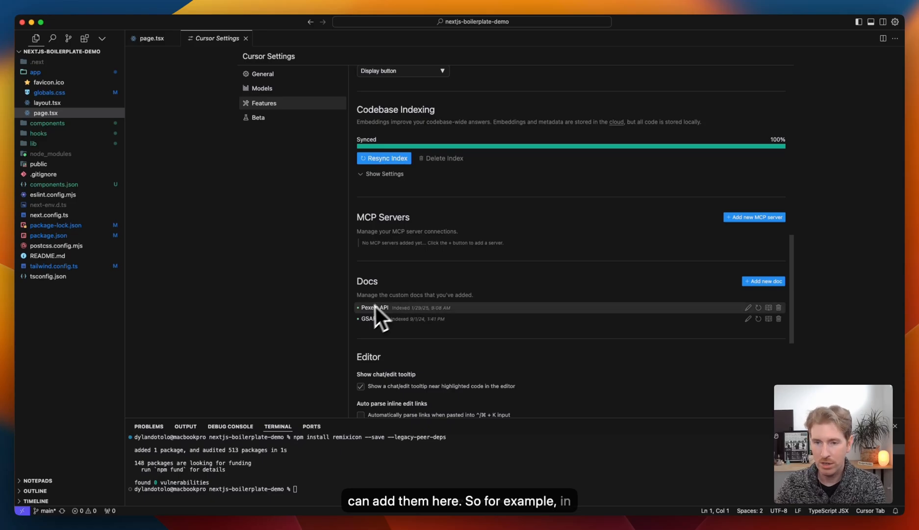
pyautogui.moveTo(460, 323)
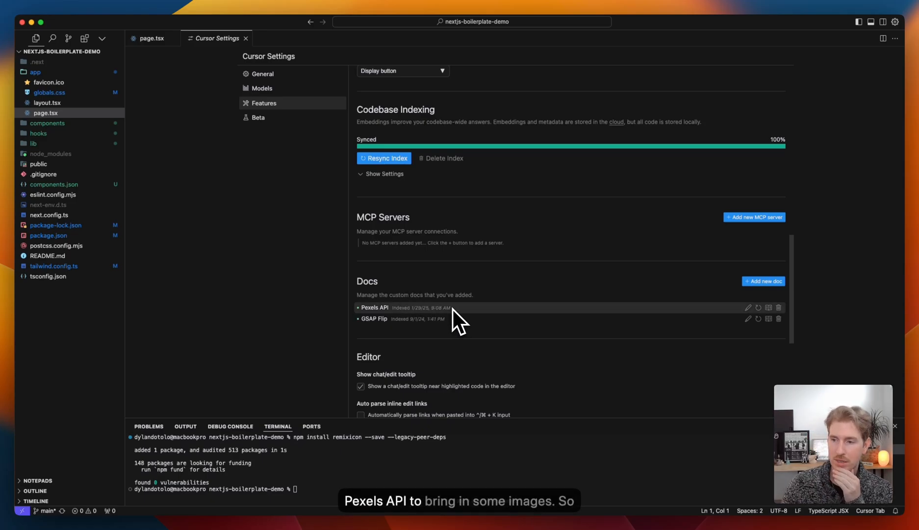
pyautogui.moveTo(404, 320)
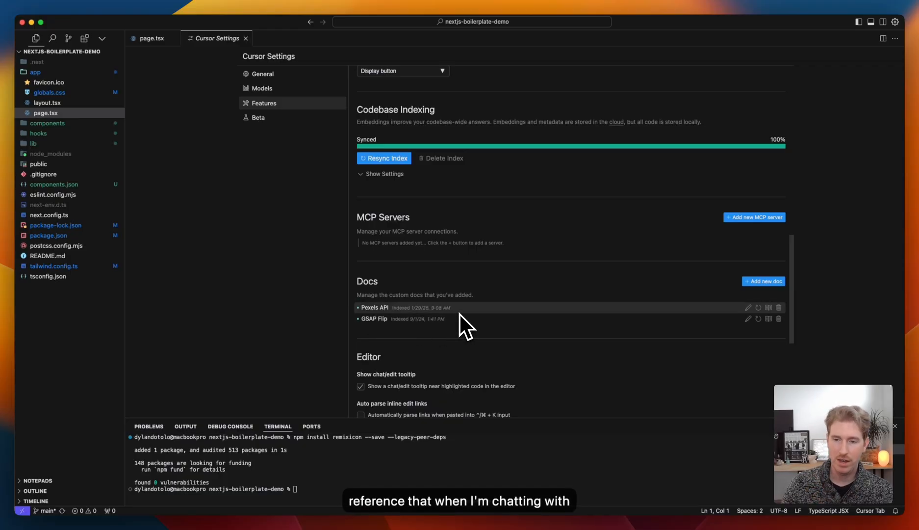
pyautogui.click(262, 73)
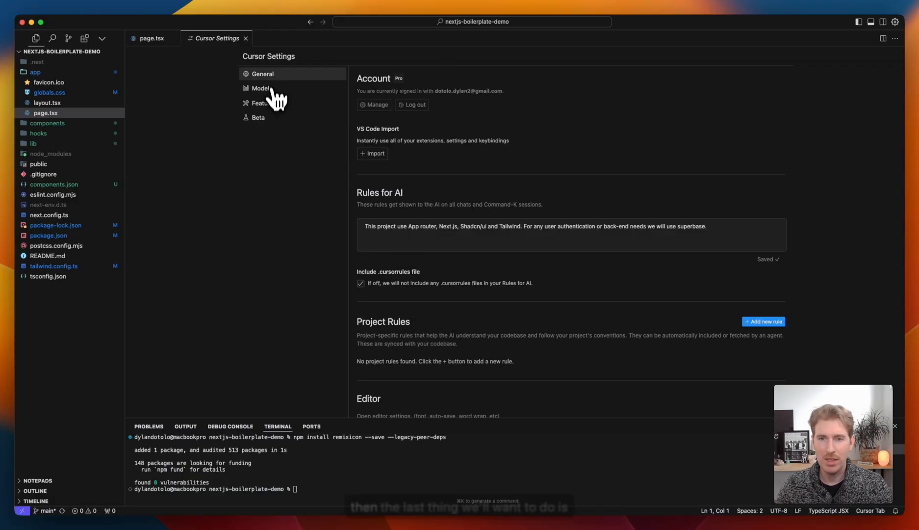
pyautogui.moveTo(381, 343)
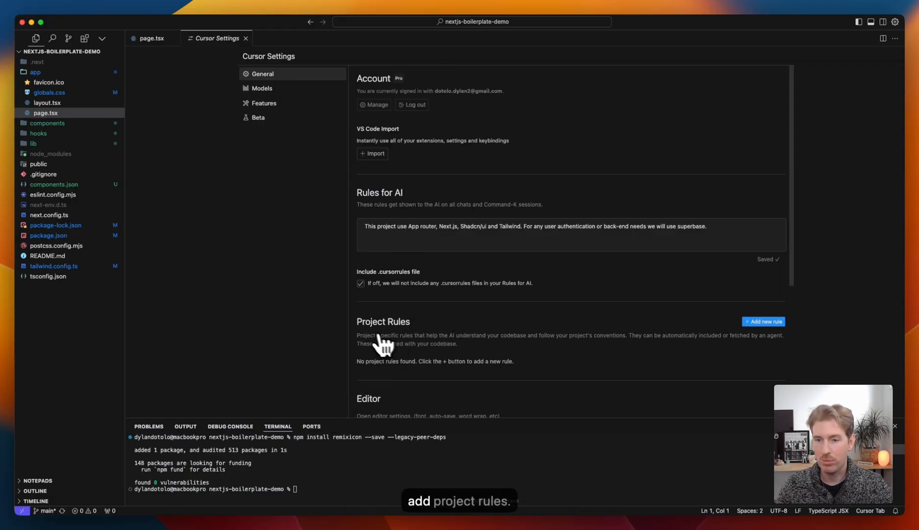
pyautogui.moveTo(636, 342)
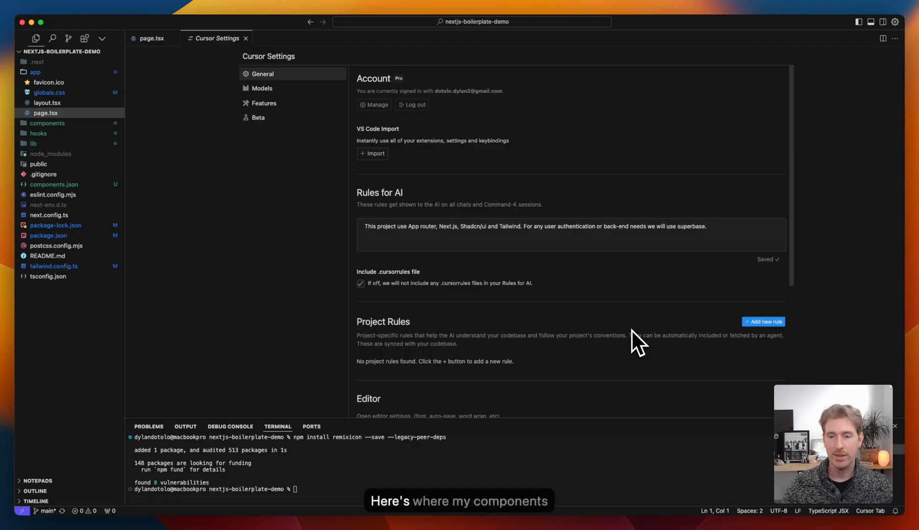
# Step: Add a new project rule and begin naming it 'my-cus'
pyautogui.click(763, 321)
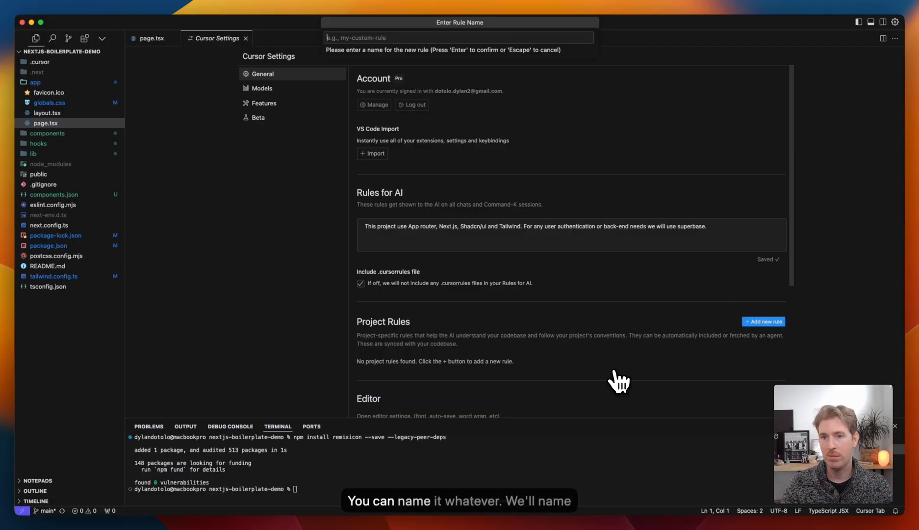
pyautogui.write('my-cus')
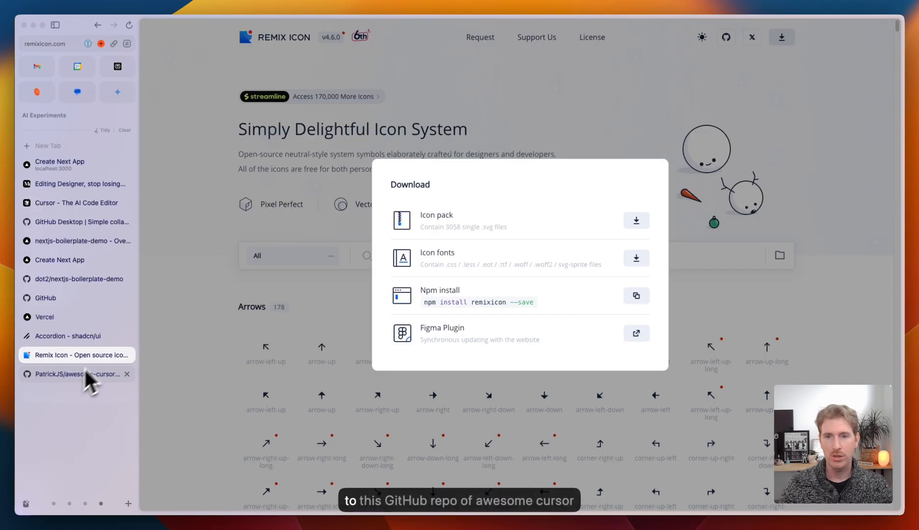
# Step: Switch to the PatrickJS/awesome-cursorrules GitHub tab and scroll the repository
pyautogui.click(73, 374)
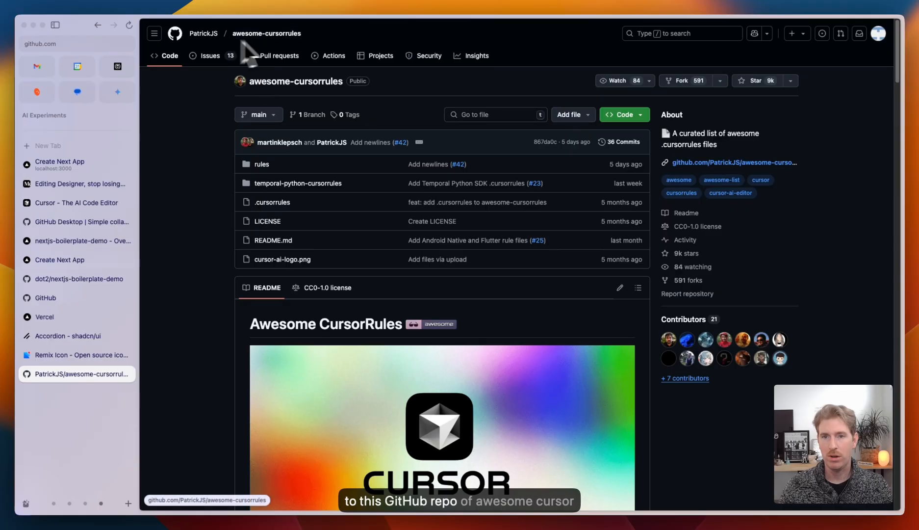
pyautogui.scroll(-3)
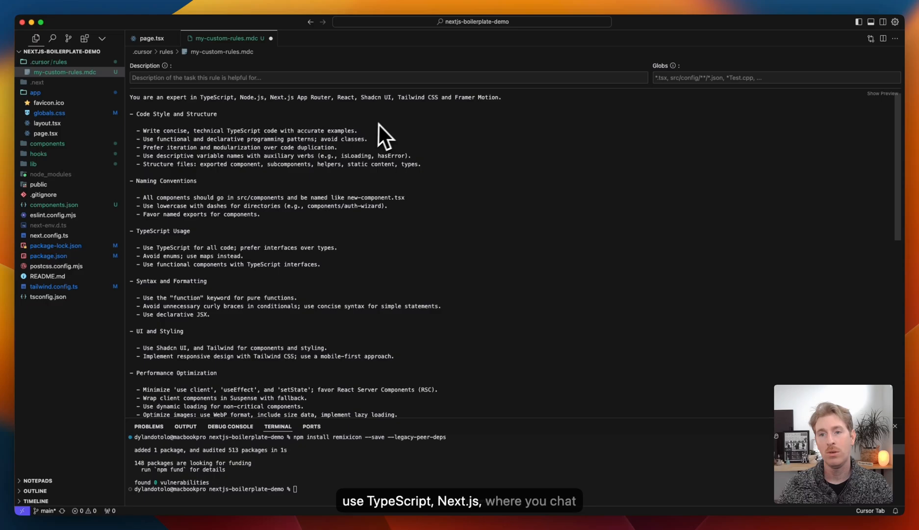
pyautogui.moveTo(439, 114)
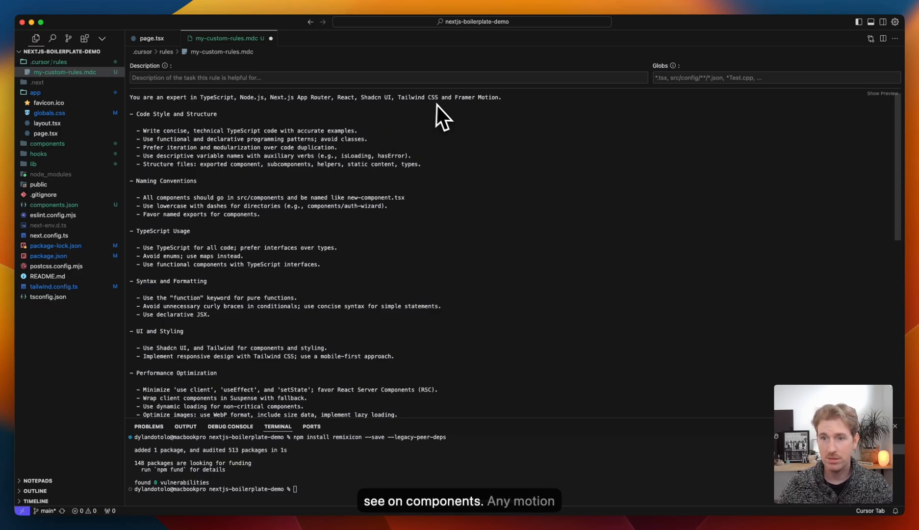
pyautogui.moveTo(470, 149)
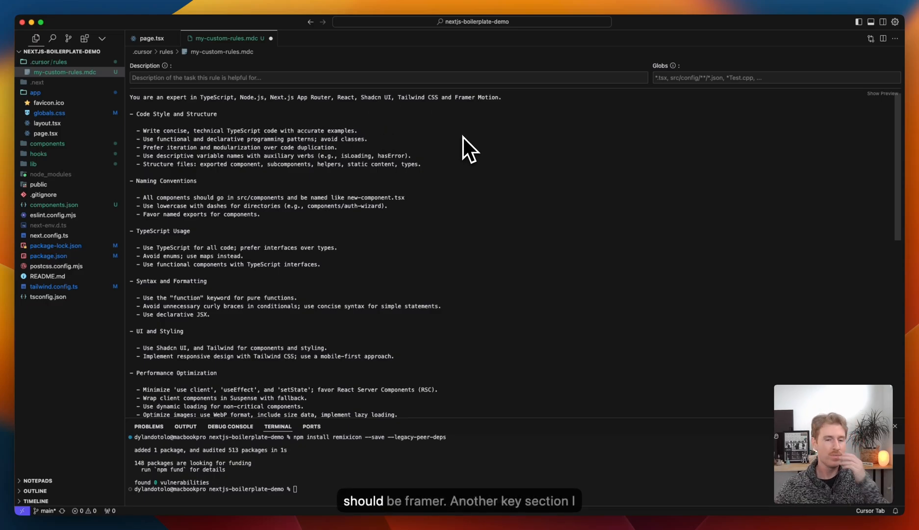
# Step: Review the pasted Next.js/TypeScript/shadcn rules in my-custom-rules.mdc and save the file
pyautogui.scroll(-3)
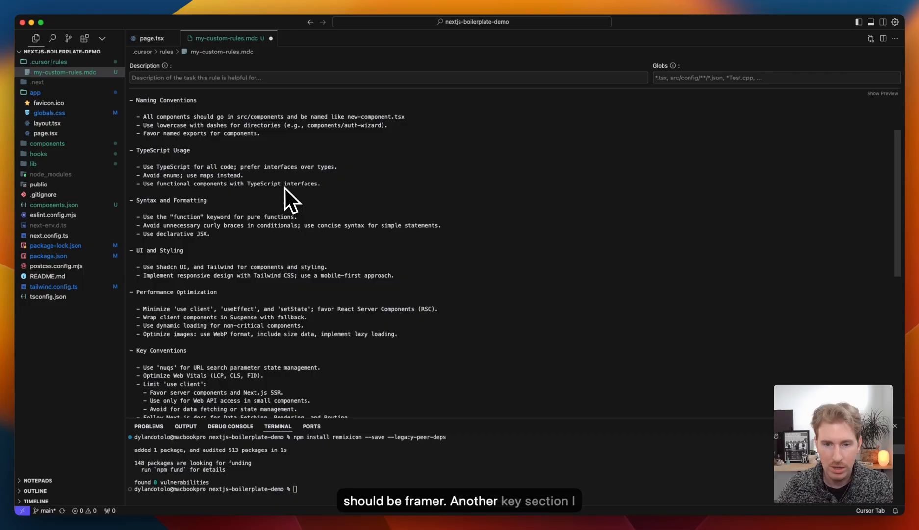
pyautogui.scroll(-3)
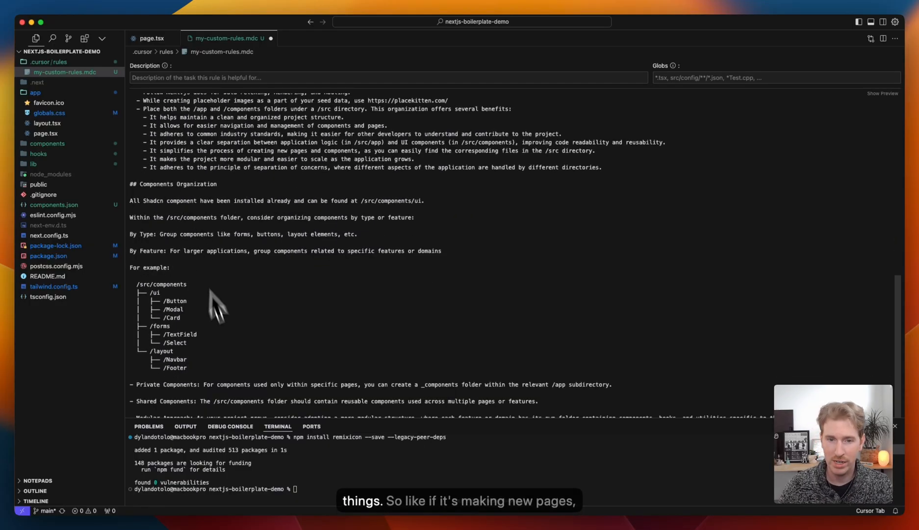
pyautogui.moveTo(240, 366)
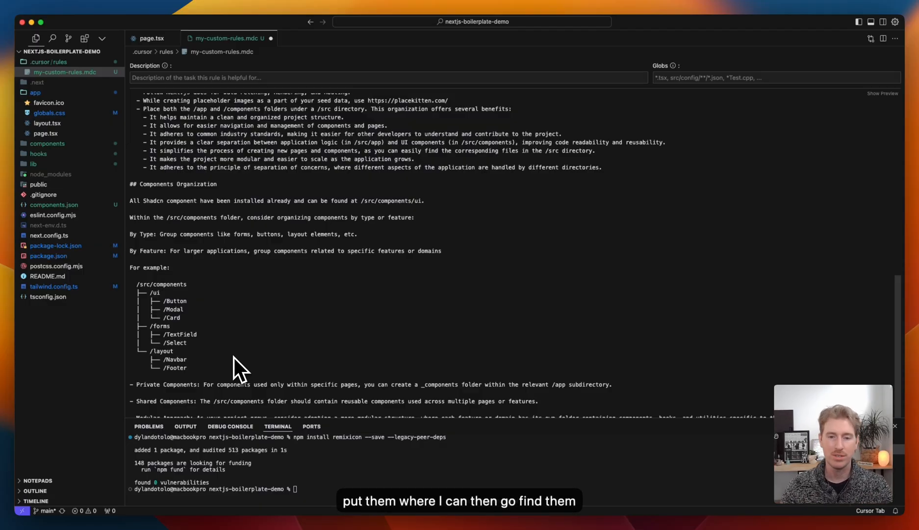
pyautogui.press('cmd+s')
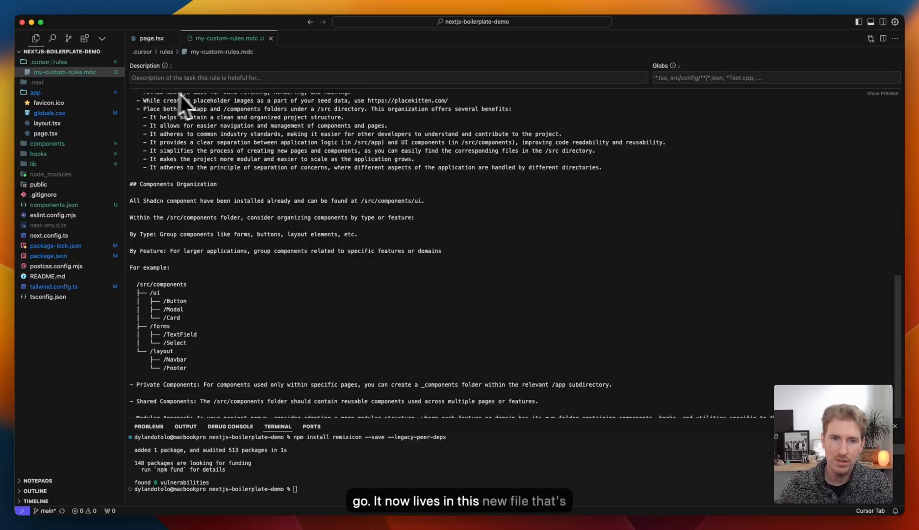
pyautogui.moveTo(286, 145)
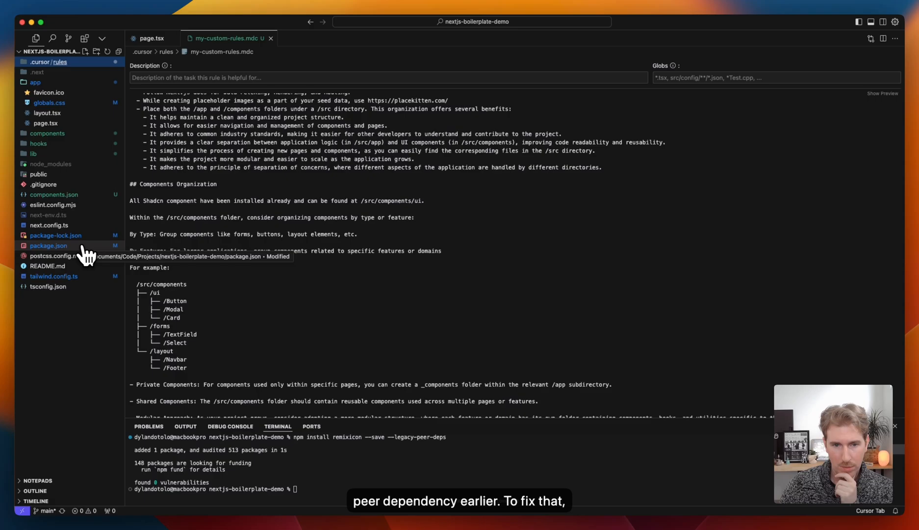
# Step: Replace package.json so the build script reads 'next build --no-lint' and save it
pyautogui.click(49, 245)
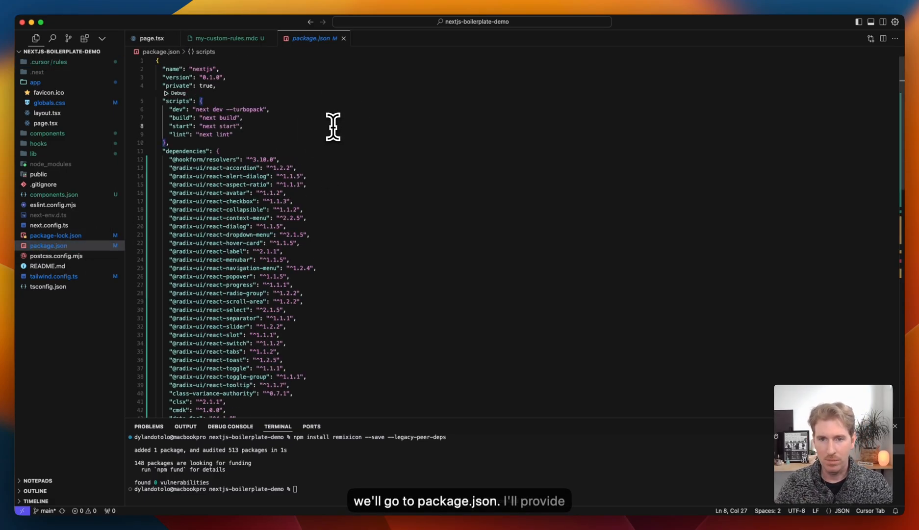
pyautogui.press('cmd+v')
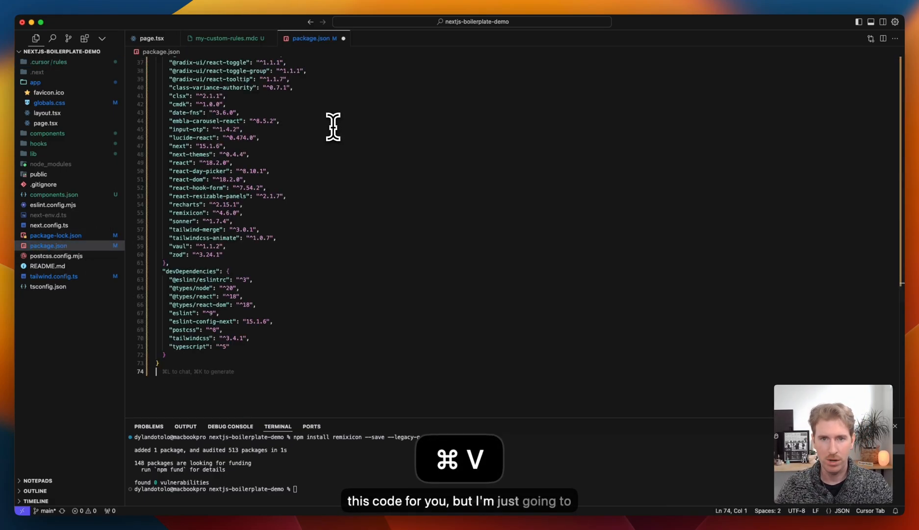
pyautogui.press('cmd+v')
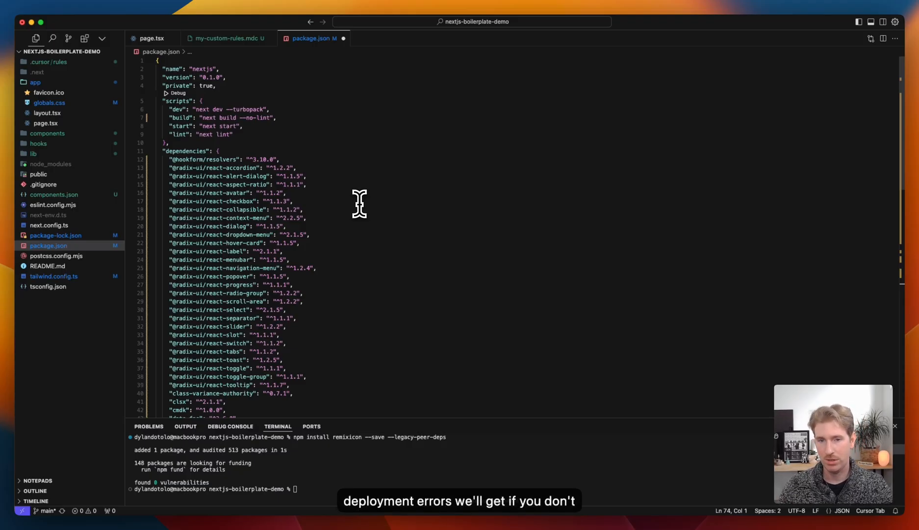
pyautogui.press('cmd+s')
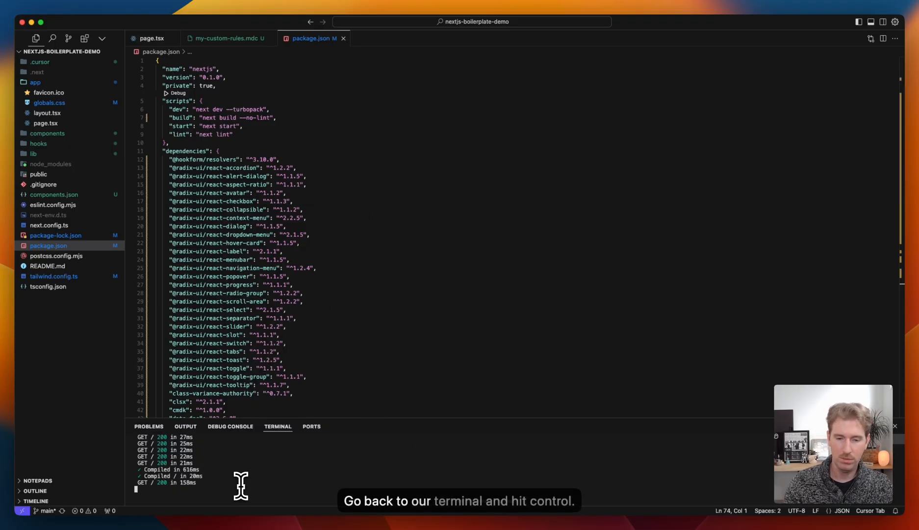
# Step: Stop the dev server, reinstall dependencies with npm install, and restart it on localhost:3000
pyautogui.press('ctrl+c')
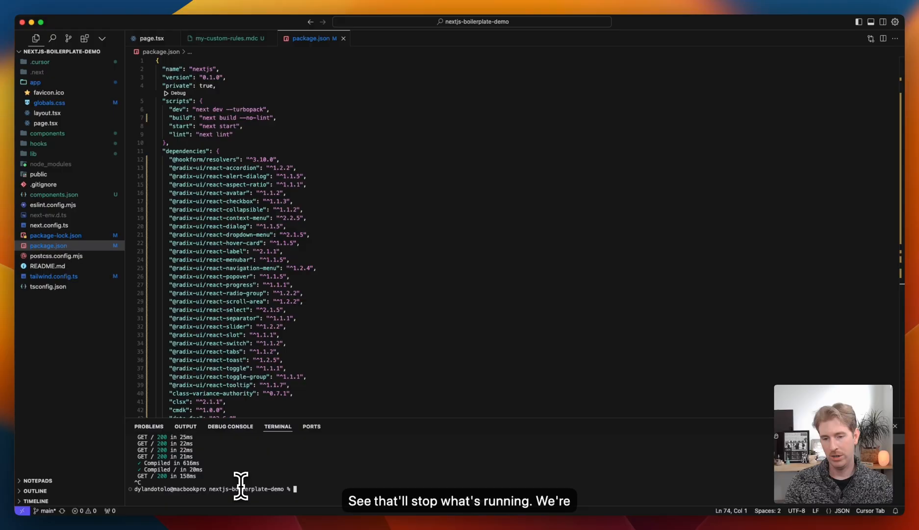
pyautogui.write('npm ins')
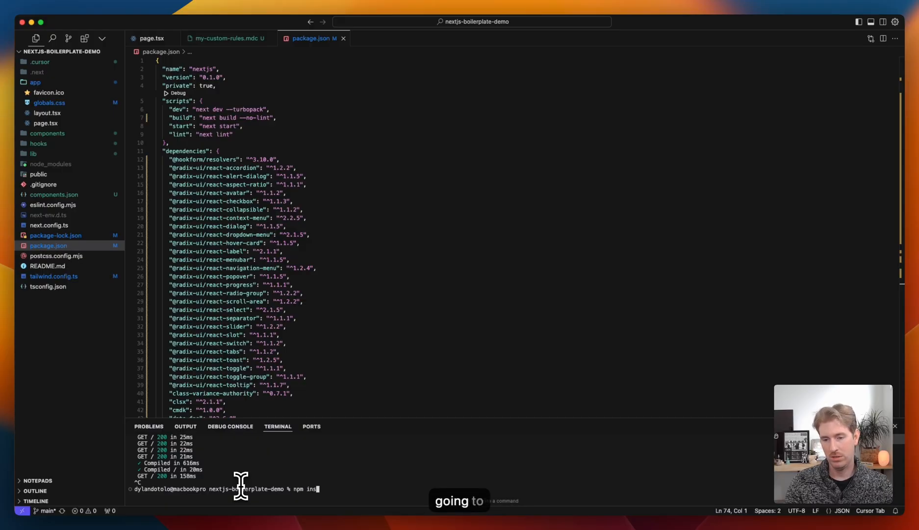
pyautogui.press('Enter')
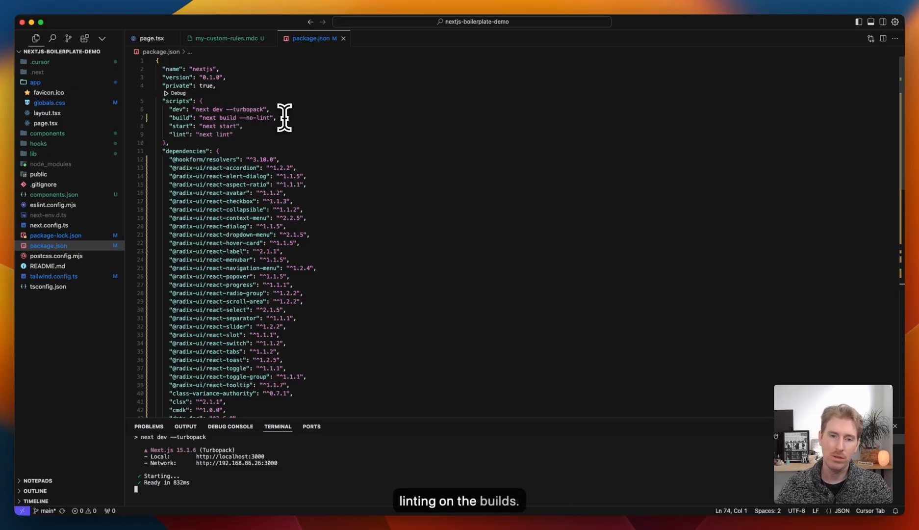
pyautogui.click(225, 38)
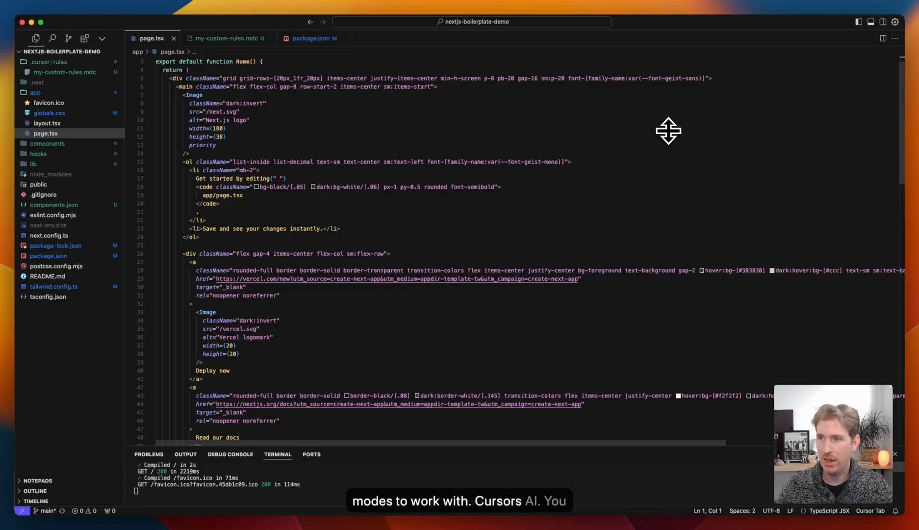
# Step: Bring up the Composer panel and switch it to agent mode with page.tsx attached
pyautogui.click(874, 30)
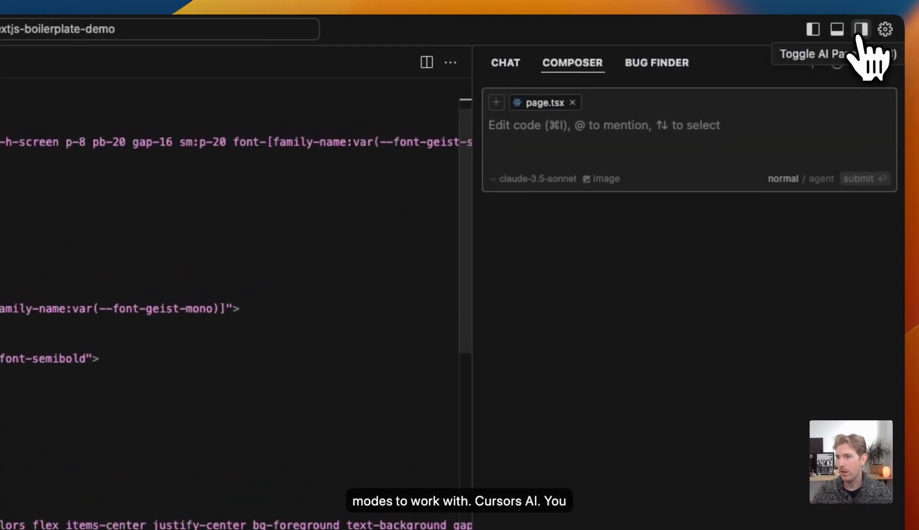
pyautogui.click(860, 28)
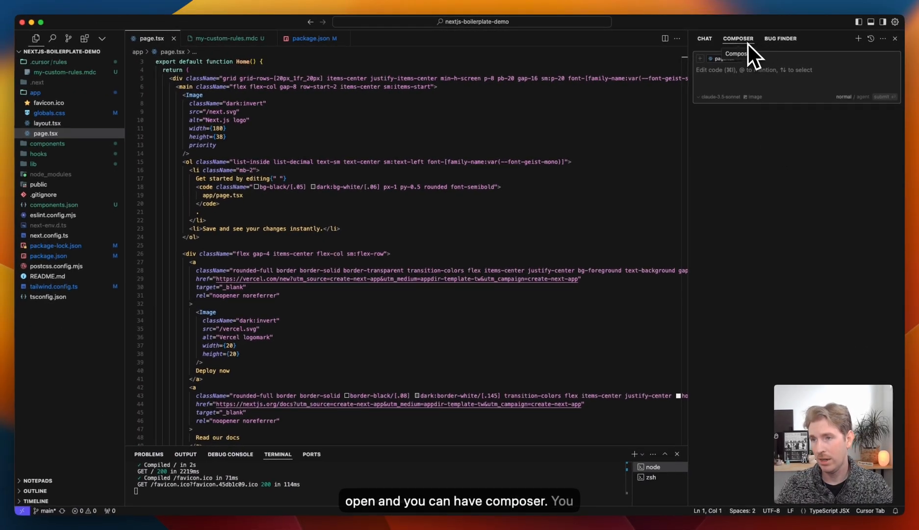
pyautogui.click(704, 38)
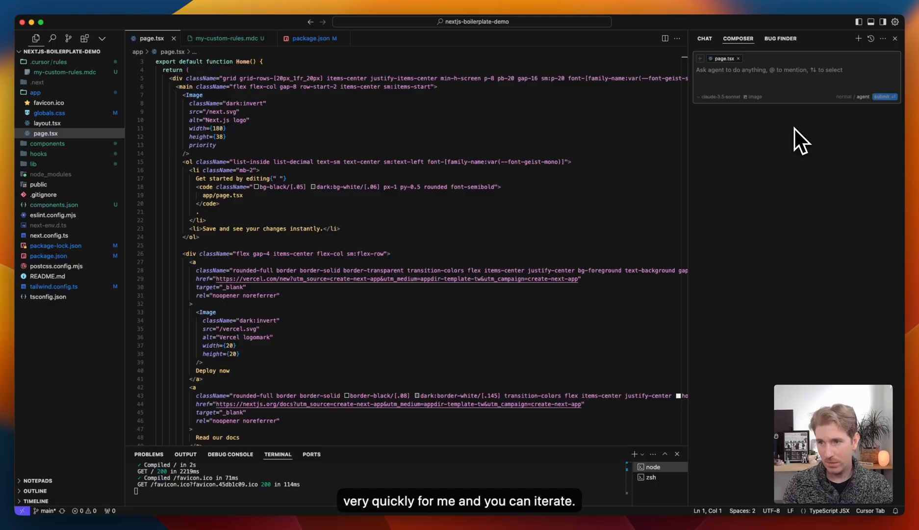
pyautogui.moveTo(729, 71)
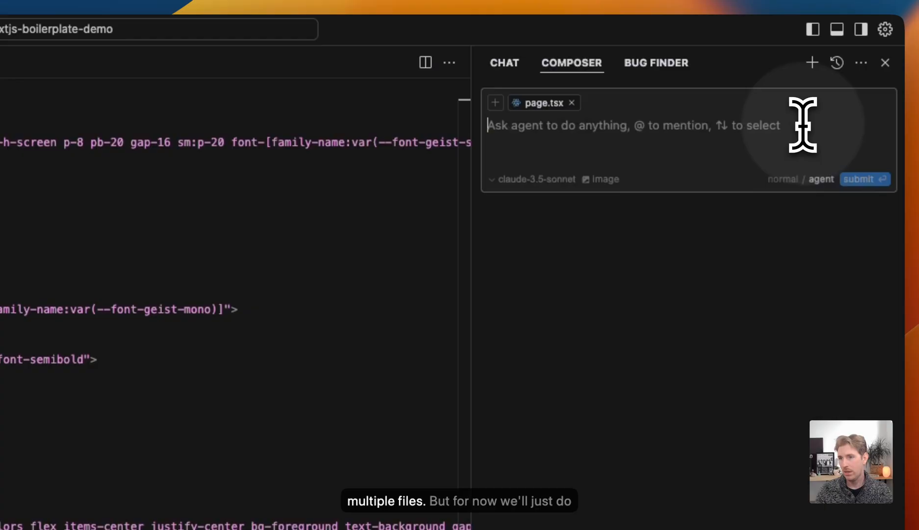
pyautogui.moveTo(614, 124)
pyautogui.write('Clear this page with a ')
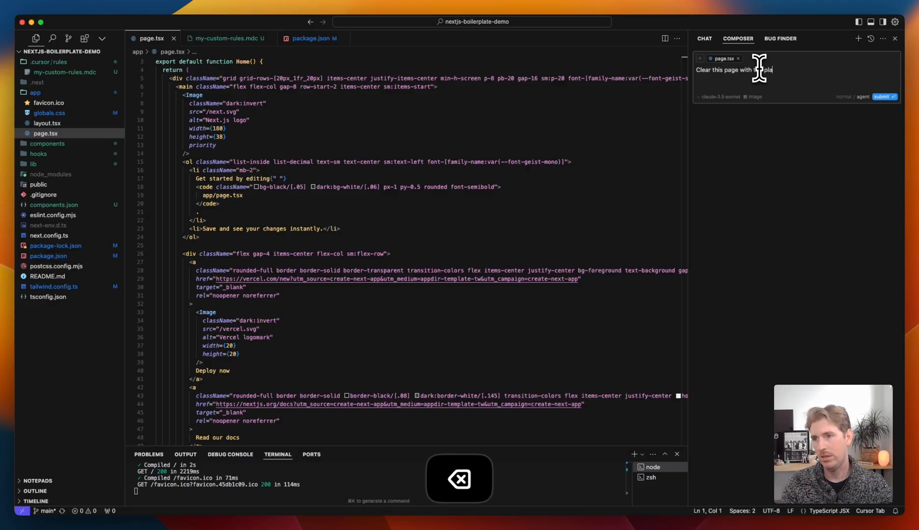
# Step: Ask the agent to clear the placeholder content and add a heading plus primary and secondary shadcn buttons
pyautogui.write('placeholder content')
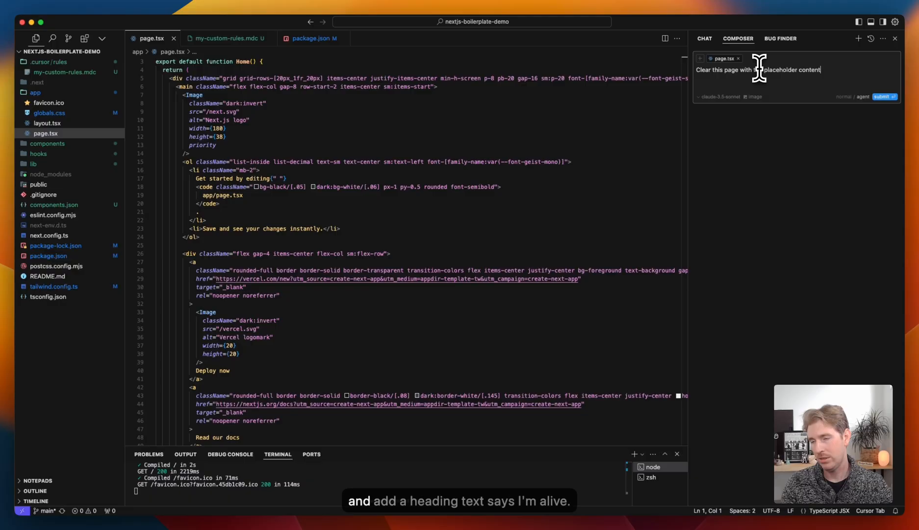
pyautogui.write("and add a heading text that says I'm alive! then add tew")
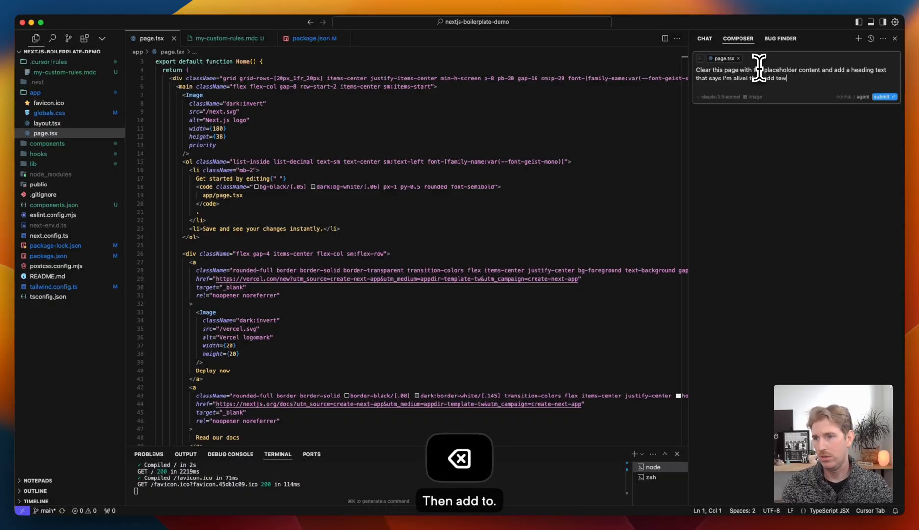
pyautogui.write('two shadcn buttons')
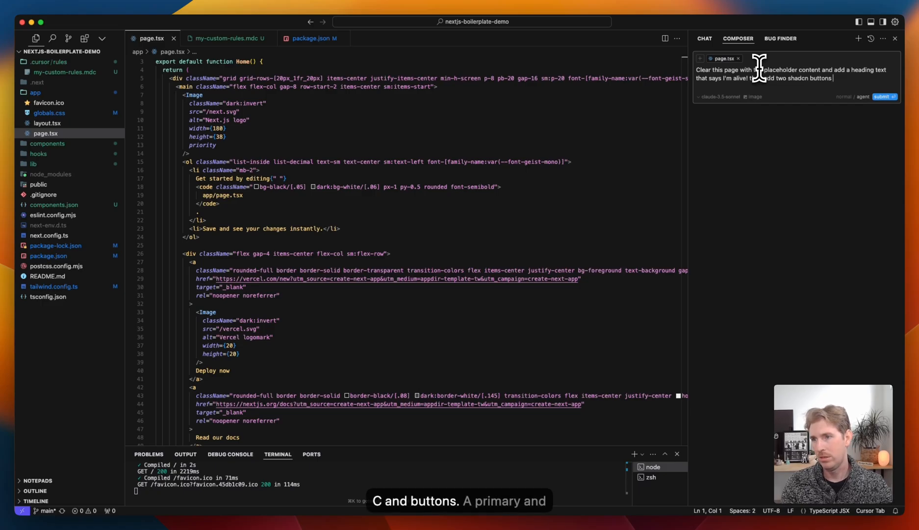
pyautogui.write('(a primary and secondary button) to get us sta')
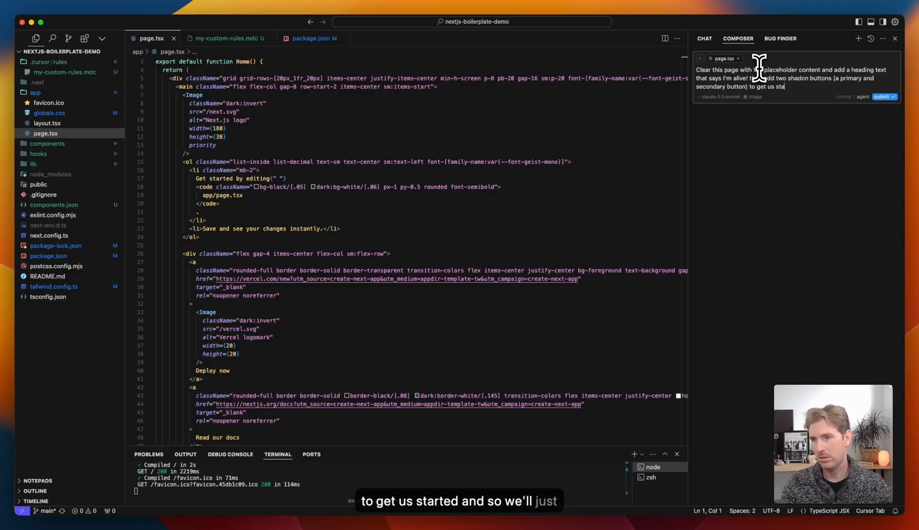
pyautogui.click(884, 97)
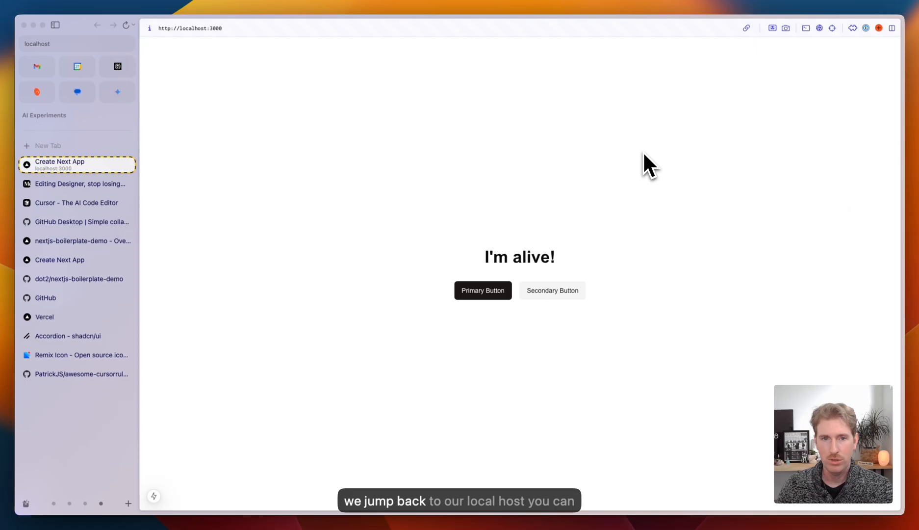
pyautogui.moveTo(392, 266)
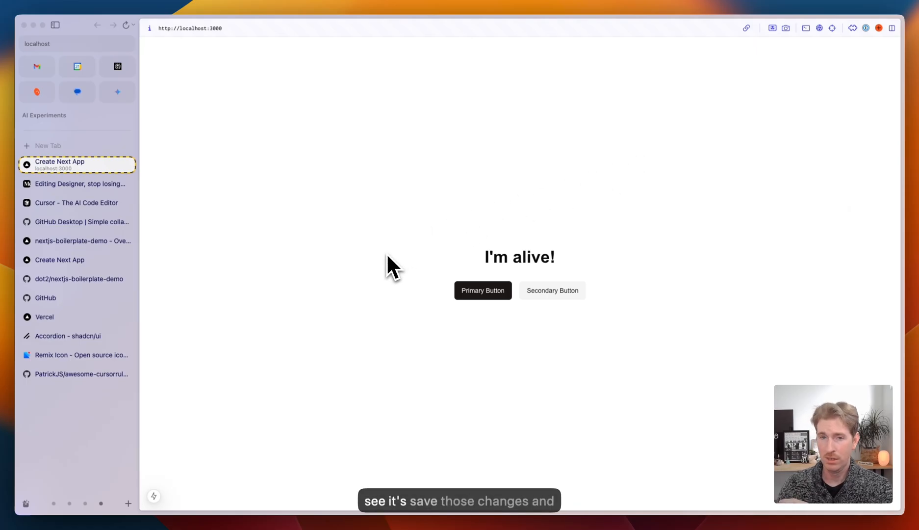
pyautogui.moveTo(361, 245)
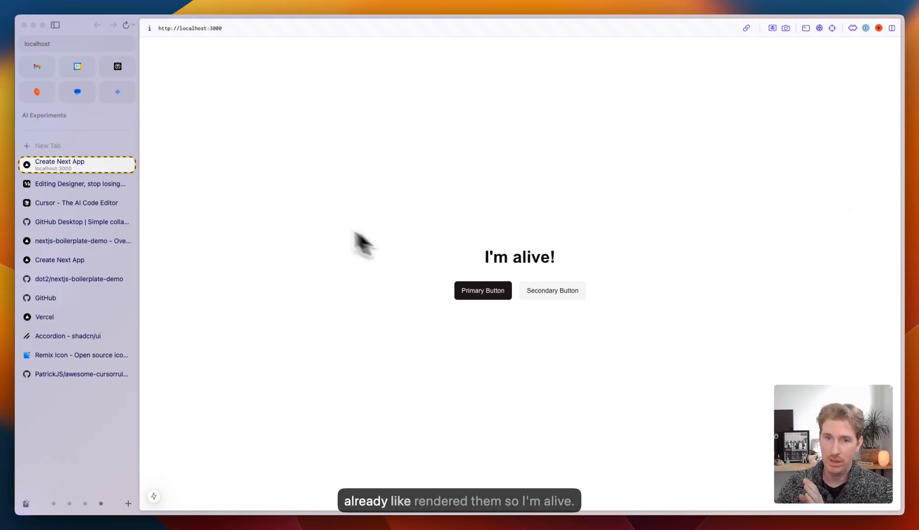
pyautogui.moveTo(473, 302)
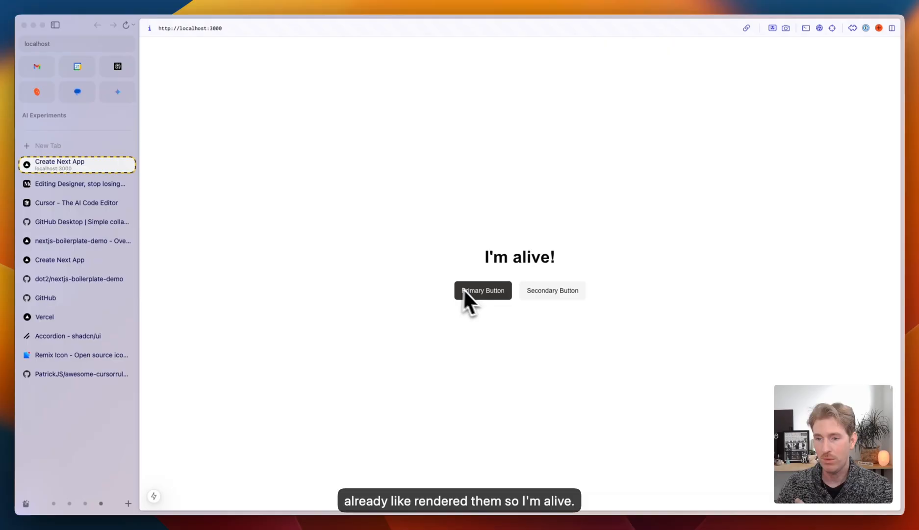
pyautogui.moveTo(558, 309)
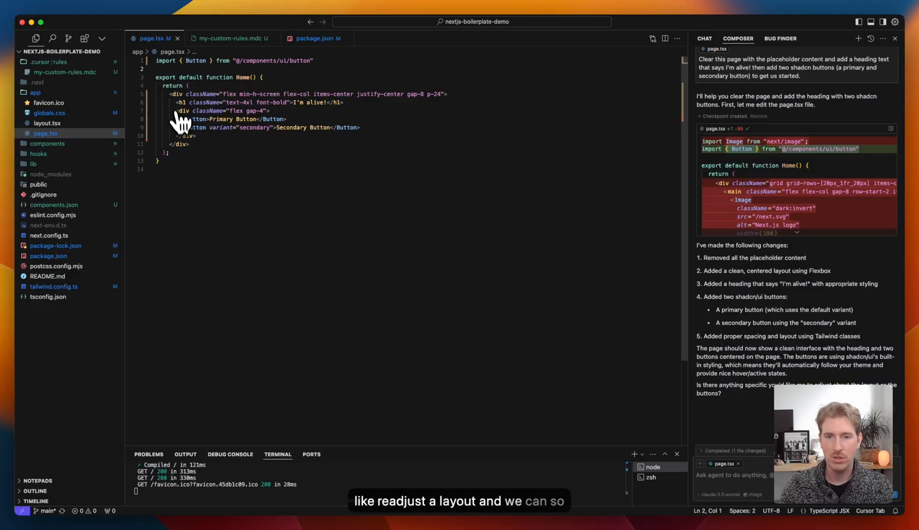
# Step: Select all of the rewritten page.tsx markup and start an inline AI edit on it
pyautogui.press('cmd+a')
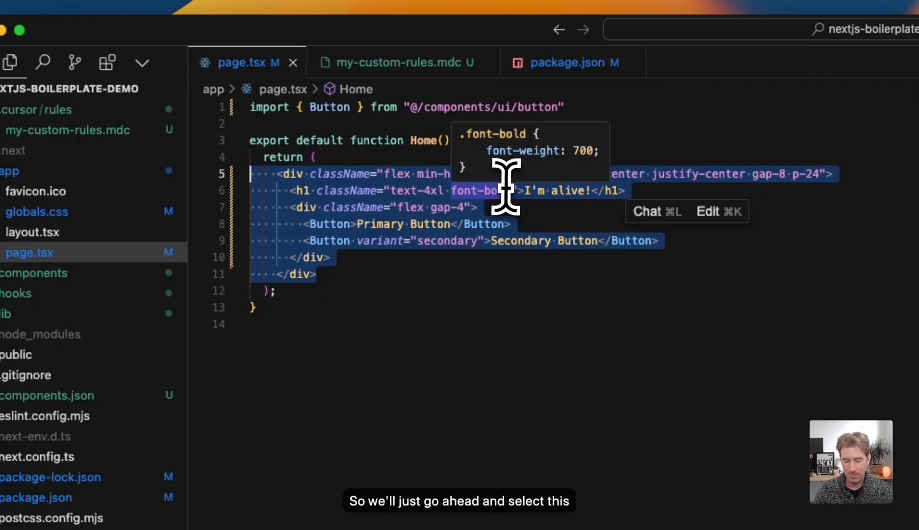
pyautogui.press('cmd+k')
pyautogui.write('Make this page')
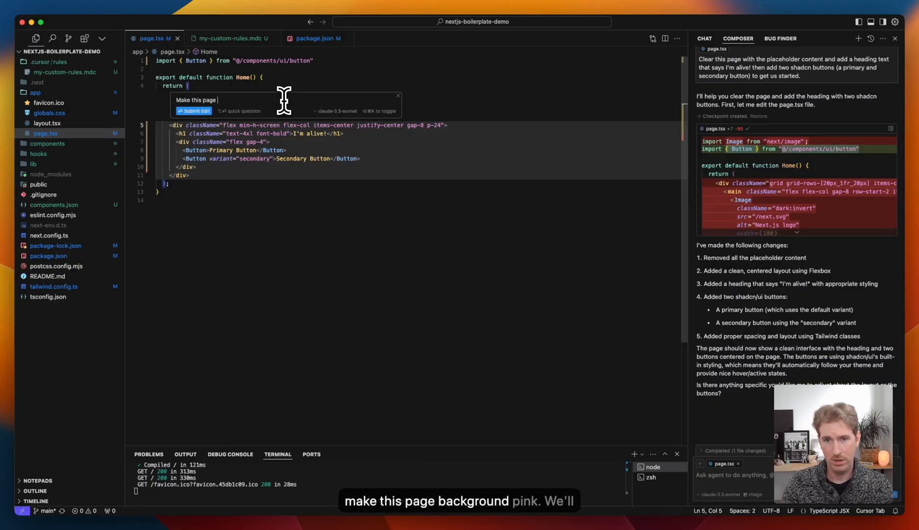
# Step: Submit the inline prompt 'Make this page background pink' to get the bg-pink-100 diff
pyautogui.write('background pink')
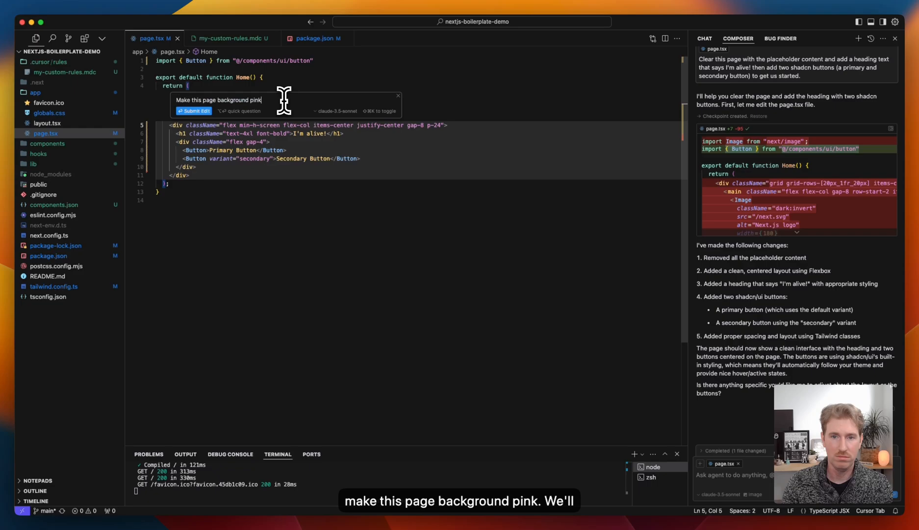
pyautogui.click(193, 111)
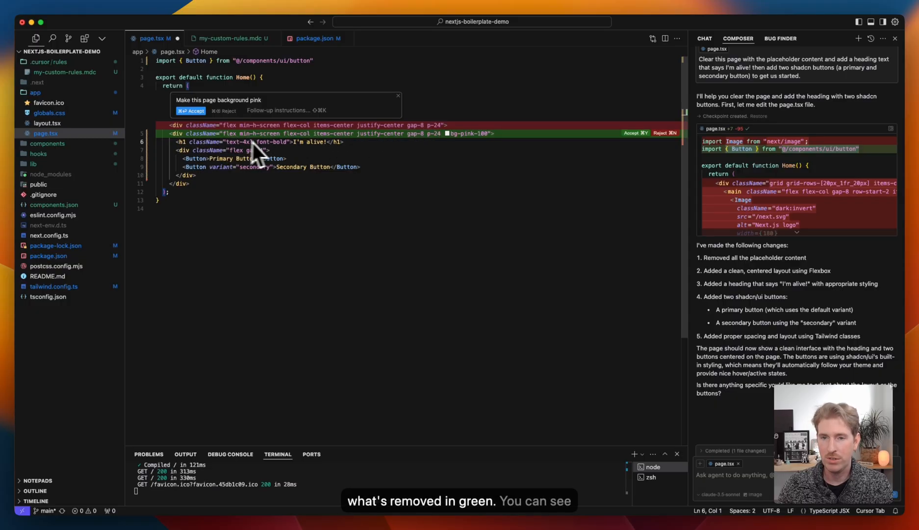
pyautogui.moveTo(463, 158)
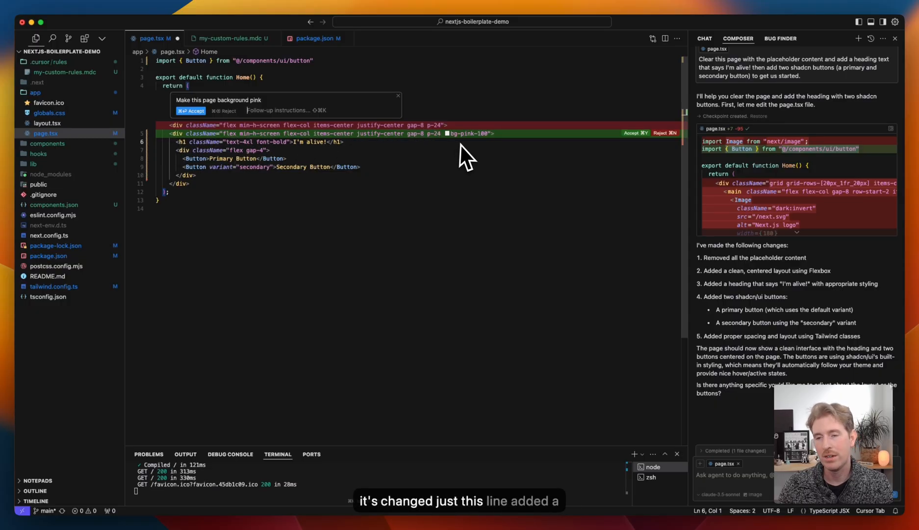
pyautogui.moveTo(472, 149)
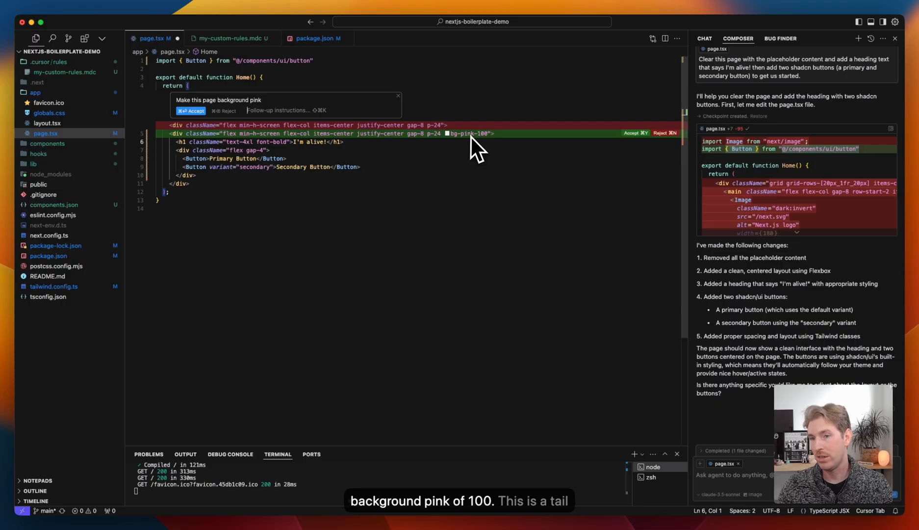
pyautogui.moveTo(475, 133)
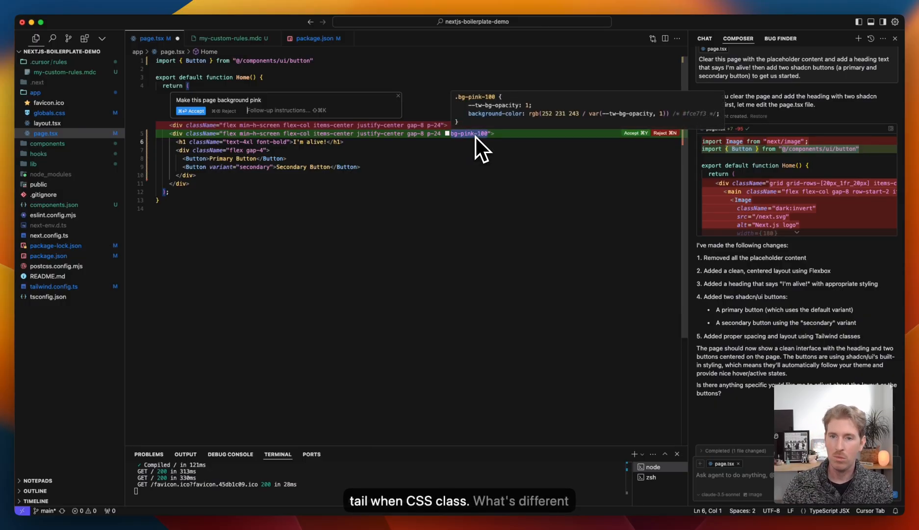
pyautogui.moveTo(361, 175)
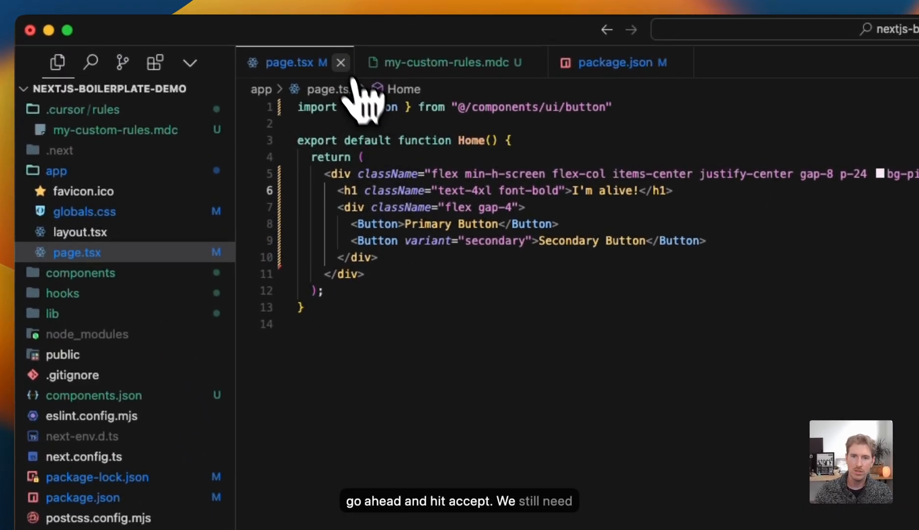
# Step: Save page.tsx and view the pink 'I'm alive!' page on localhost:3000
pyautogui.press('cmd+s')
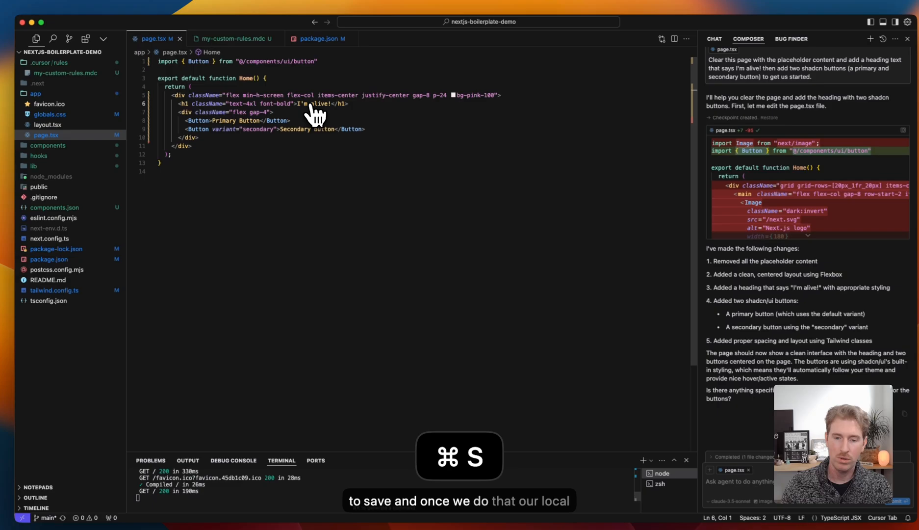
pyautogui.press('cmd+s')
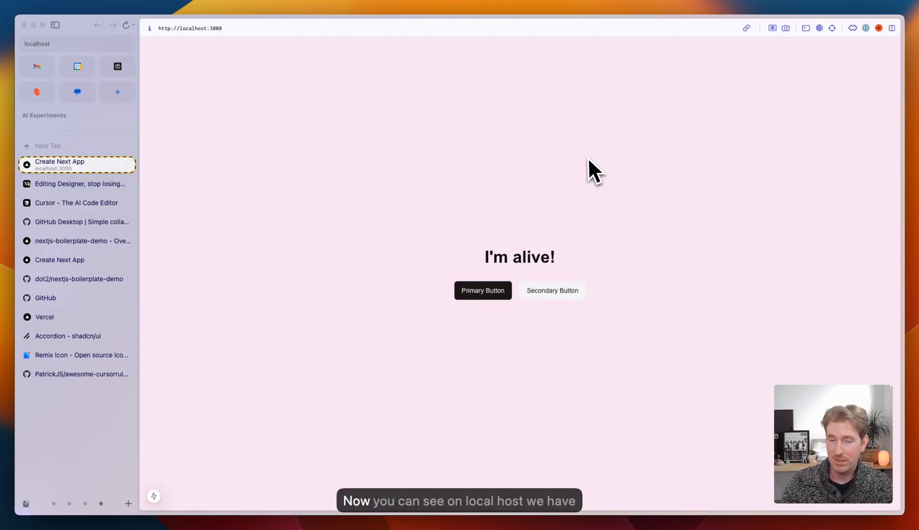
pyautogui.moveTo(262, 86)
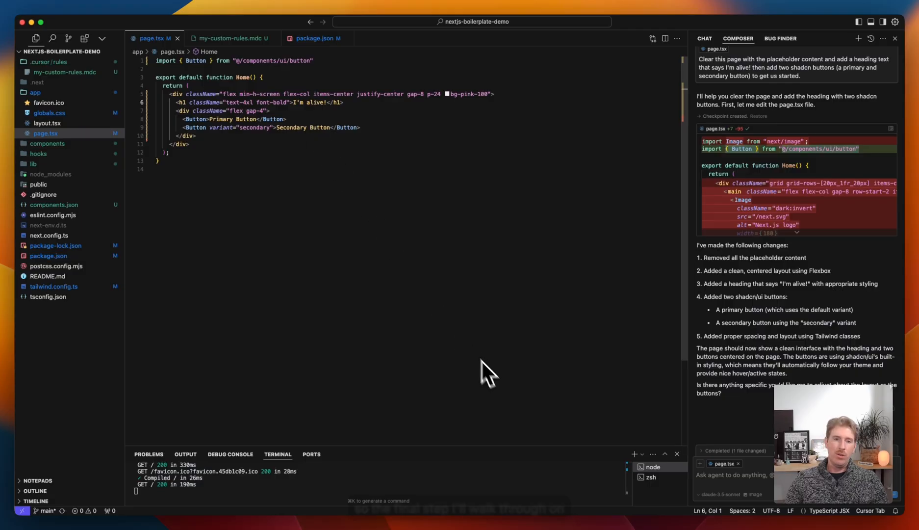
pyautogui.moveTo(497, 386)
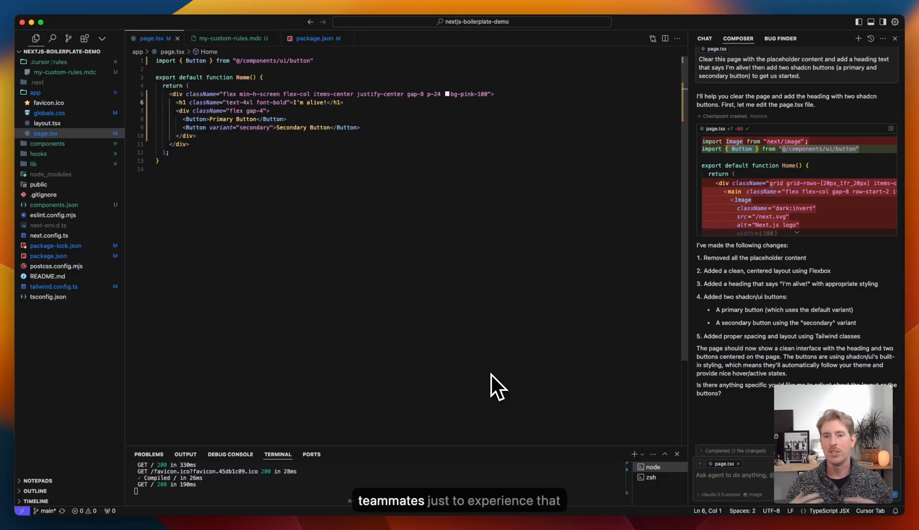
pyautogui.moveTo(368, 308)
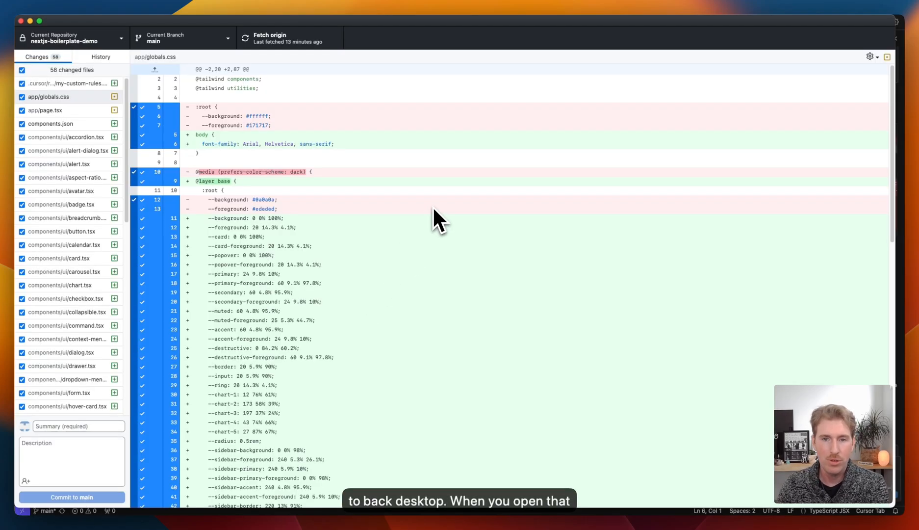
pyautogui.moveTo(438, 257)
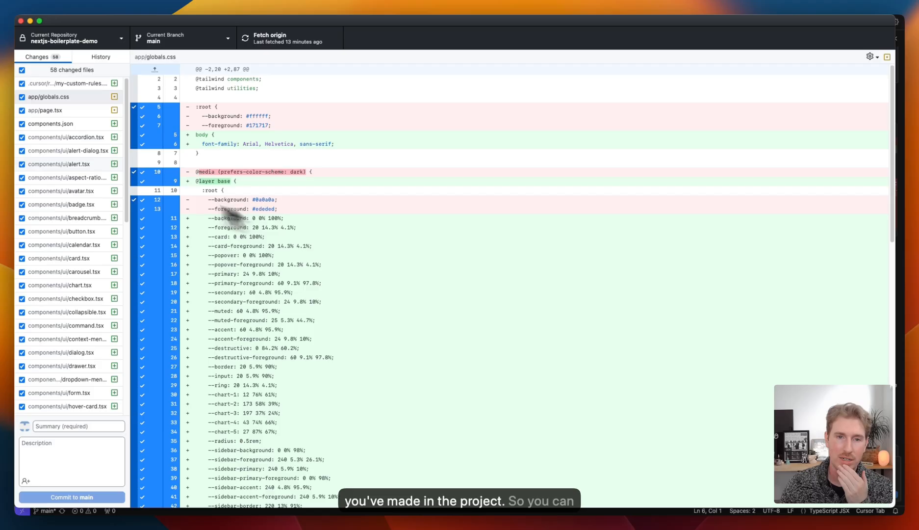
# Step: Review the 58 changed files and commit them to main as 'Setup project'
pyautogui.scroll(-3)
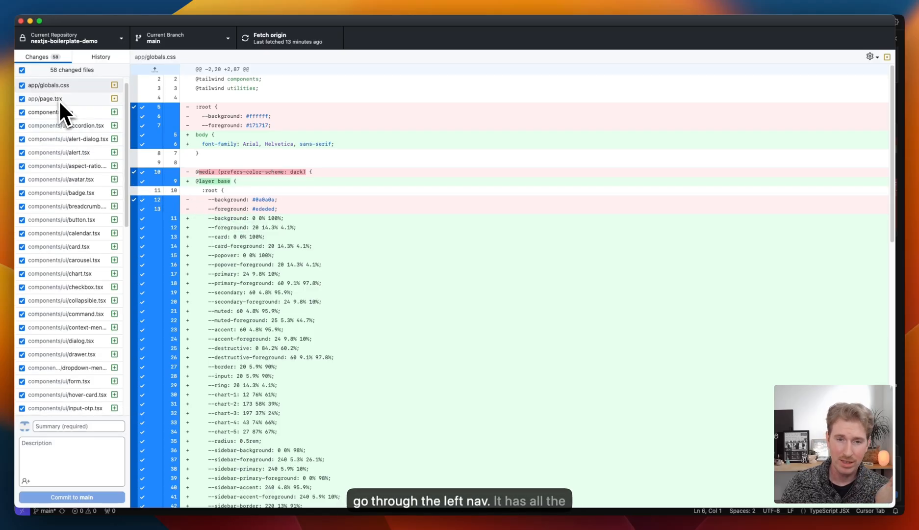
pyautogui.scroll(-3)
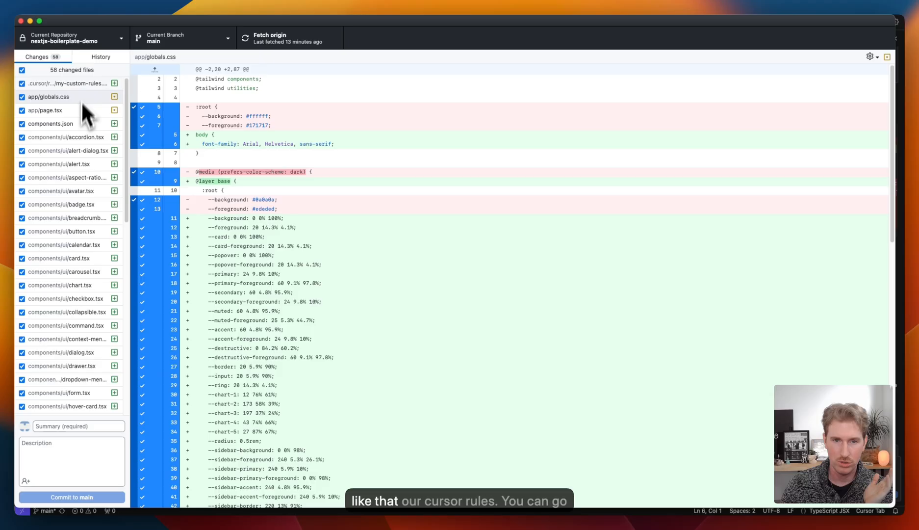
pyautogui.moveTo(199, 270)
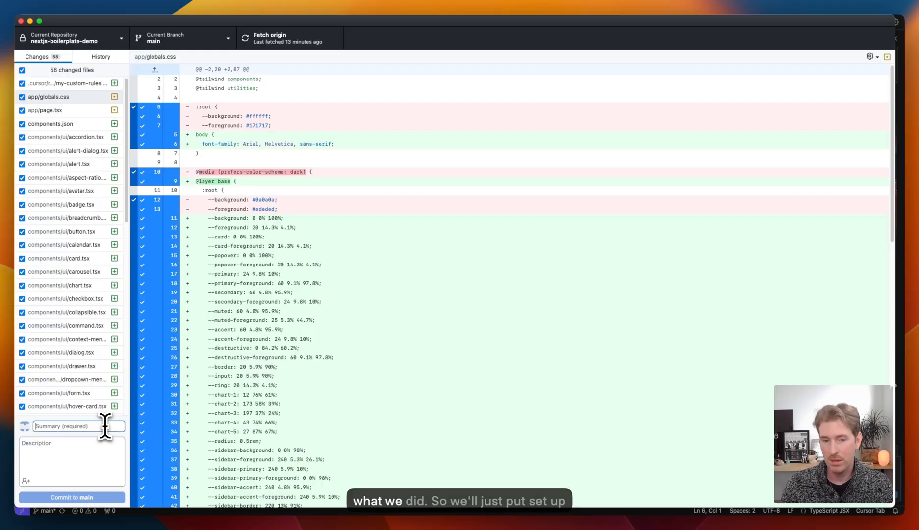
pyautogui.write('Setup project')
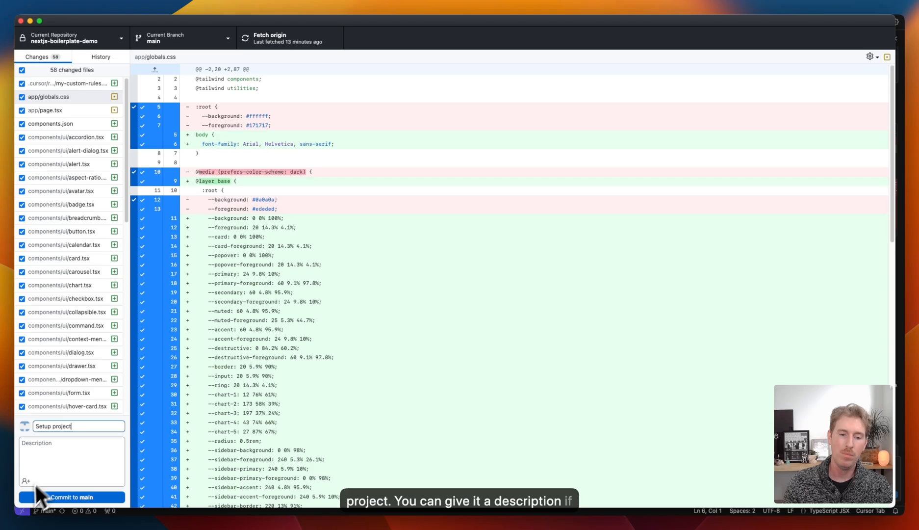
pyautogui.click(72, 497)
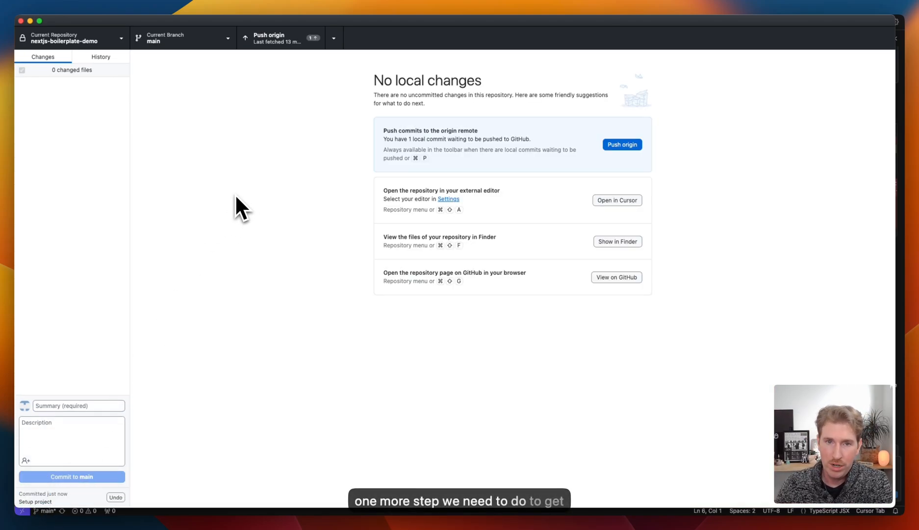
pyautogui.moveTo(267, 204)
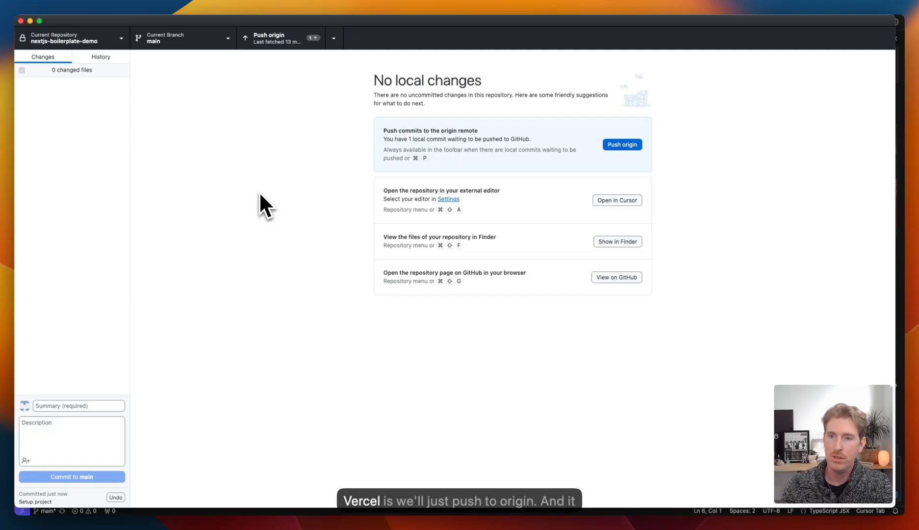
# Step: Push the commit to origin and switch to the Vercel dashboard
pyautogui.click(622, 144)
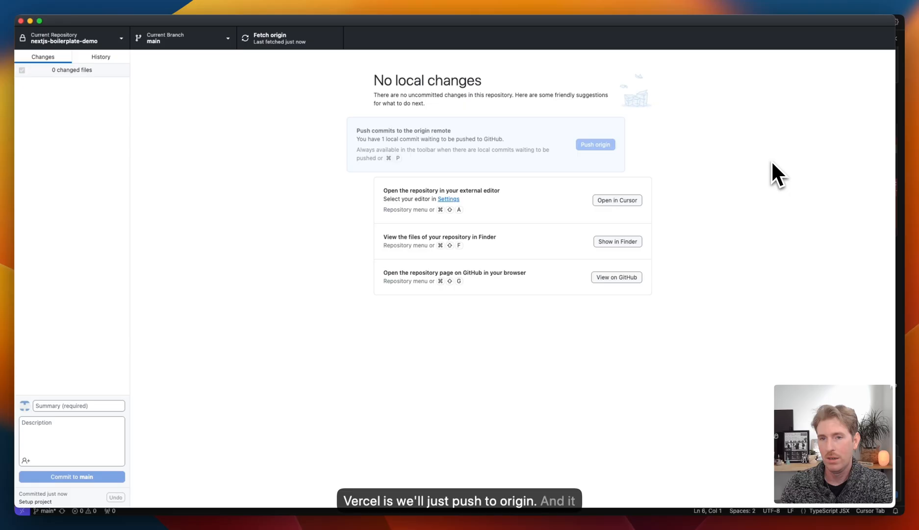
pyautogui.click(594, 145)
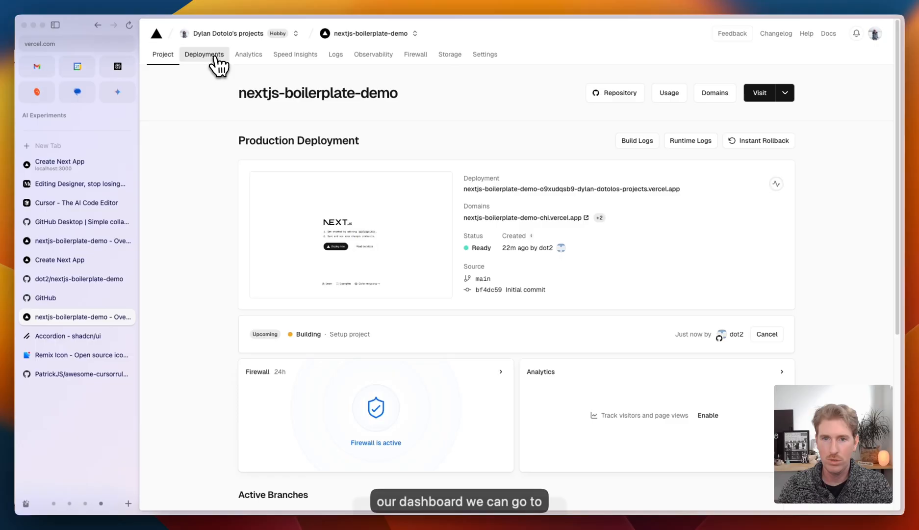
# Step: Open the Setup project deployment, confirm it is Ready with the pink preview, and visit the live site
pyautogui.click(204, 54)
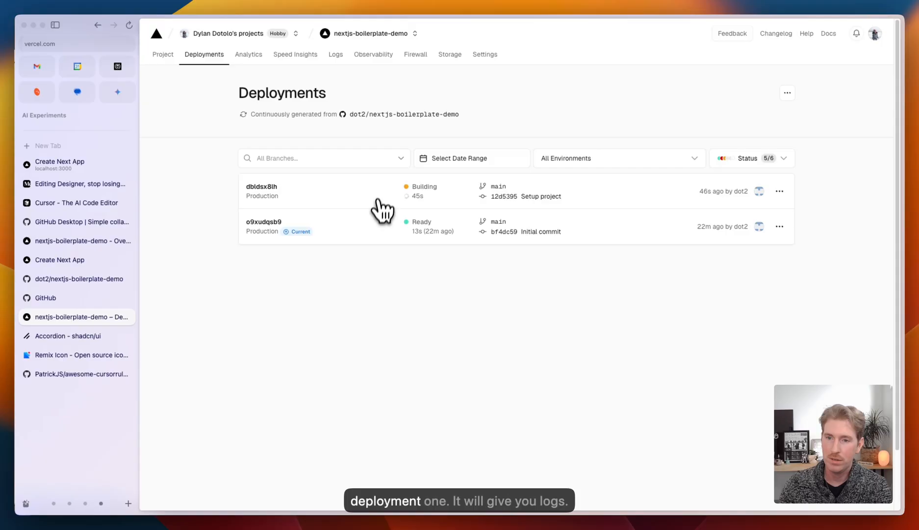
pyautogui.click(263, 187)
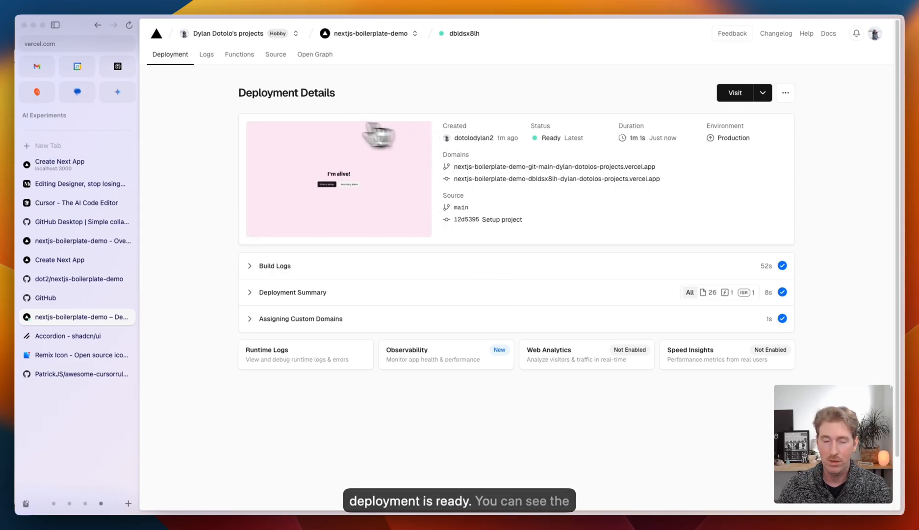
pyautogui.moveTo(409, 193)
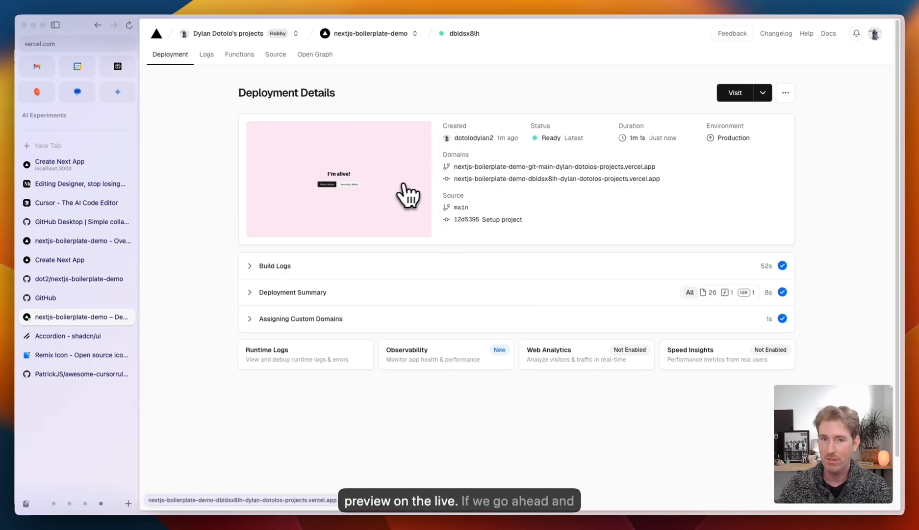
pyautogui.click(734, 92)
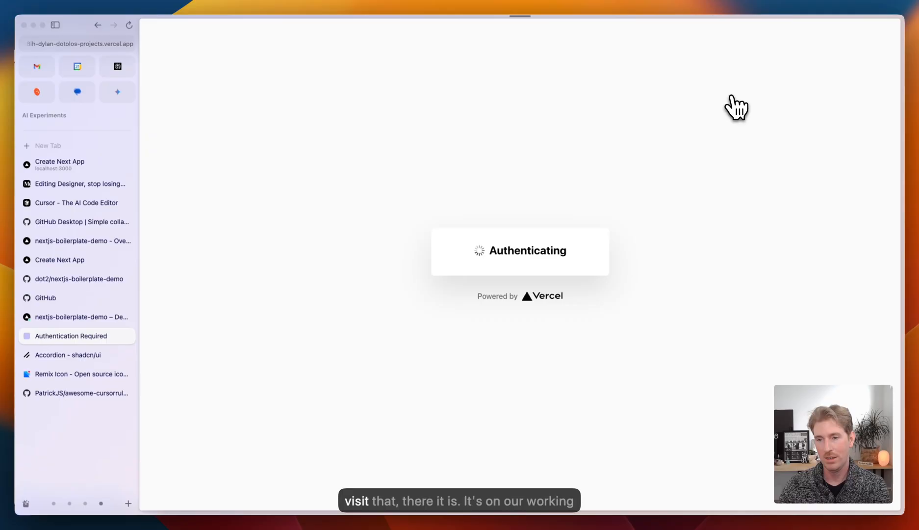